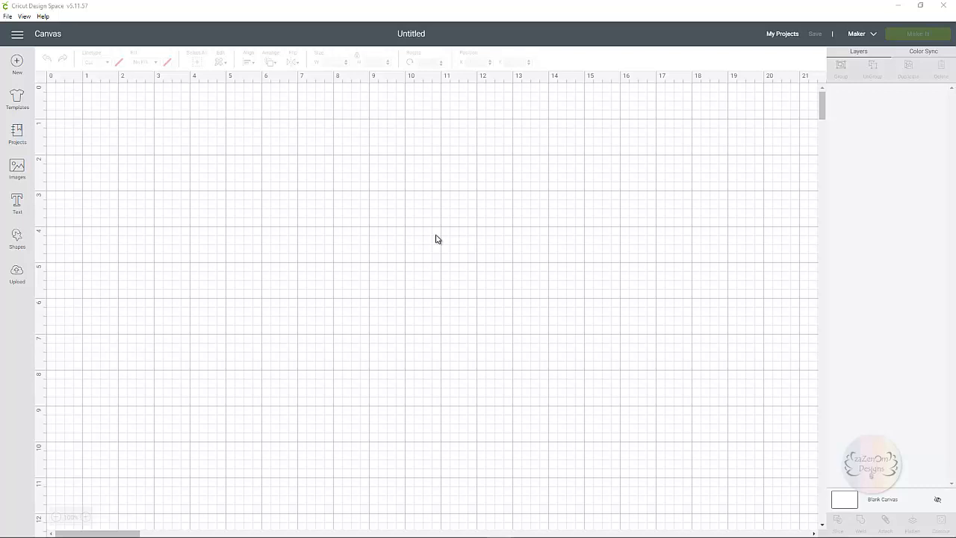
{"action": "mouse_move", "coordinate": [326, 142]}
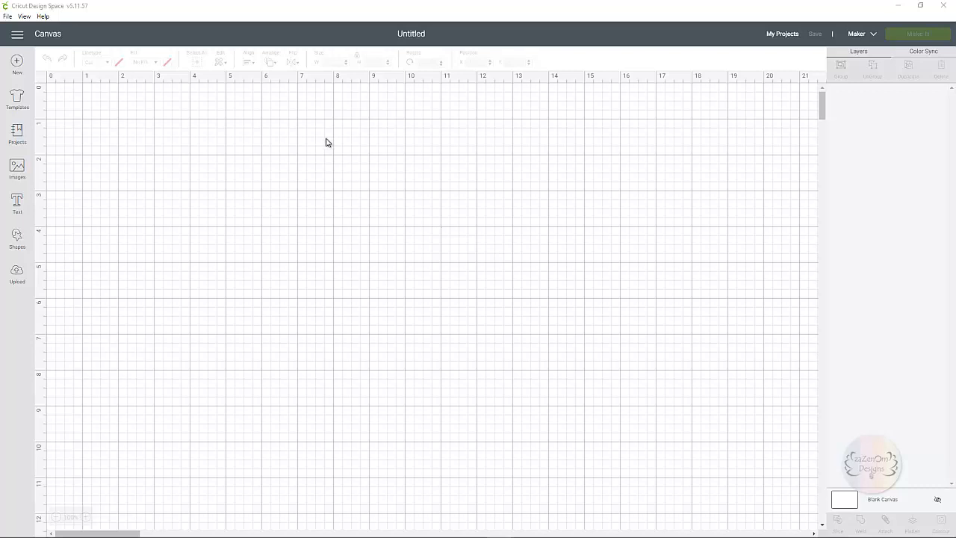
{"action": "mouse_move", "coordinate": [257, 8]}
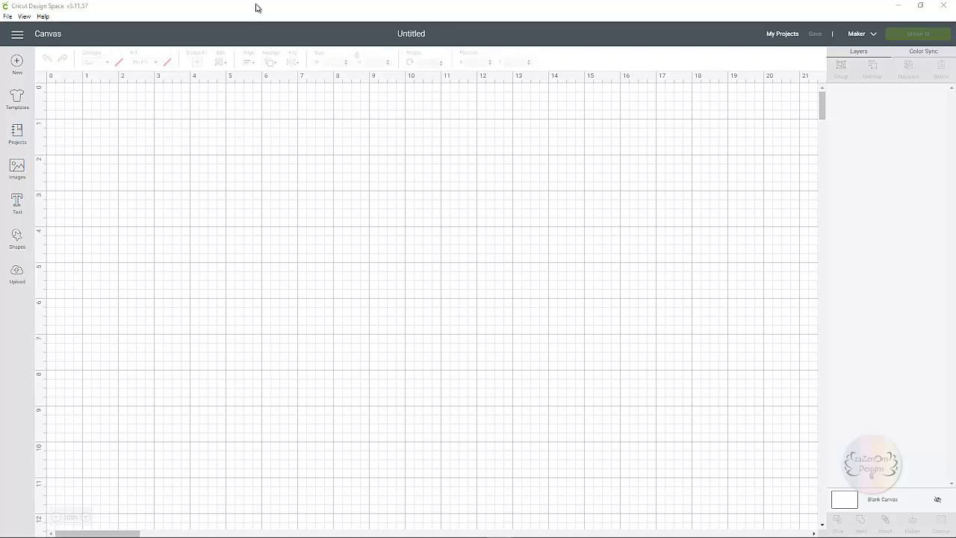
{"action": "mouse_move", "coordinate": [455, 238]}
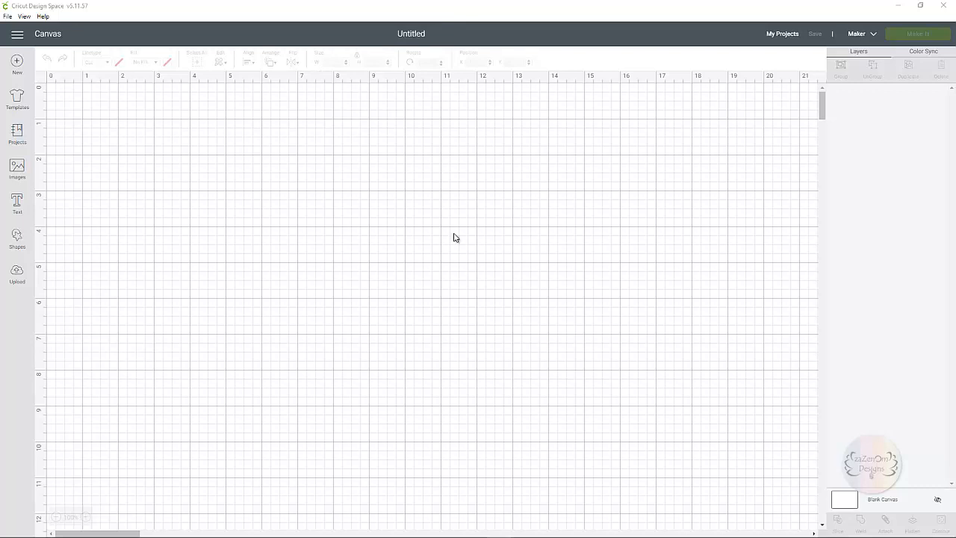
{"action": "mouse_move", "coordinate": [278, 247]}
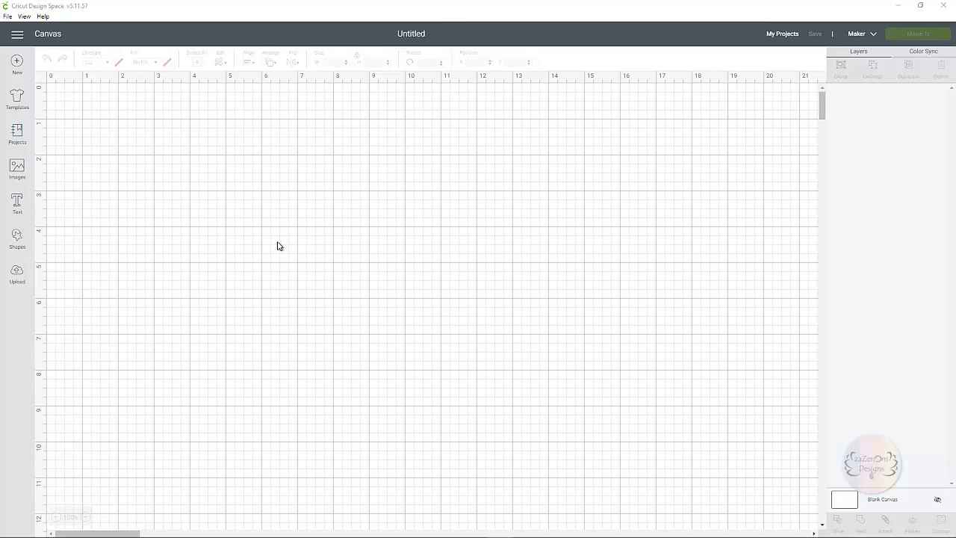
{"action": "mouse_move", "coordinate": [283, 200]}
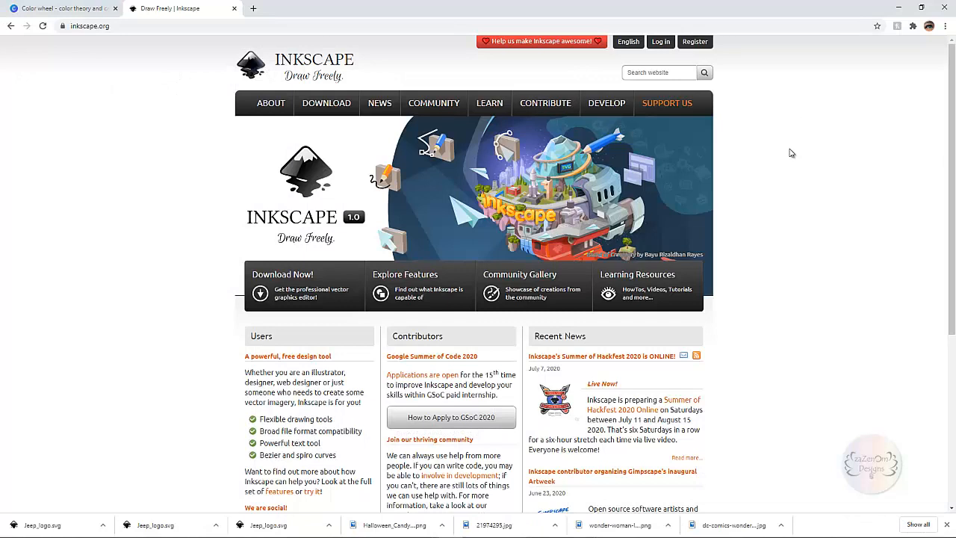
{"action": "mouse_move", "coordinate": [415, 66]}
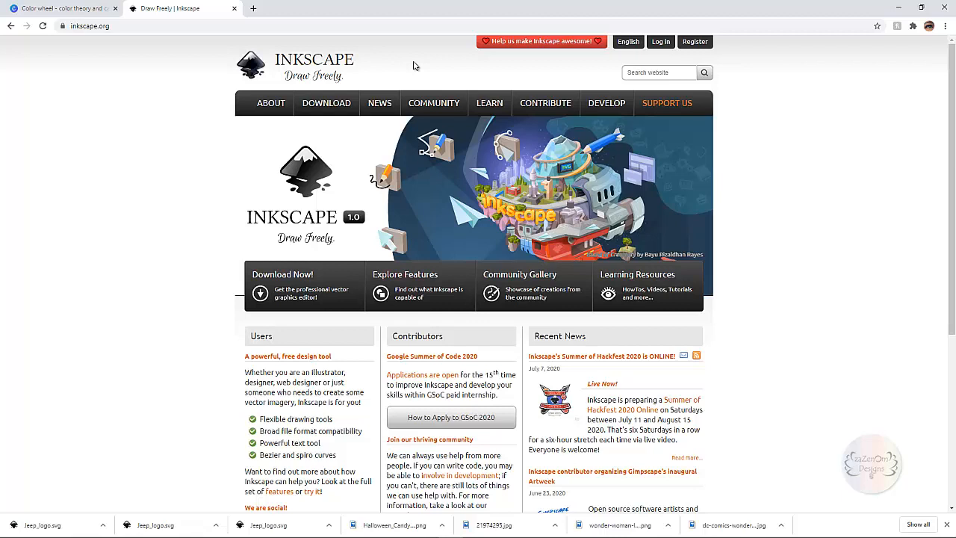
{"action": "mouse_move", "coordinate": [409, 81]}
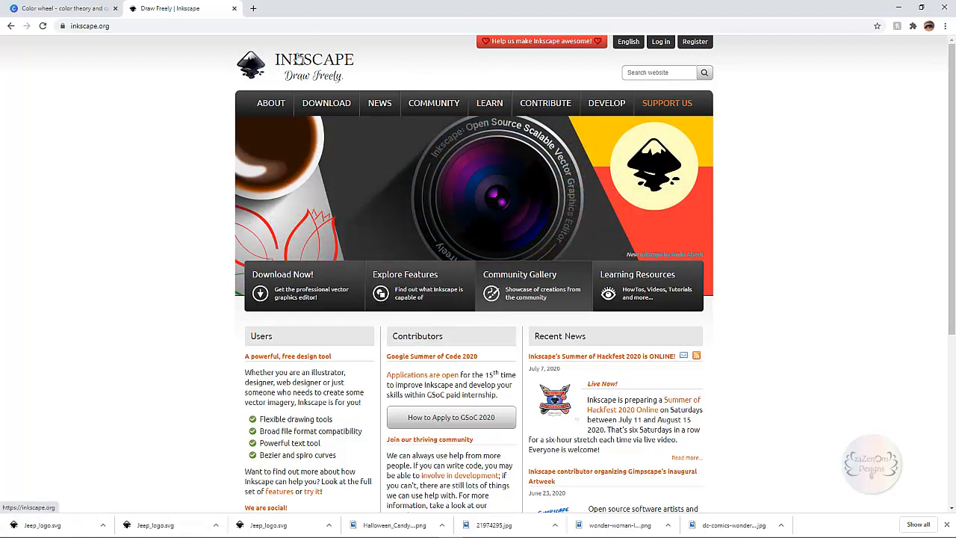
{"action": "mouse_move", "coordinate": [170, 40]}
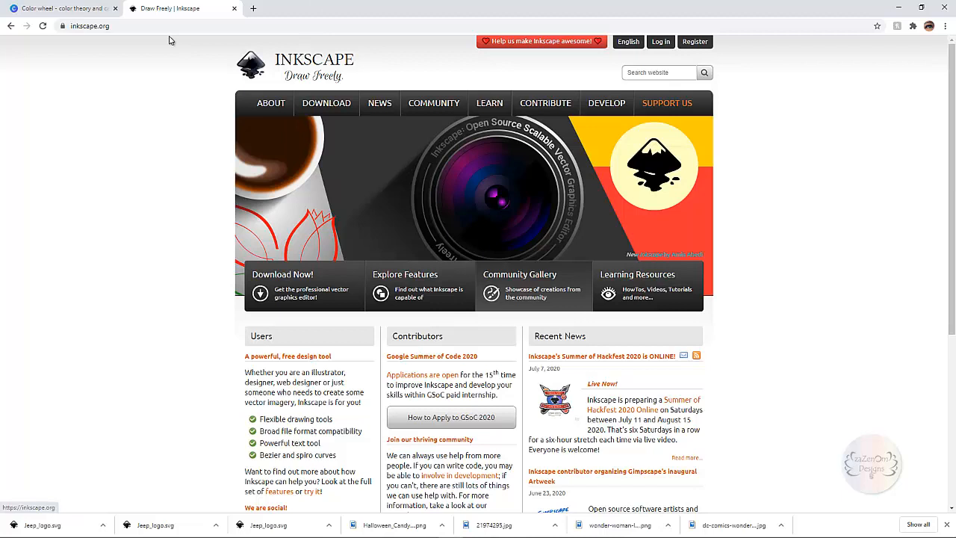
Navigate from the Download menu to the Current Version page for Inkscape 1.0
{"action": "left_click", "coordinate": [326, 103]}
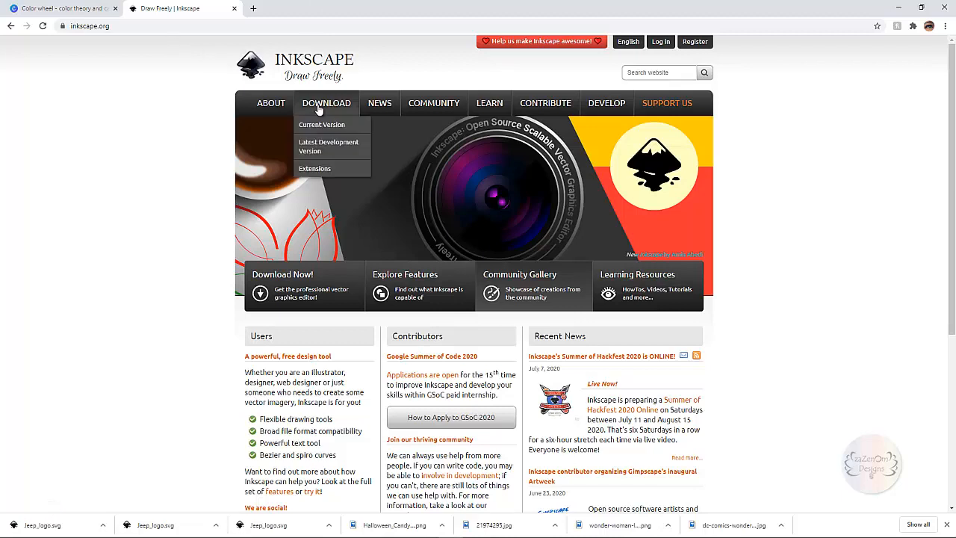
{"action": "left_click", "coordinate": [323, 126]}
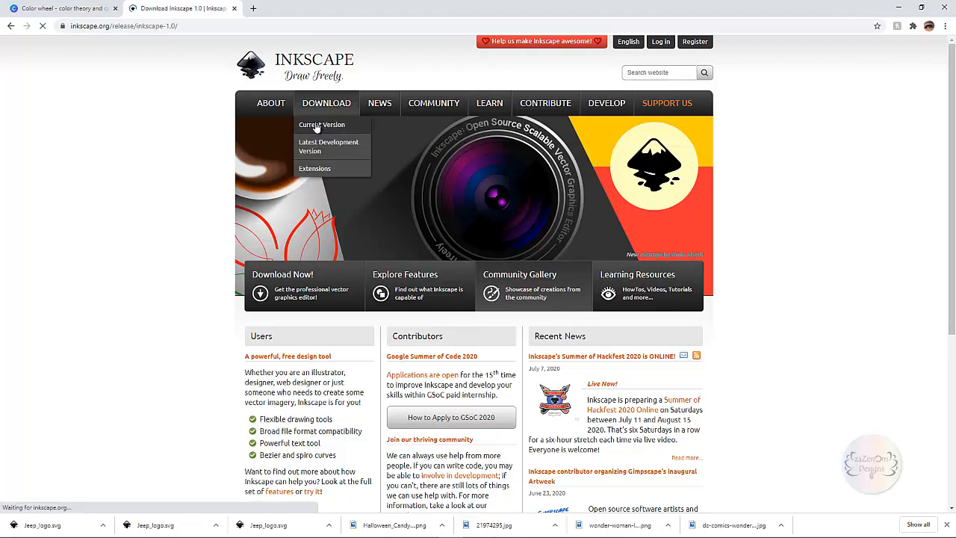
{"action": "left_click", "coordinate": [323, 126]}
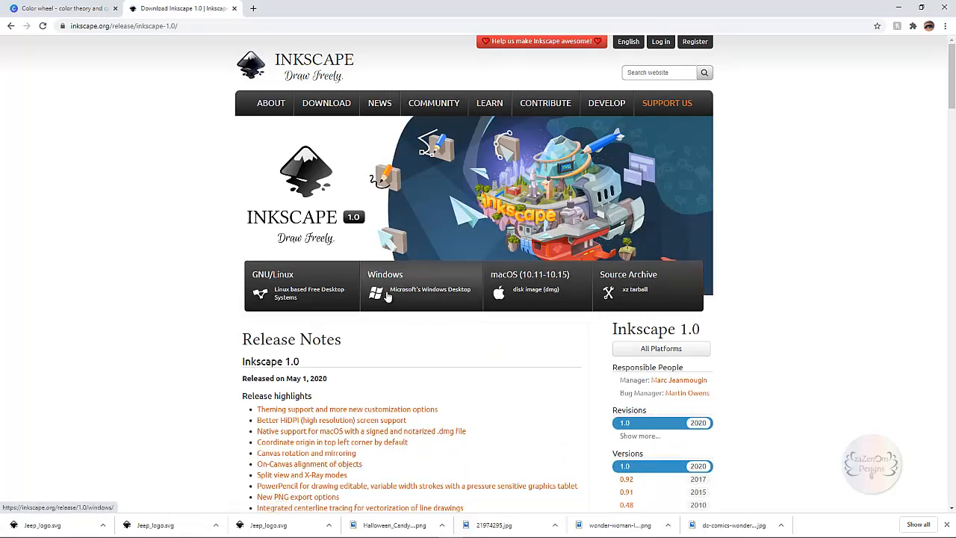
{"action": "mouse_move", "coordinate": [422, 296]}
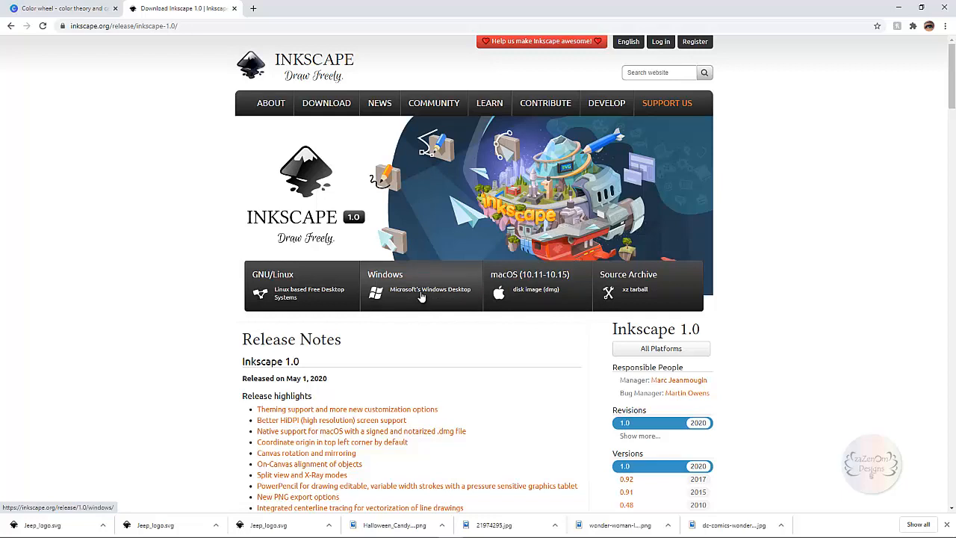
{"action": "mouse_move", "coordinate": [293, 304]}
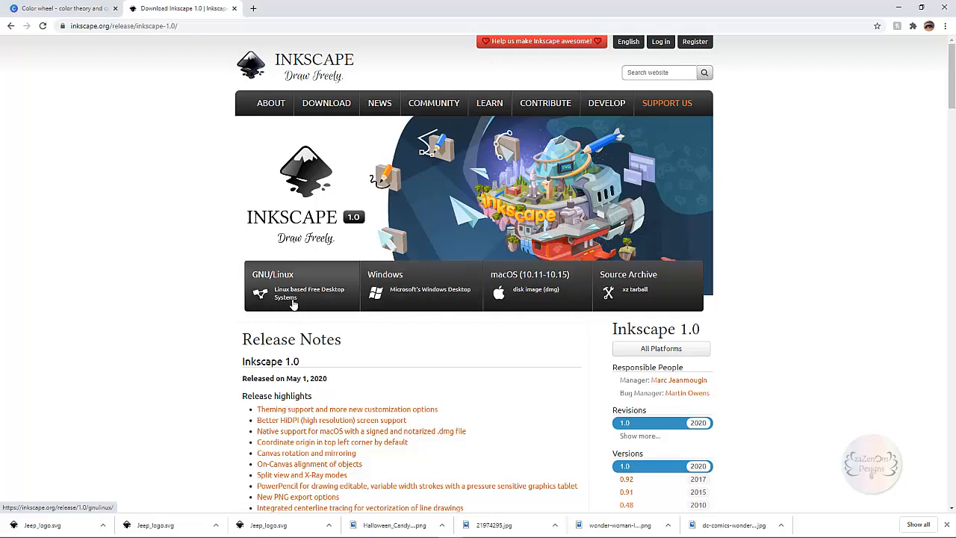
{"action": "mouse_move", "coordinate": [421, 351]}
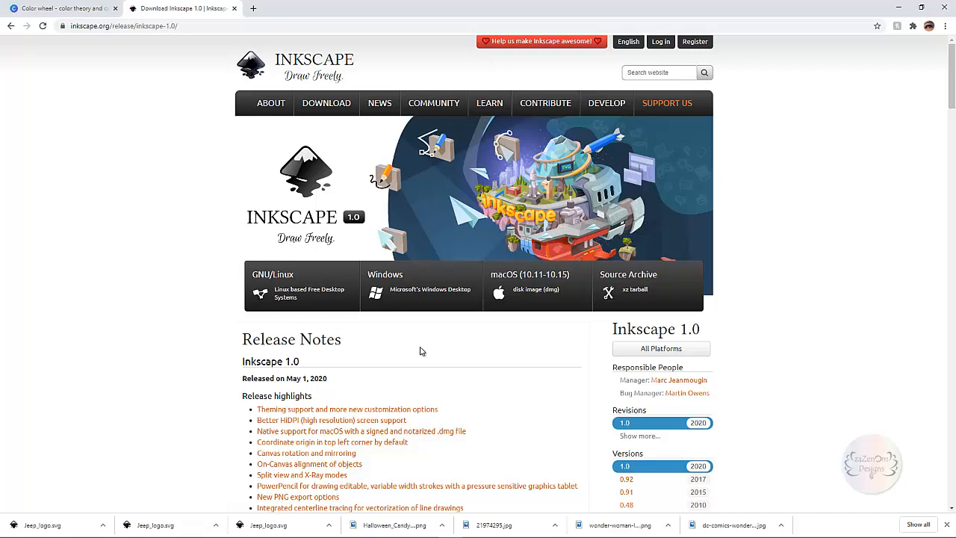
{"action": "mouse_move", "coordinate": [457, 362]}
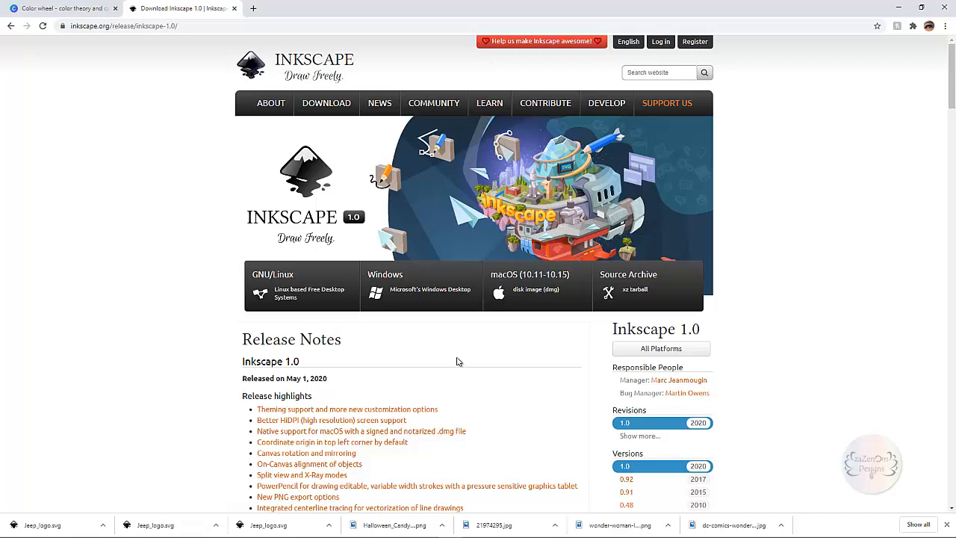
{"action": "mouse_move", "coordinate": [479, 380]}
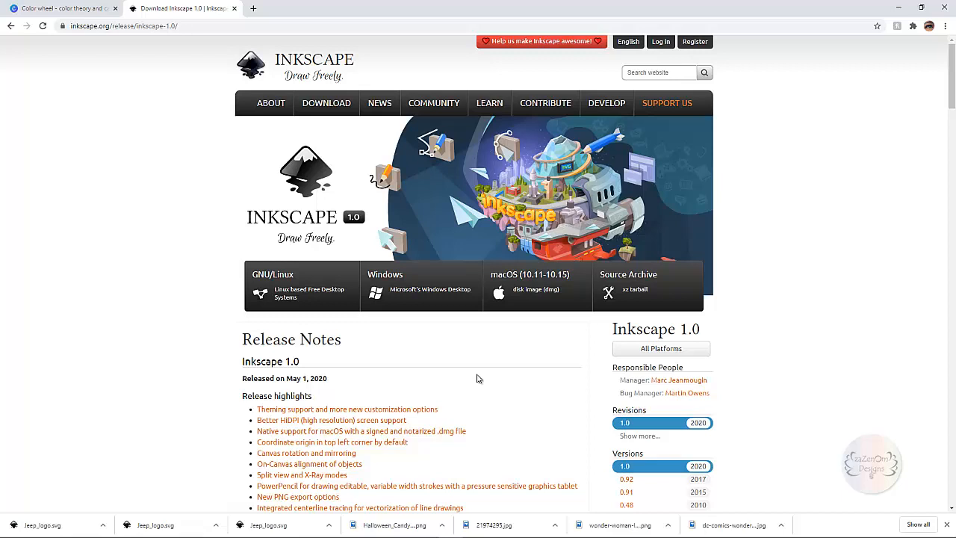
{"action": "mouse_move", "coordinate": [499, 389]}
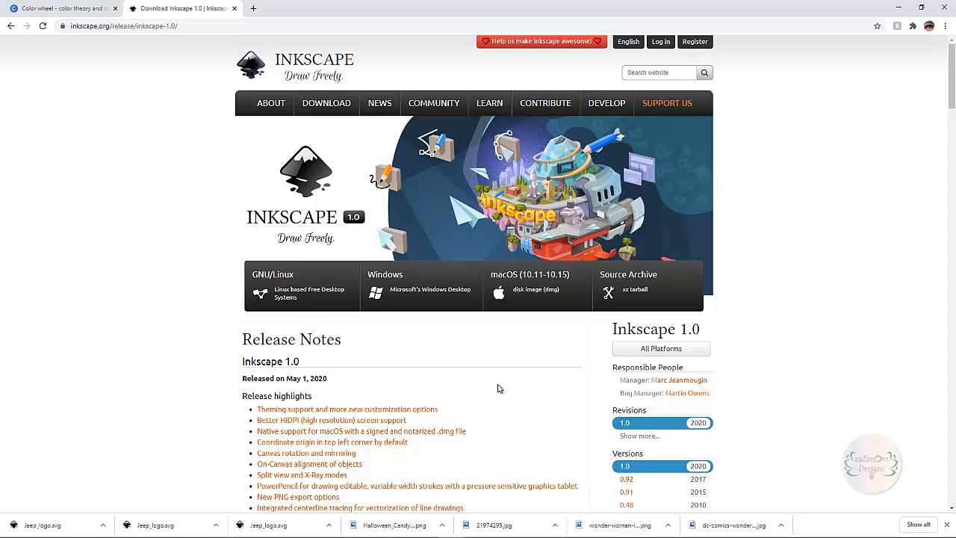
{"action": "mouse_move", "coordinate": [509, 404]}
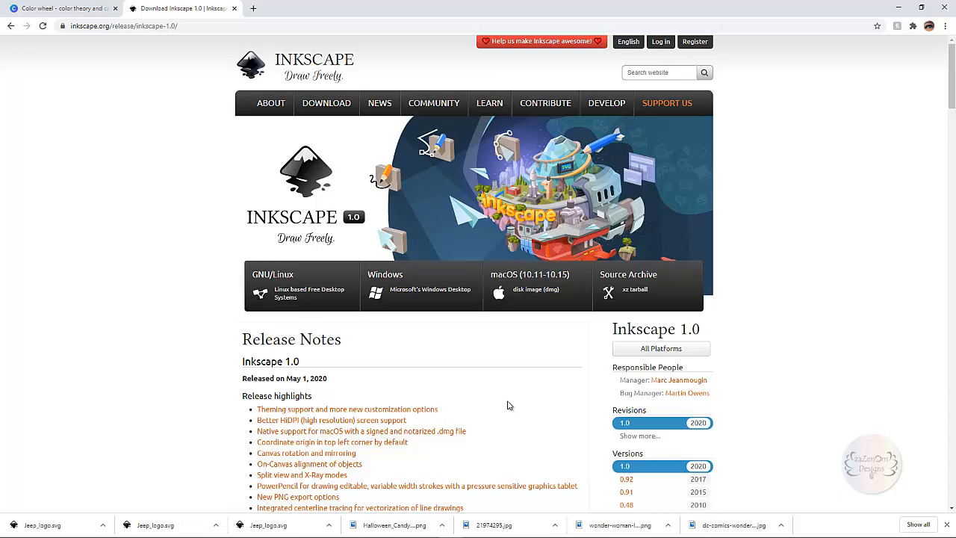
{"action": "mouse_move", "coordinate": [484, 403]}
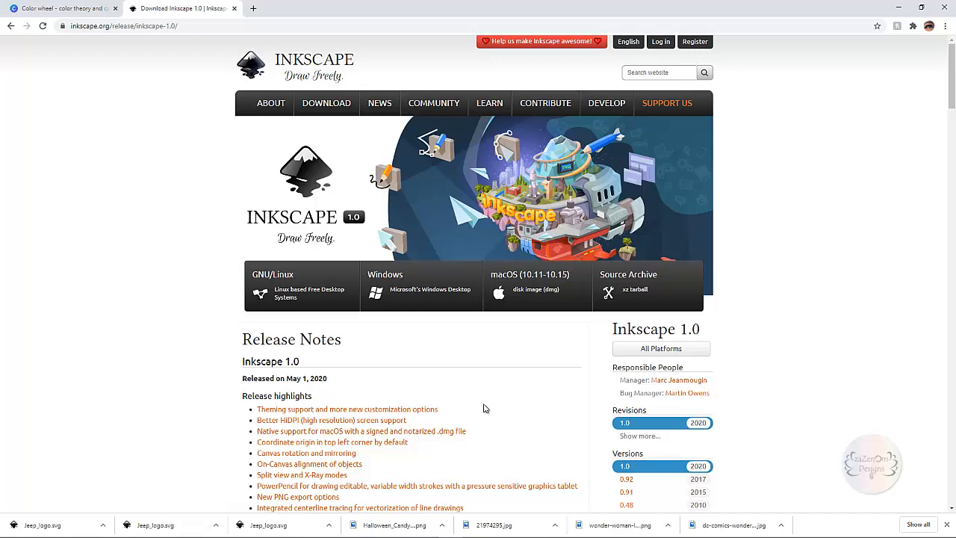
{"action": "mouse_move", "coordinate": [531, 466]}
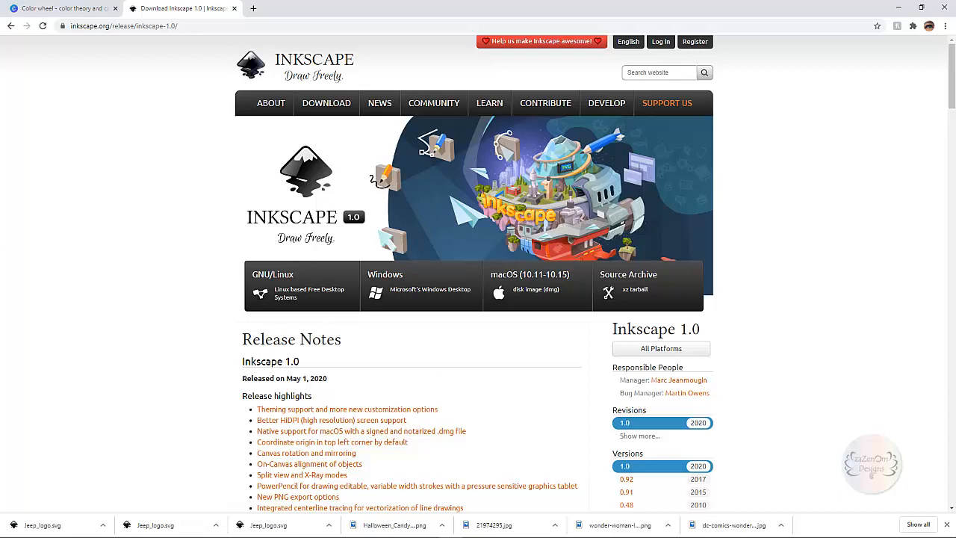
{"action": "mouse_move", "coordinate": [216, 135]}
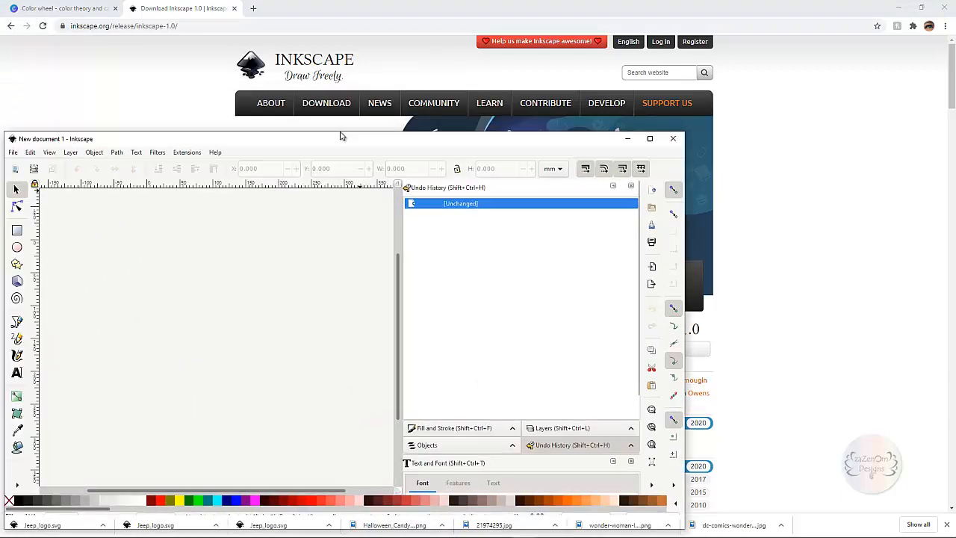
Maximize the New document 1 window and pan so the blank page is in view
{"action": "left_click", "coordinate": [650, 138]}
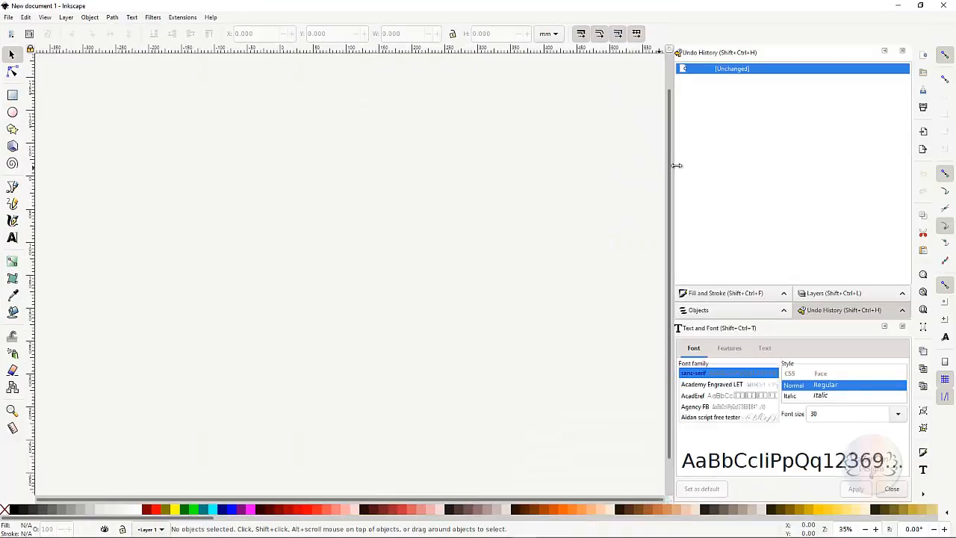
{"action": "mouse_move", "coordinate": [374, 163]}
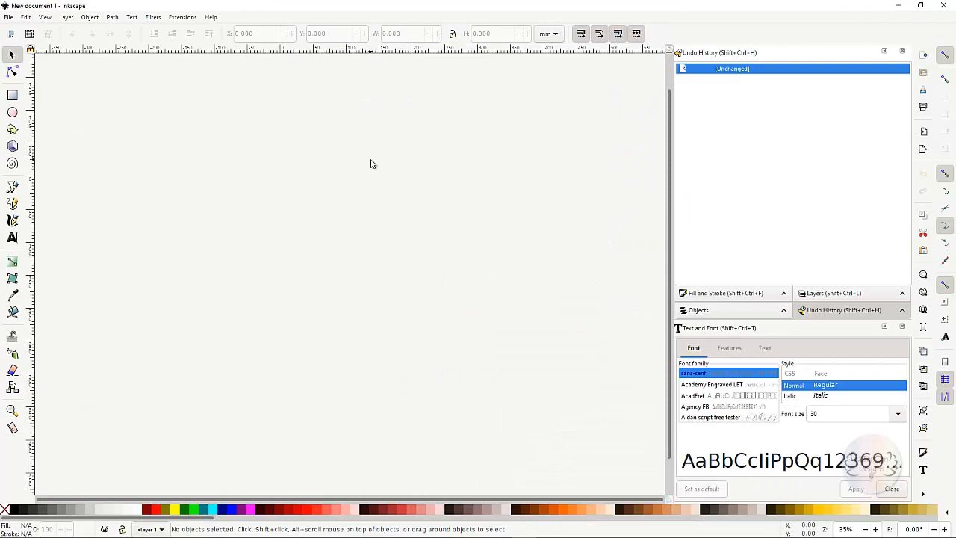
{"action": "left_click_drag", "start_coordinate": [281, 176], "coordinate": [420, 377]}
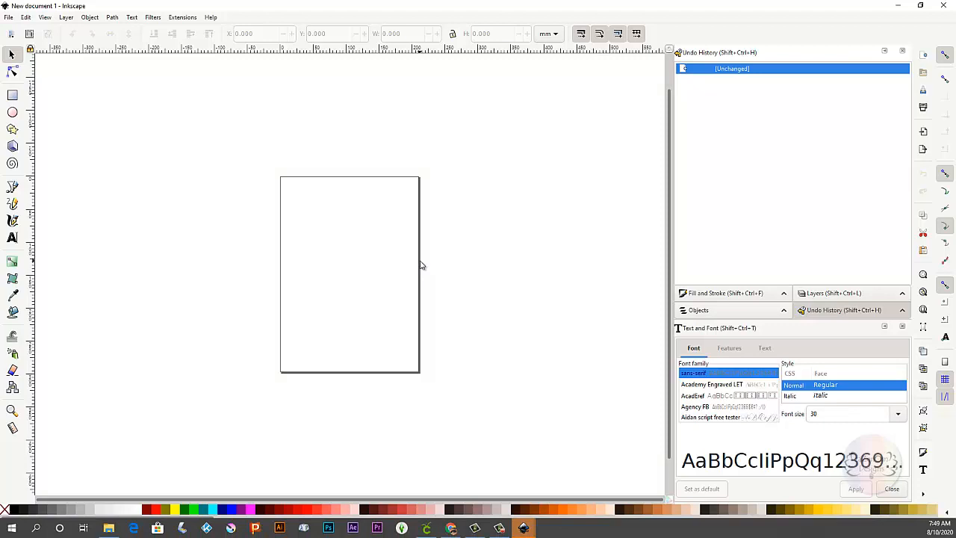
{"action": "mouse_move", "coordinate": [302, 144]}
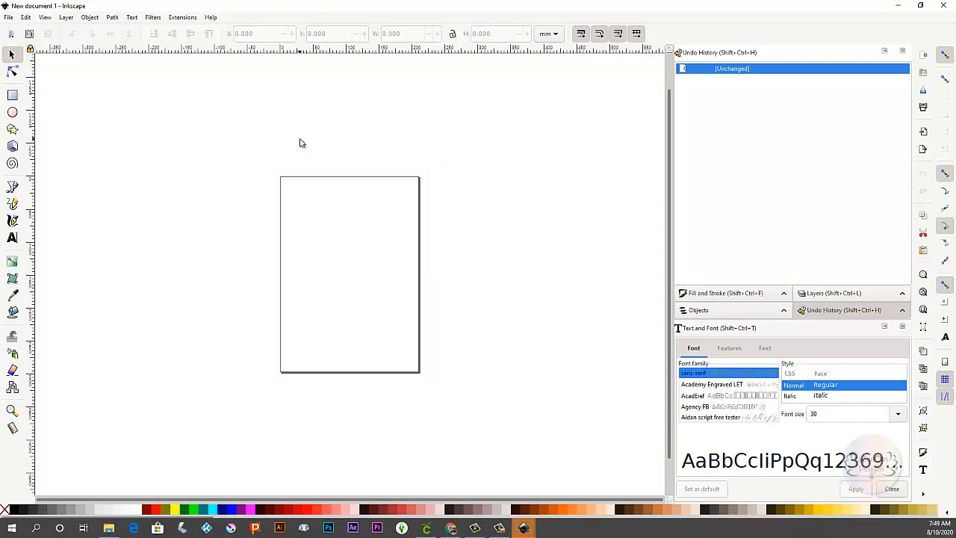
{"action": "mouse_move", "coordinate": [156, 161]}
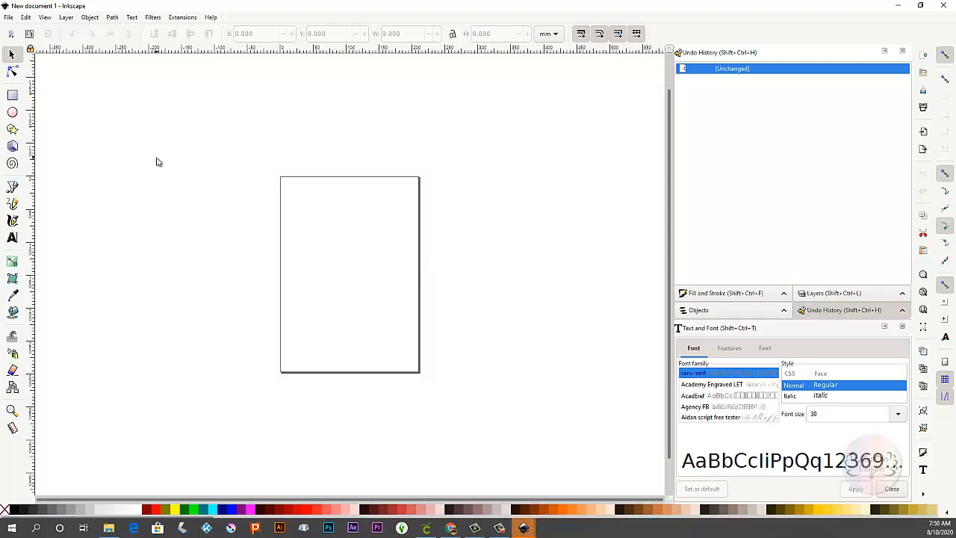
{"action": "mouse_move", "coordinate": [218, 159]}
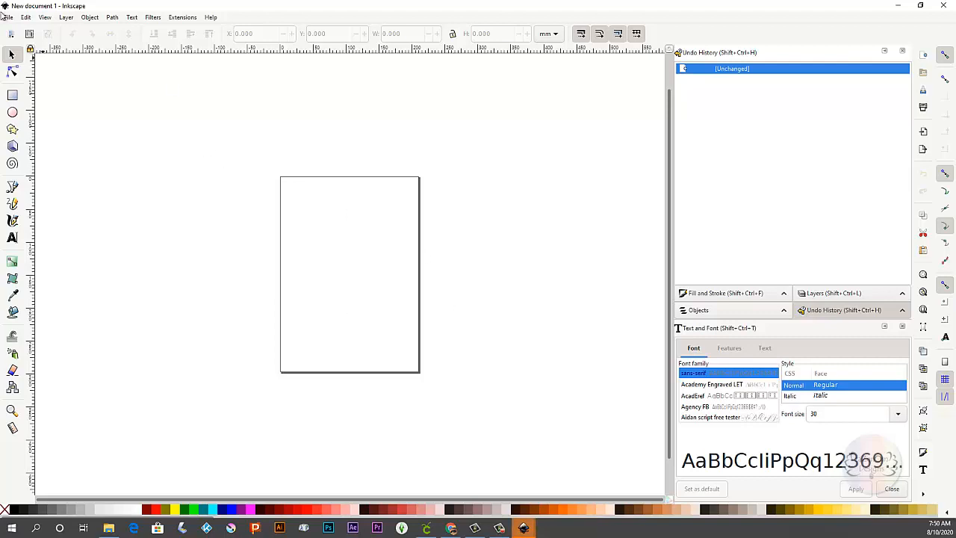
{"action": "mouse_move", "coordinate": [395, 165]}
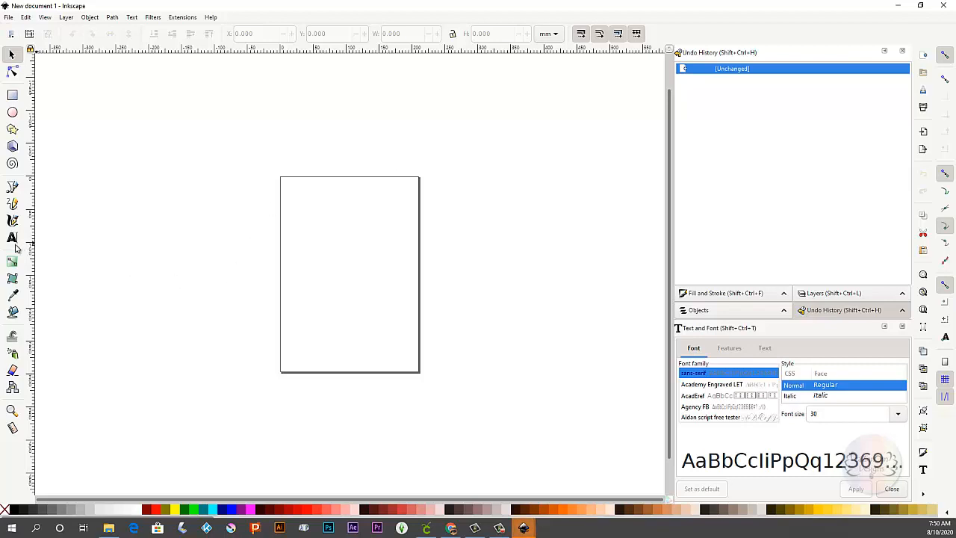
{"action": "mouse_move", "coordinate": [12, 239]}
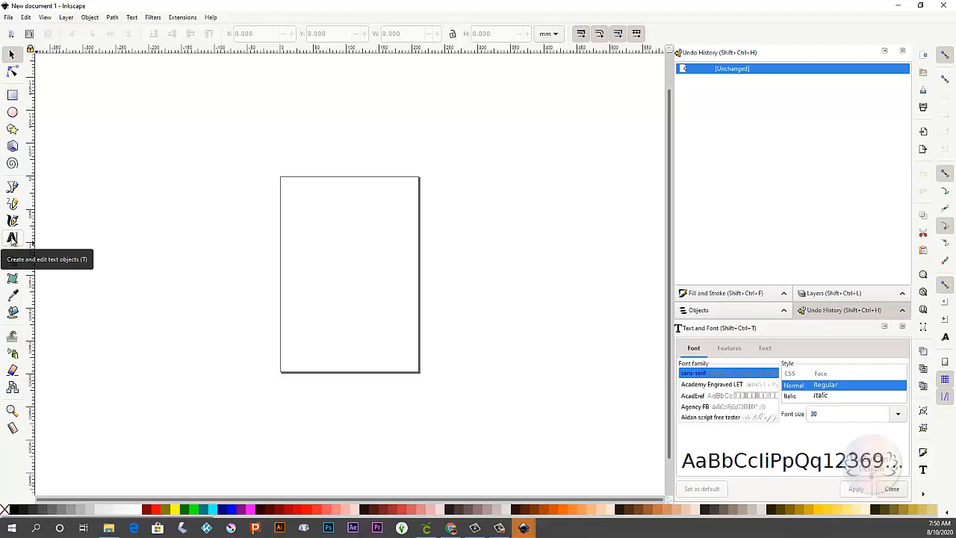
{"action": "mouse_move", "coordinate": [360, 221]}
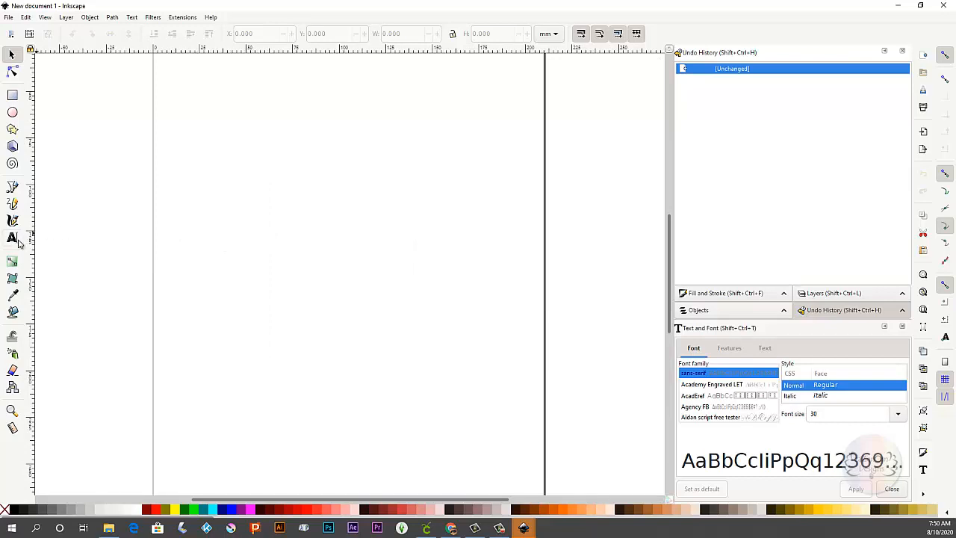
Activate the Text tool and search 'love' to pick the Lovely Home font at 144 pt
{"action": "left_click", "coordinate": [12, 239]}
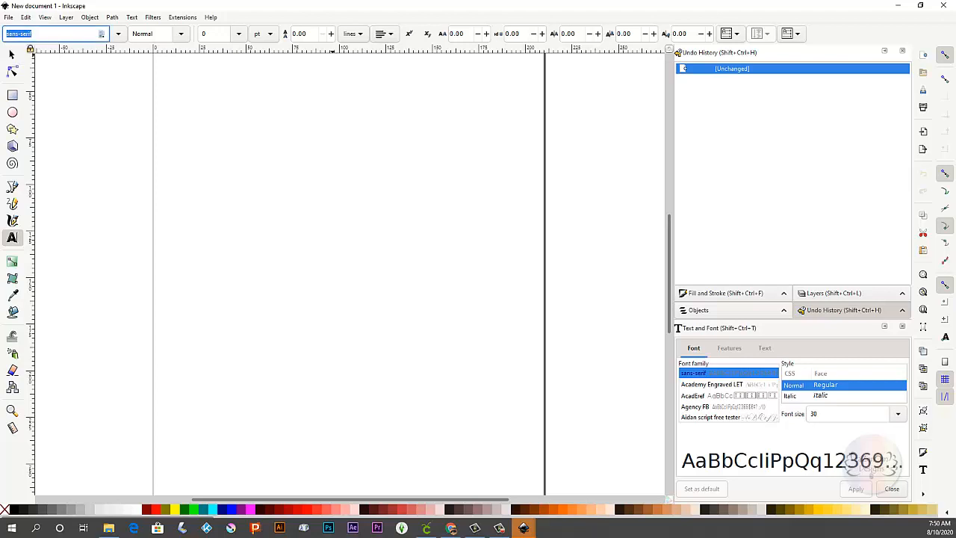
{"action": "type", "text": "love"}
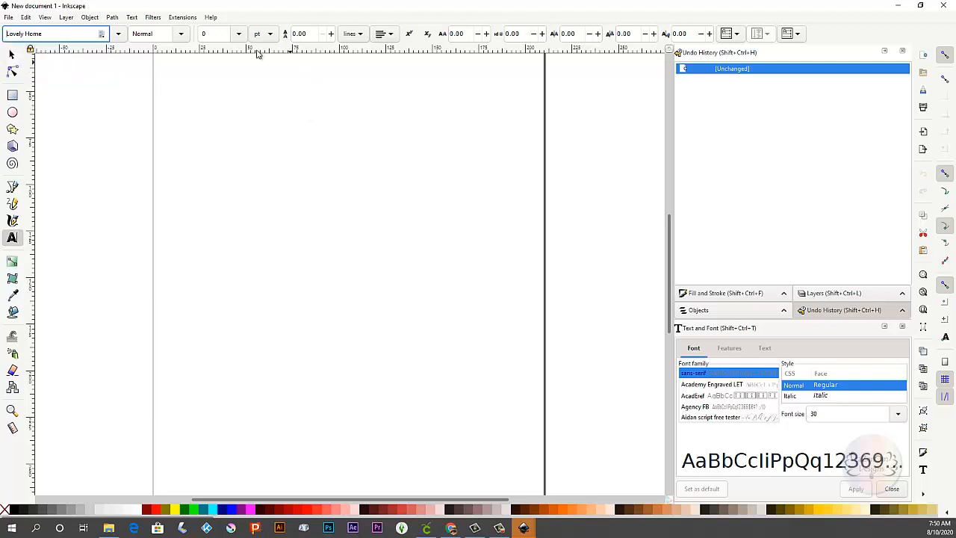
{"action": "mouse_move", "coordinate": [239, 36]}
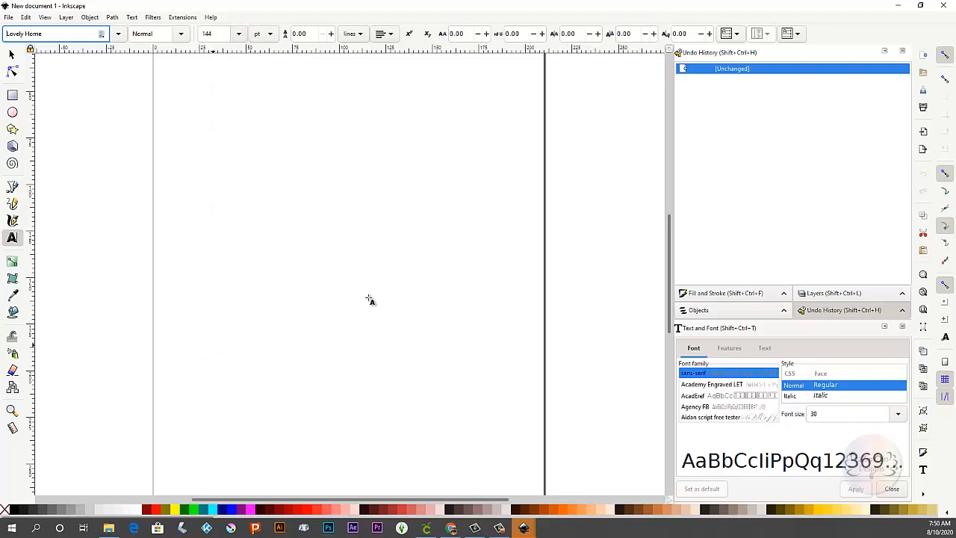
{"action": "mouse_move", "coordinate": [255, 241]}
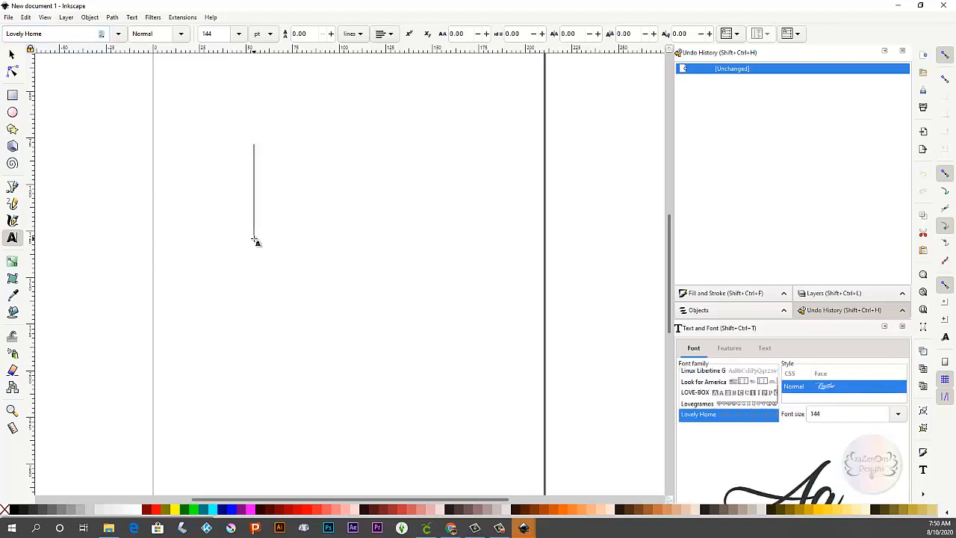
Place the word 'Life' on the page in the Lovely Home script font
{"action": "type", "text": "Life"}
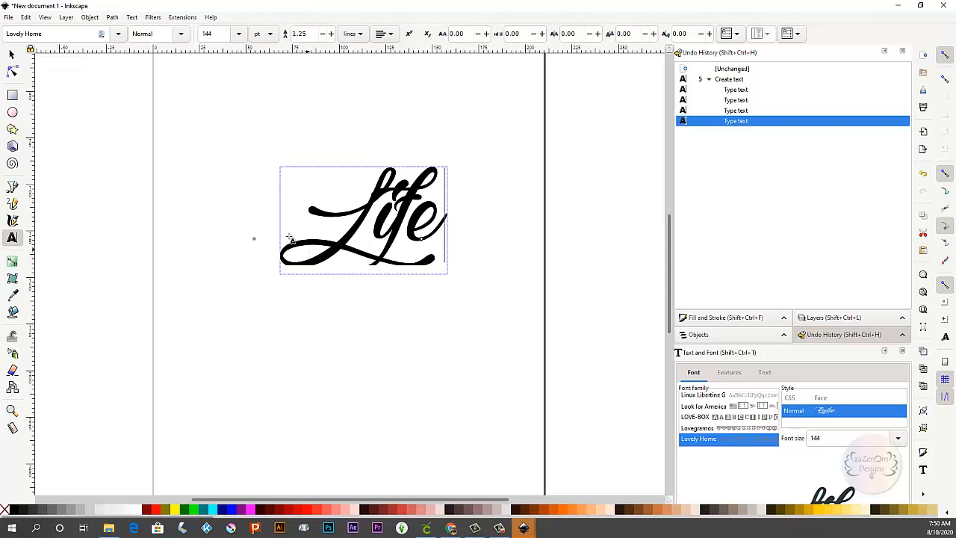
{"action": "mouse_move", "coordinate": [12, 54]}
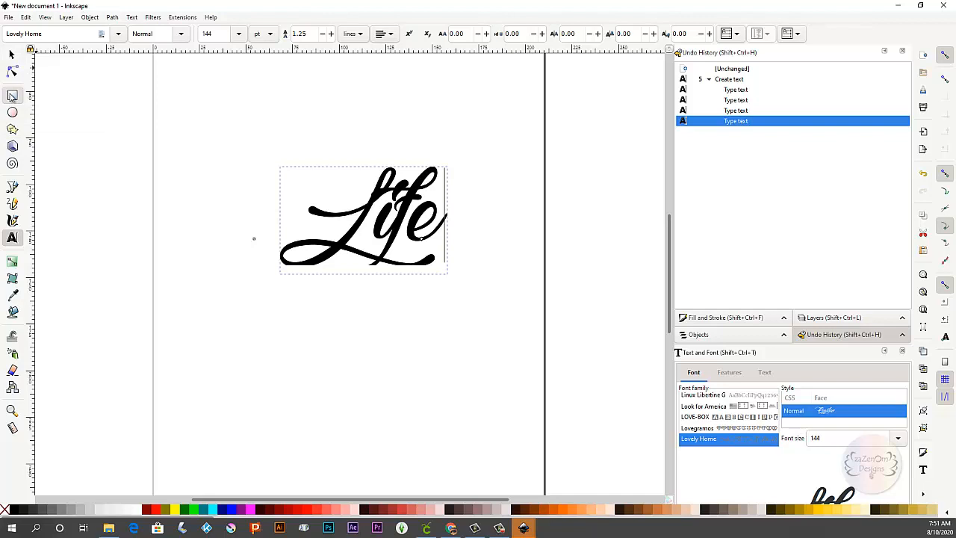
Draw a small solid square left of 'Life' with the Rectangle tool, then return to Select
{"action": "left_click", "coordinate": [12, 96]}
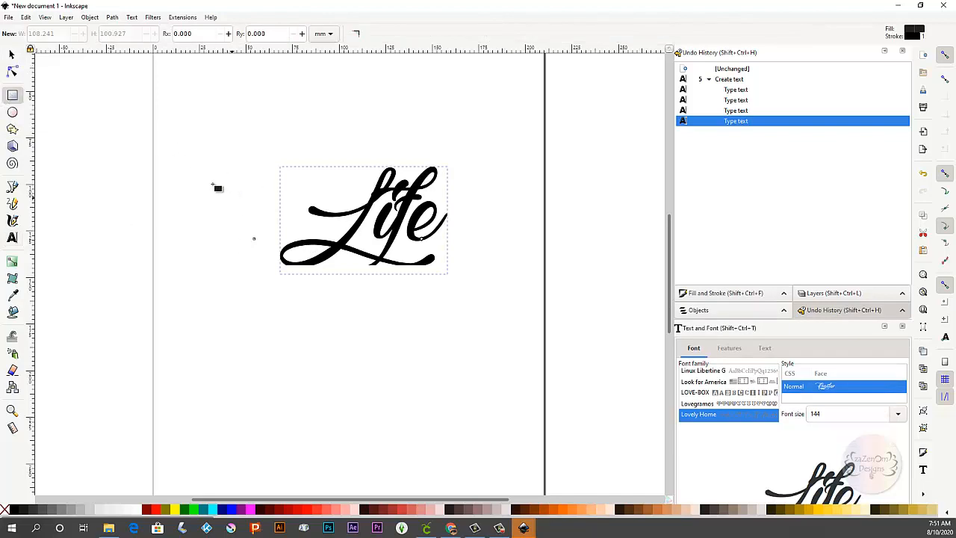
{"action": "mouse_move", "coordinate": [233, 195]}
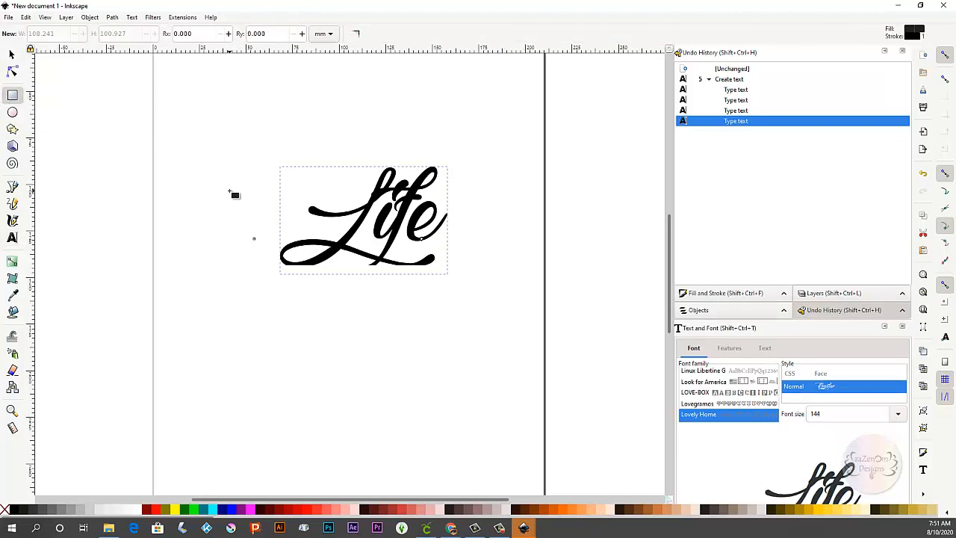
{"action": "mouse_move", "coordinate": [246, 188]}
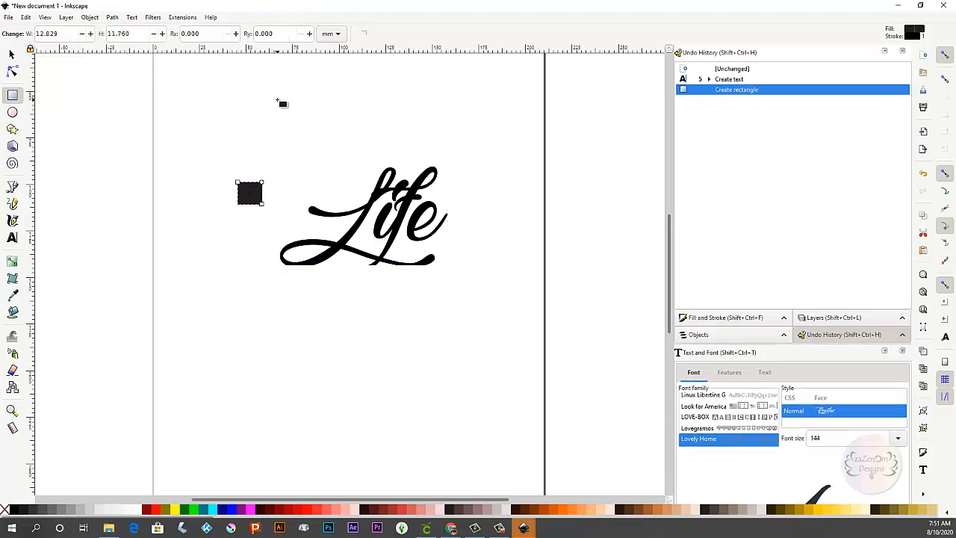
{"action": "mouse_move", "coordinate": [451, 121]}
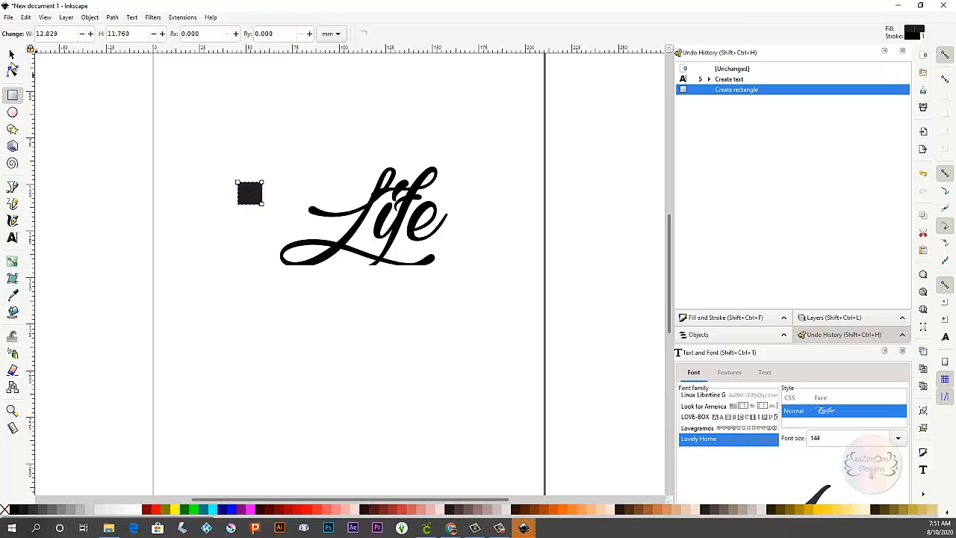
{"action": "left_click", "coordinate": [12, 54]}
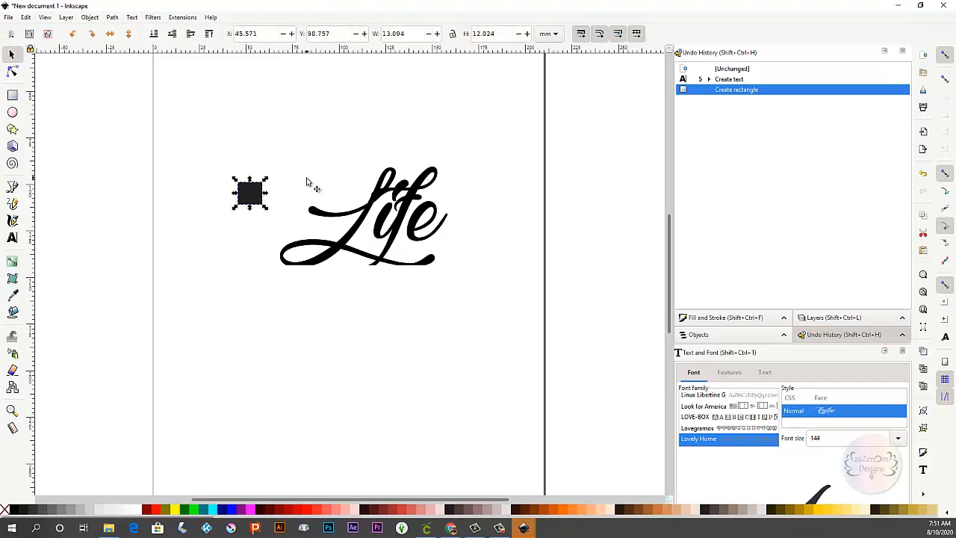
{"action": "mouse_move", "coordinate": [248, 149]}
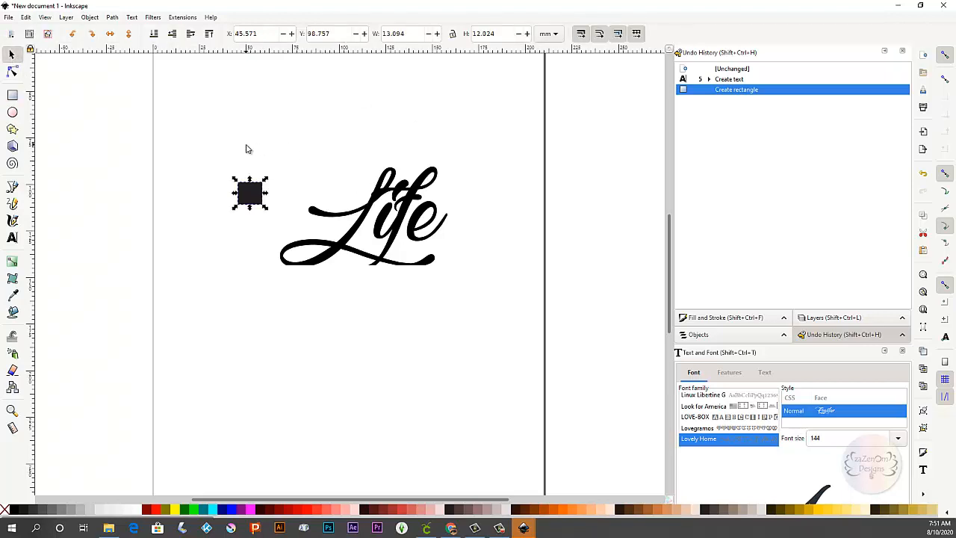
{"action": "mouse_move", "coordinate": [292, 228]}
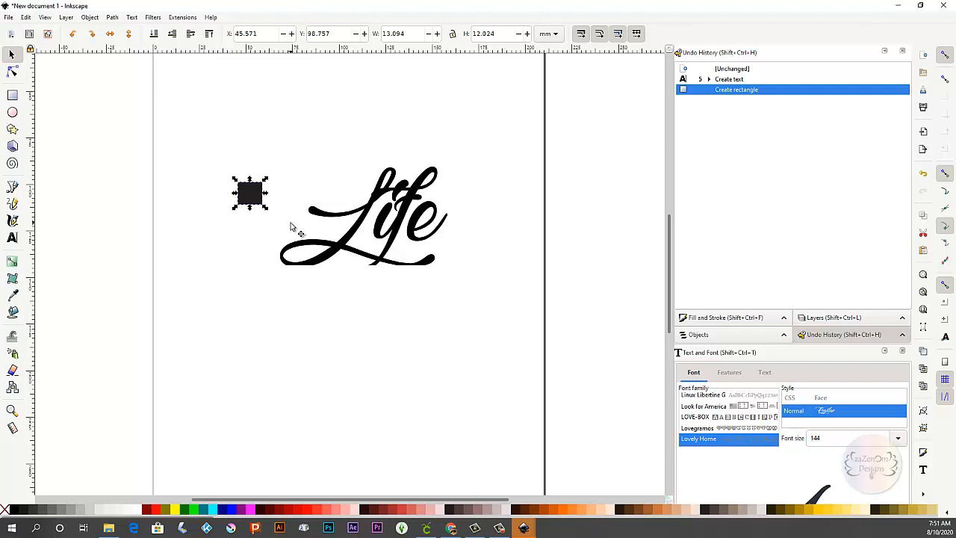
{"action": "mouse_move", "coordinate": [296, 291]}
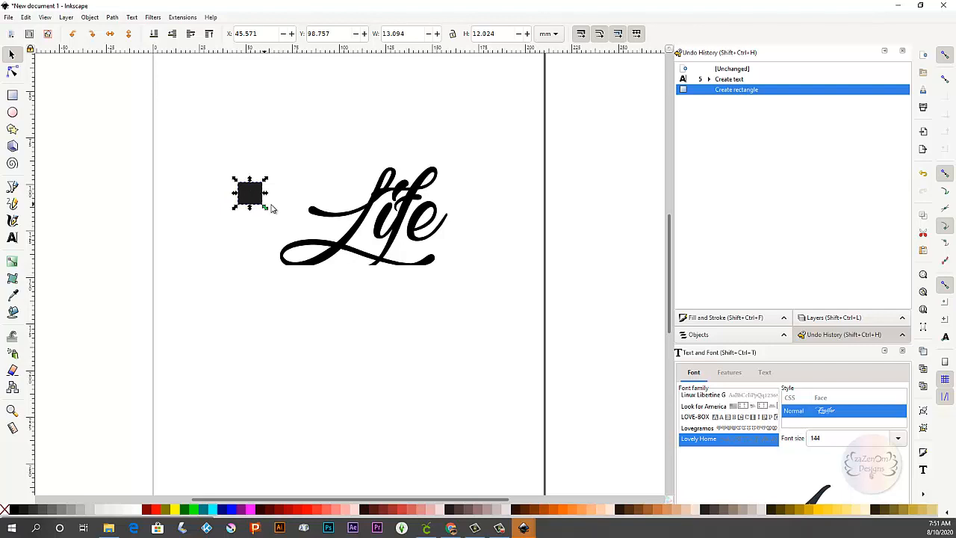
{"action": "mouse_move", "coordinate": [276, 206]}
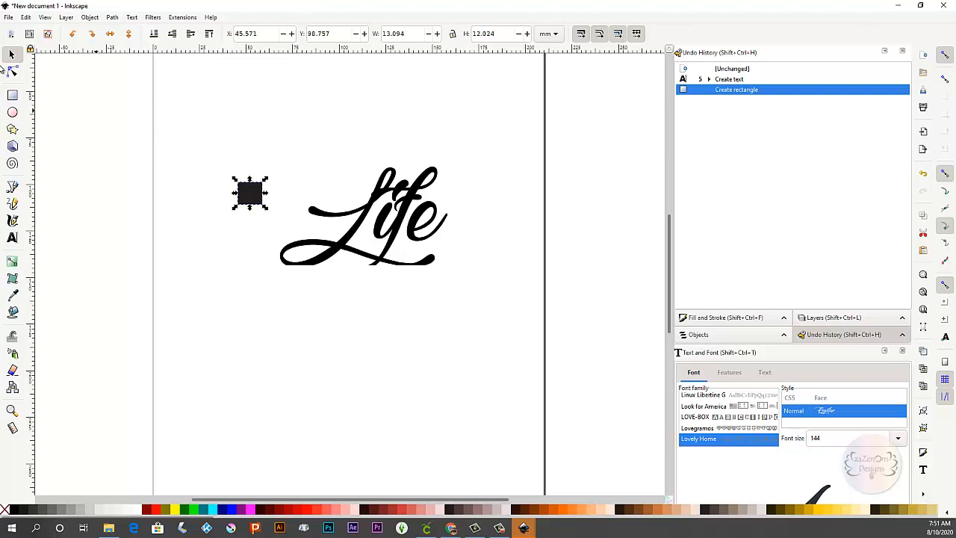
{"action": "mouse_move", "coordinate": [206, 162]}
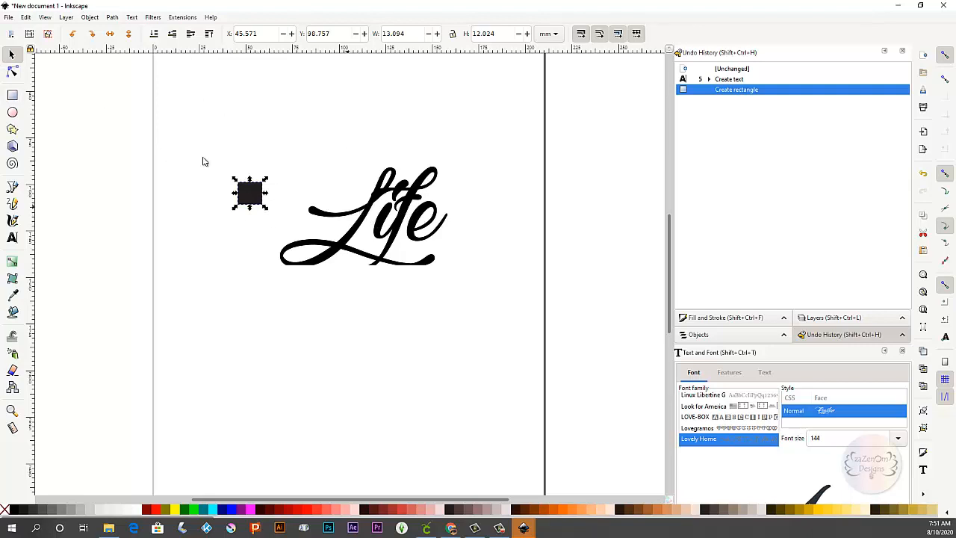
{"action": "mouse_move", "coordinate": [371, 232]}
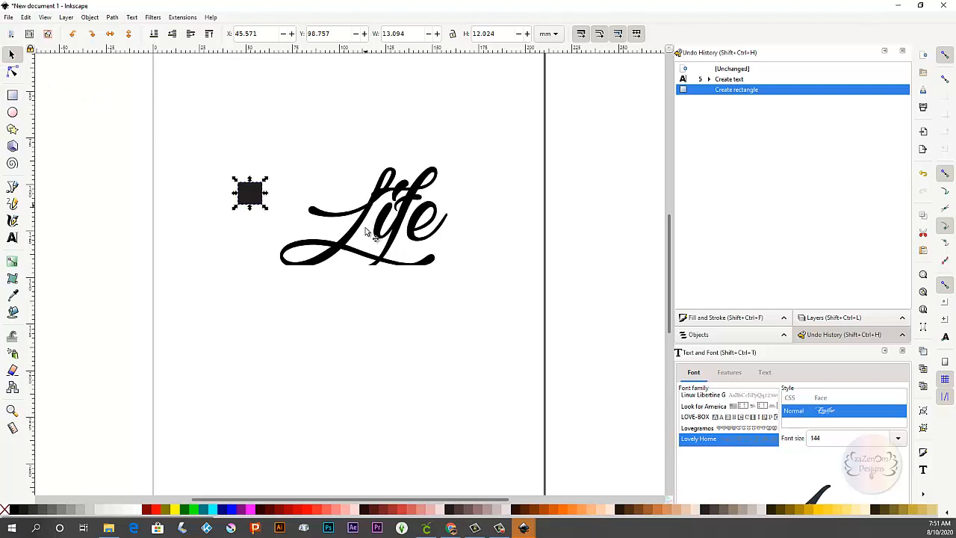
{"action": "mouse_move", "coordinate": [374, 186]}
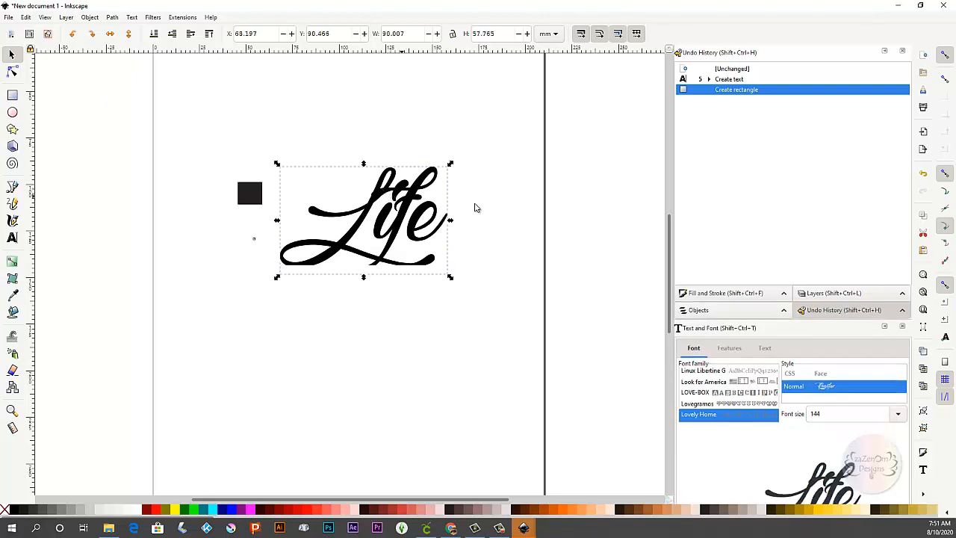
{"action": "mouse_move", "coordinate": [257, 215]}
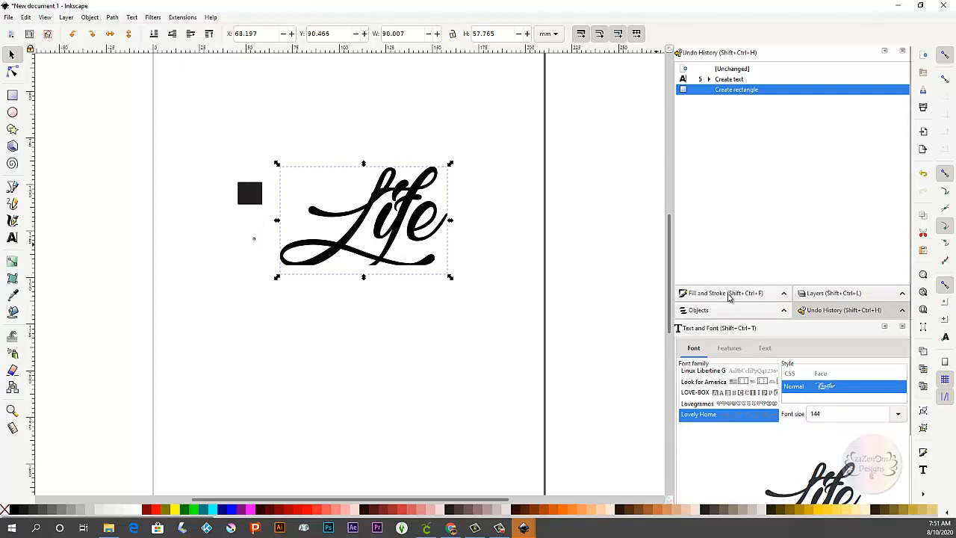
In Fill and Stroke, remove the word's fill and give its stroke a flat colour
{"action": "left_click", "coordinate": [725, 293]}
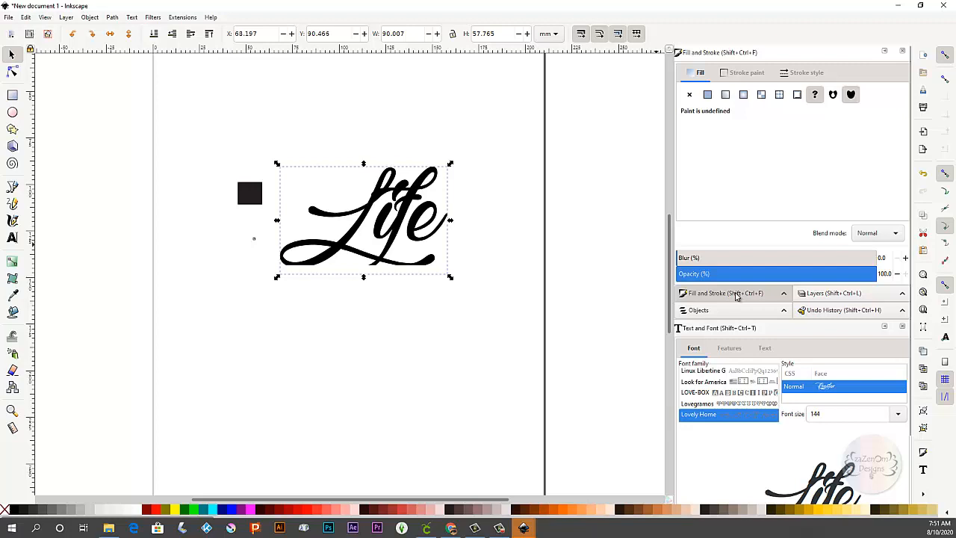
{"action": "left_click", "coordinate": [707, 95]}
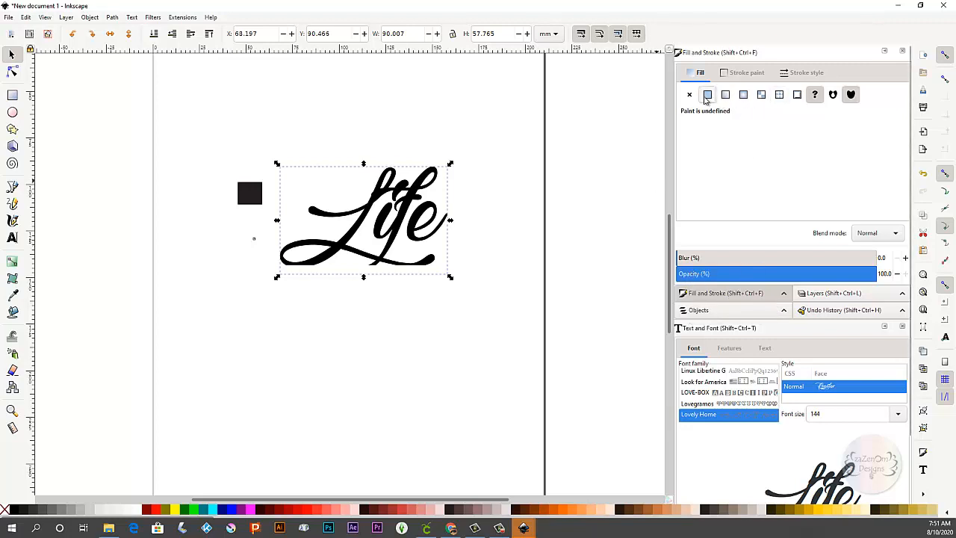
{"action": "left_click", "coordinate": [707, 94]}
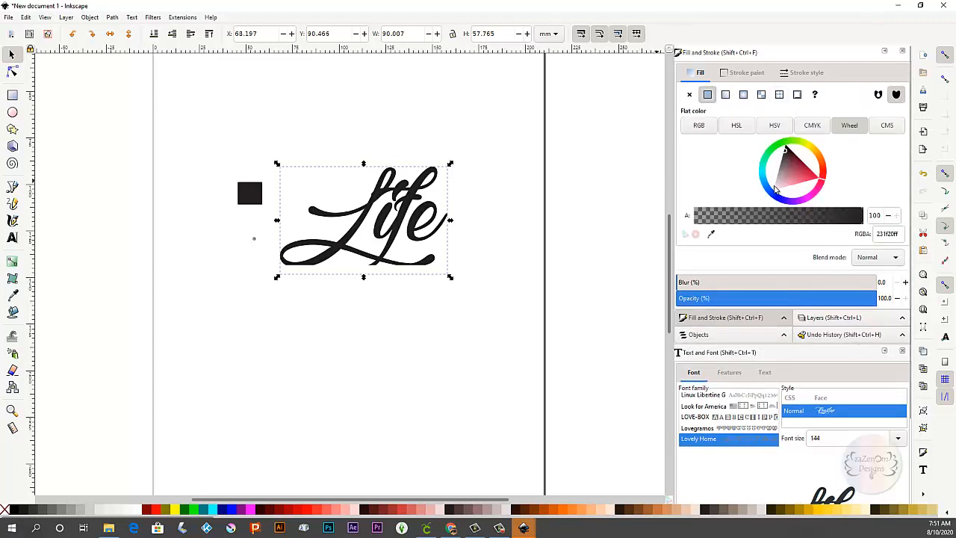
{"action": "left_click", "coordinate": [774, 192]}
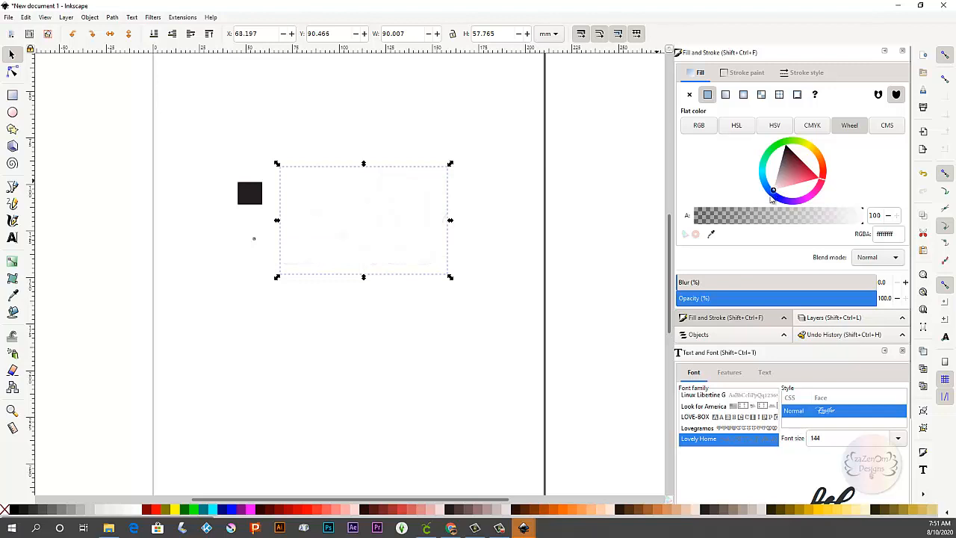
{"action": "left_click", "coordinate": [747, 71]}
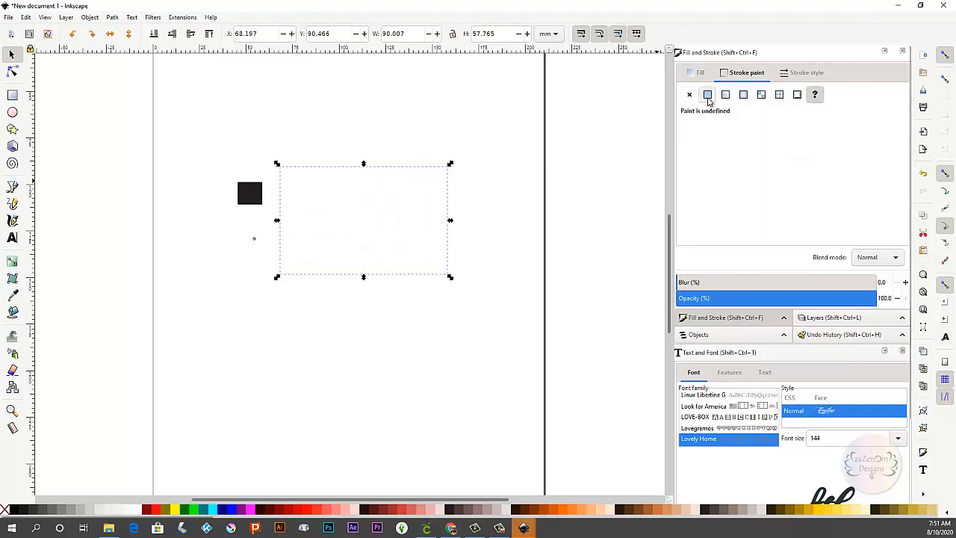
{"action": "left_click", "coordinate": [707, 94]}
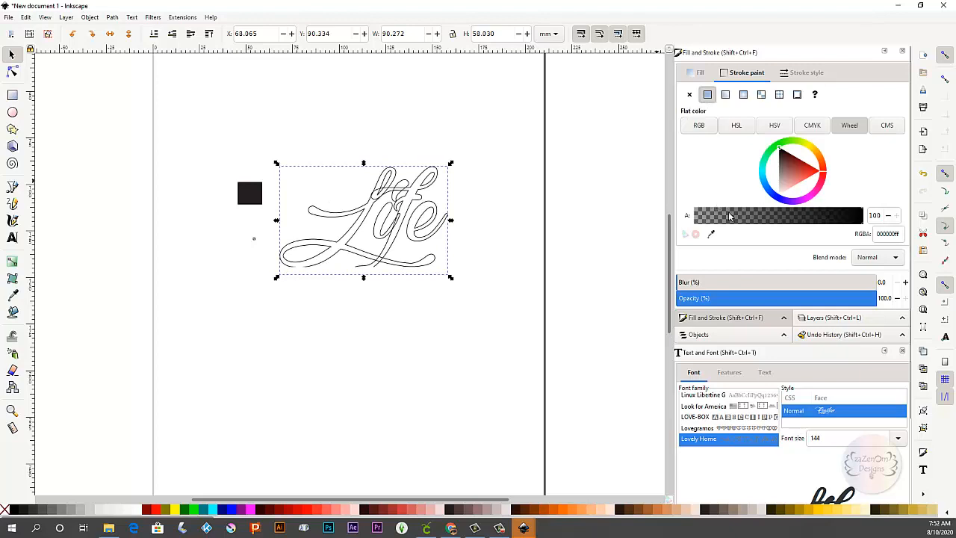
{"action": "mouse_move", "coordinate": [867, 179]}
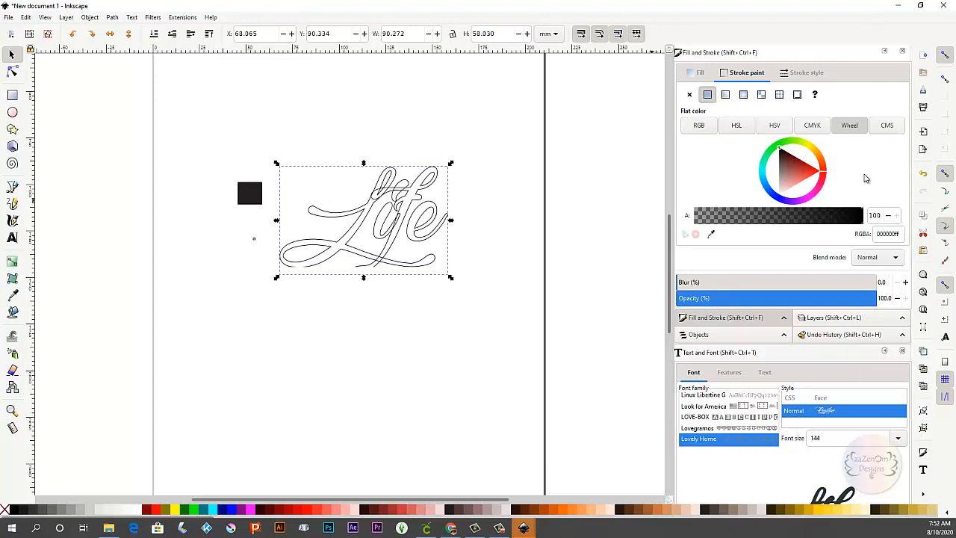
{"action": "mouse_move", "coordinate": [381, 227]}
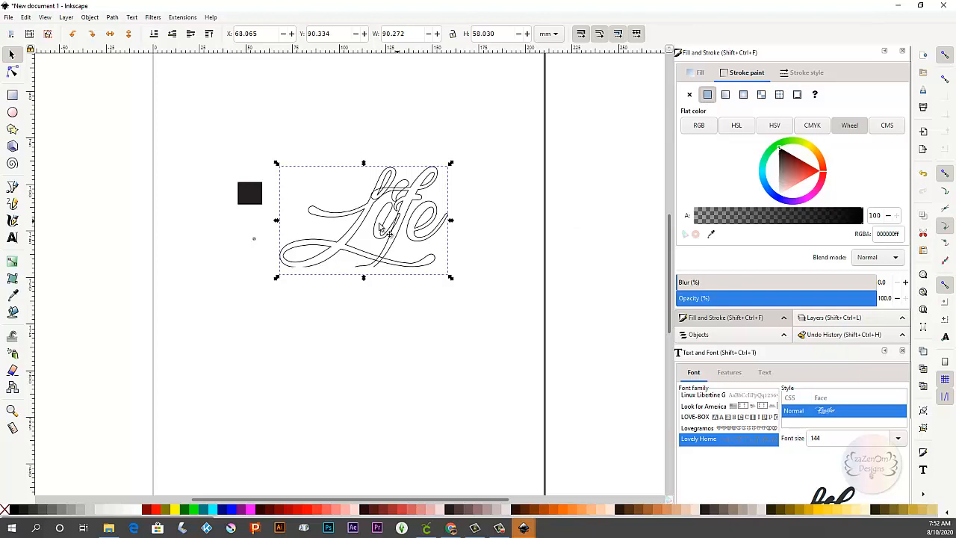
{"action": "mouse_move", "coordinate": [430, 195]}
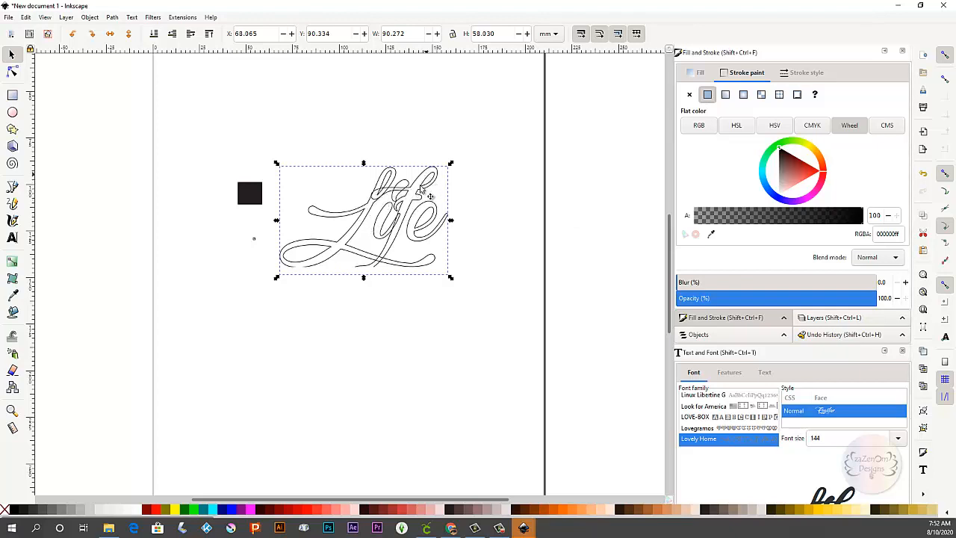
{"action": "mouse_move", "coordinate": [381, 266]}
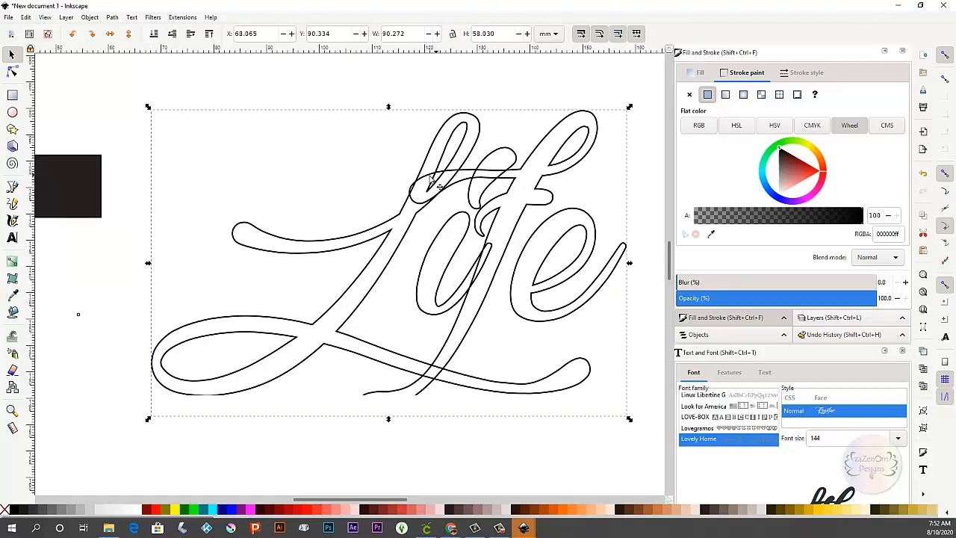
{"action": "mouse_move", "coordinate": [493, 179]}
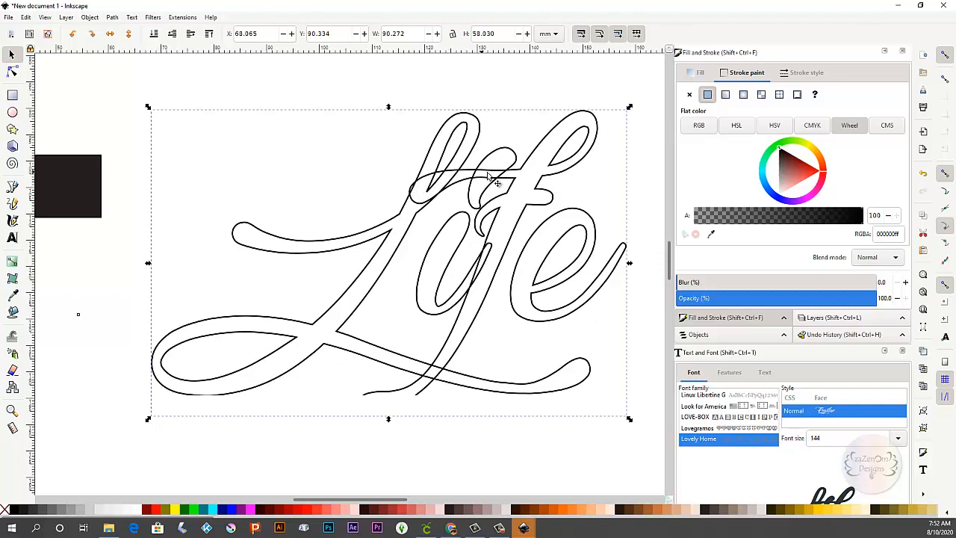
{"action": "mouse_move", "coordinate": [411, 236]}
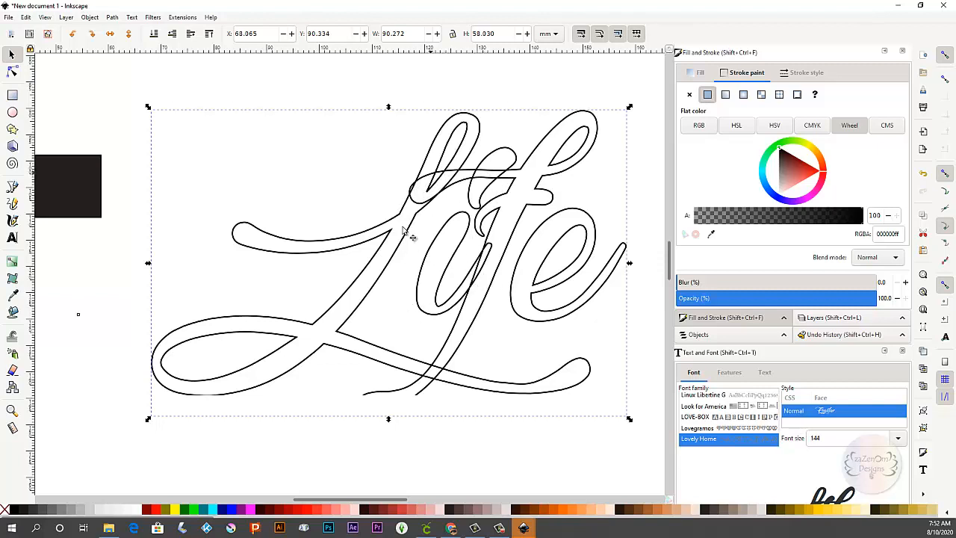
{"action": "mouse_move", "coordinate": [448, 193]}
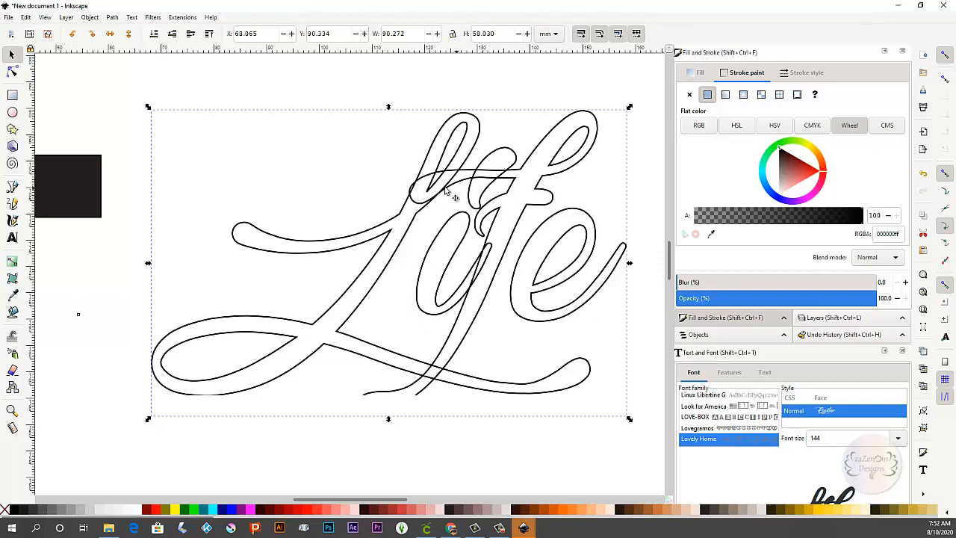
{"action": "mouse_move", "coordinate": [388, 395]}
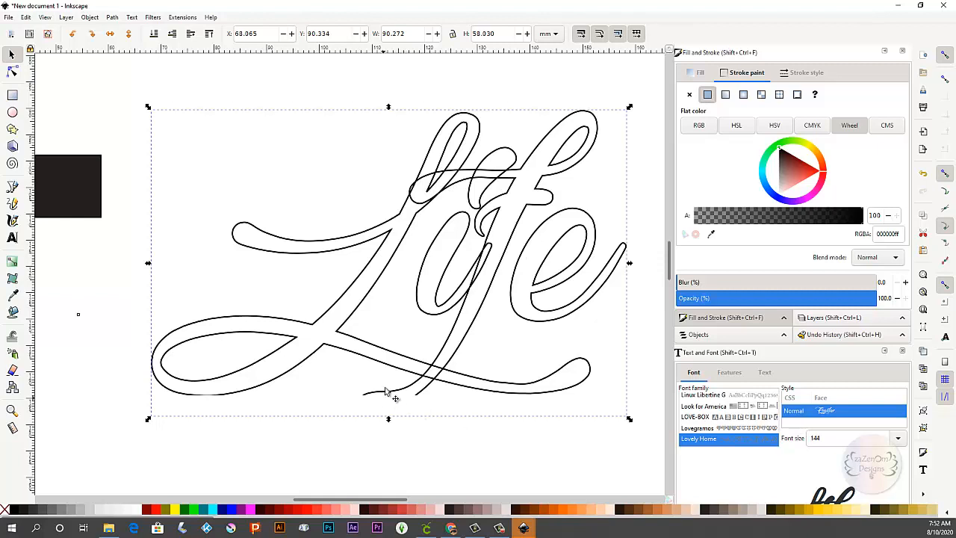
{"action": "mouse_move", "coordinate": [187, 146]}
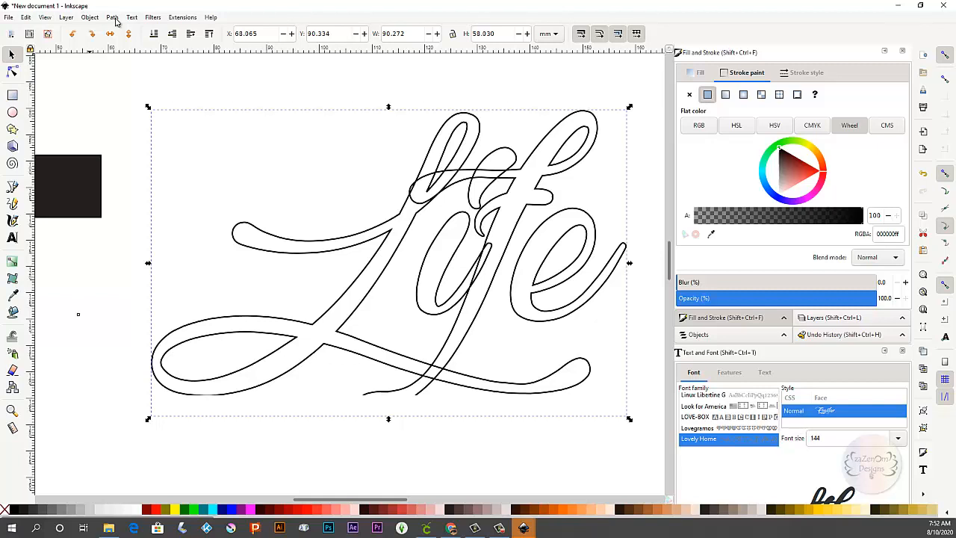
Apply Path > Union to merge the overlapping 'Life' letter strokes into one outline
{"action": "left_click", "coordinate": [112, 18]}
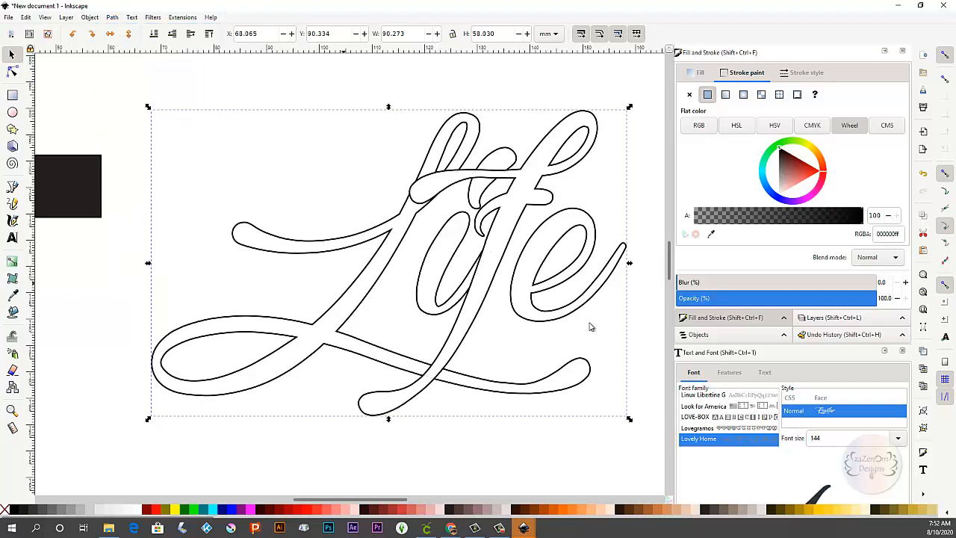
{"action": "mouse_move", "coordinate": [446, 207]}
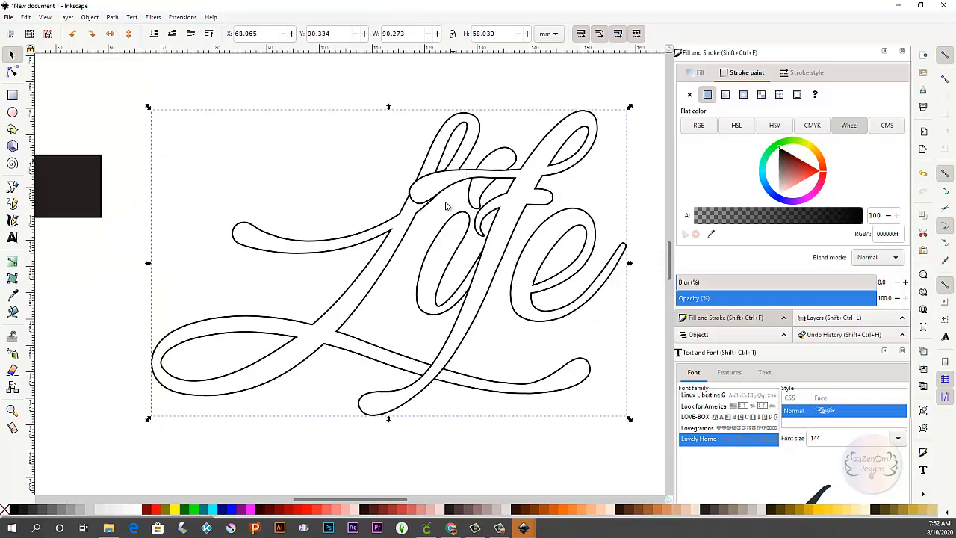
{"action": "mouse_move", "coordinate": [499, 193]}
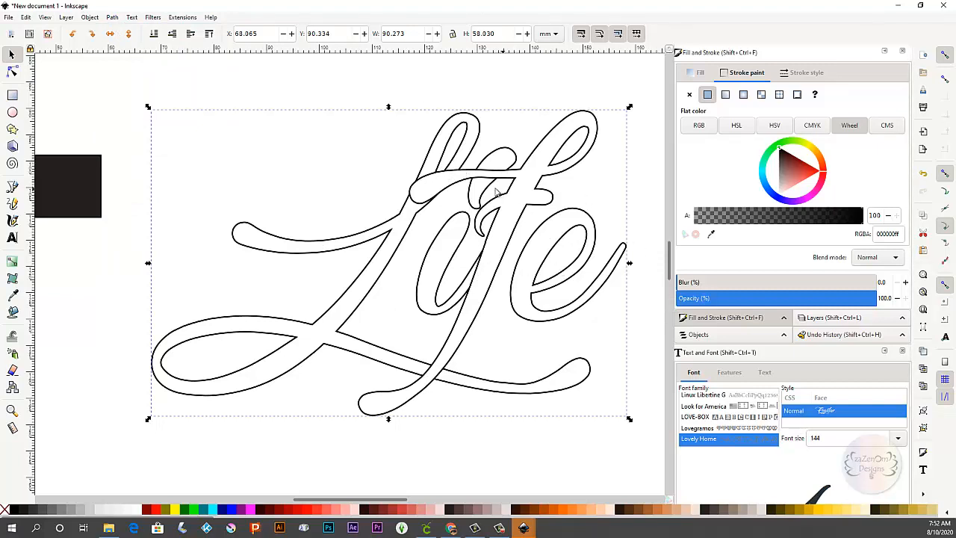
{"action": "mouse_move", "coordinate": [529, 212]}
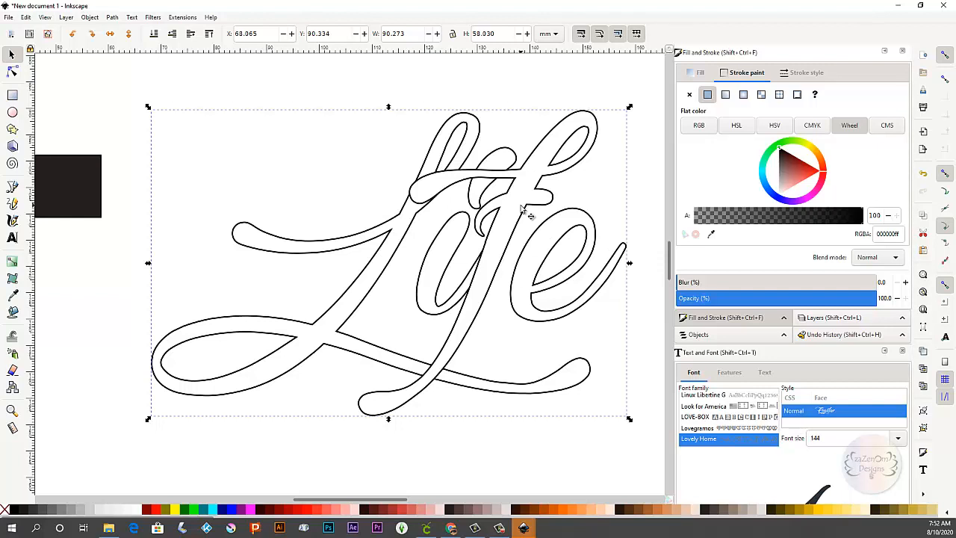
{"action": "mouse_move", "coordinate": [490, 192]}
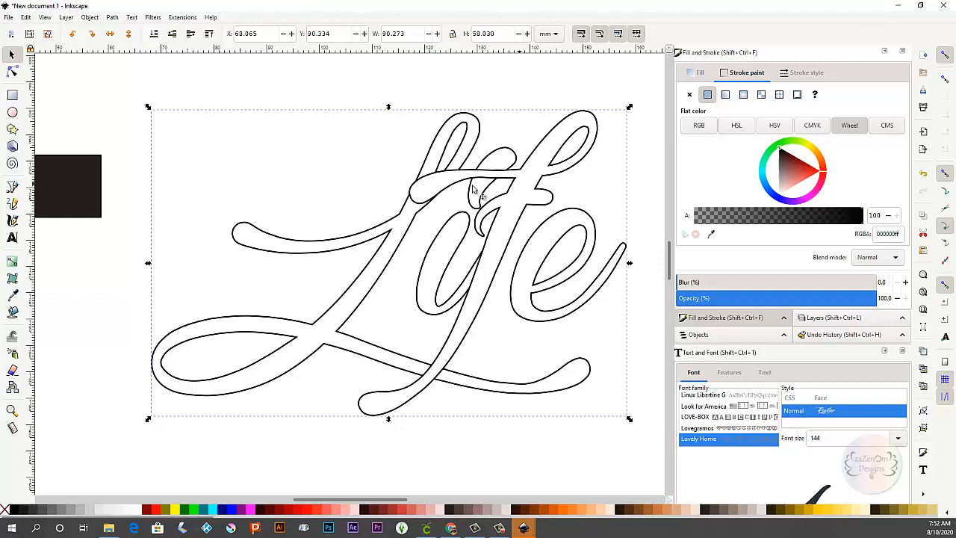
{"action": "mouse_move", "coordinate": [400, 221]}
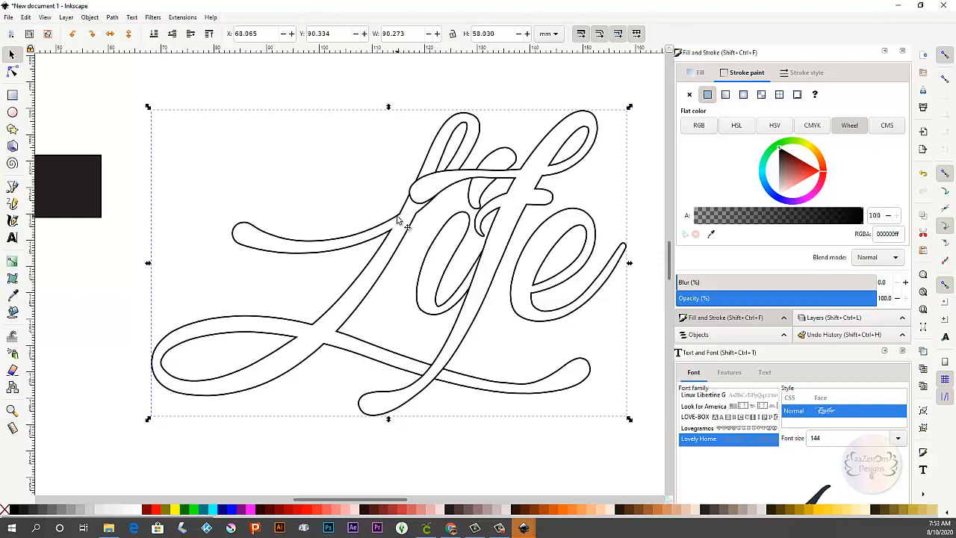
{"action": "mouse_move", "coordinate": [306, 394]}
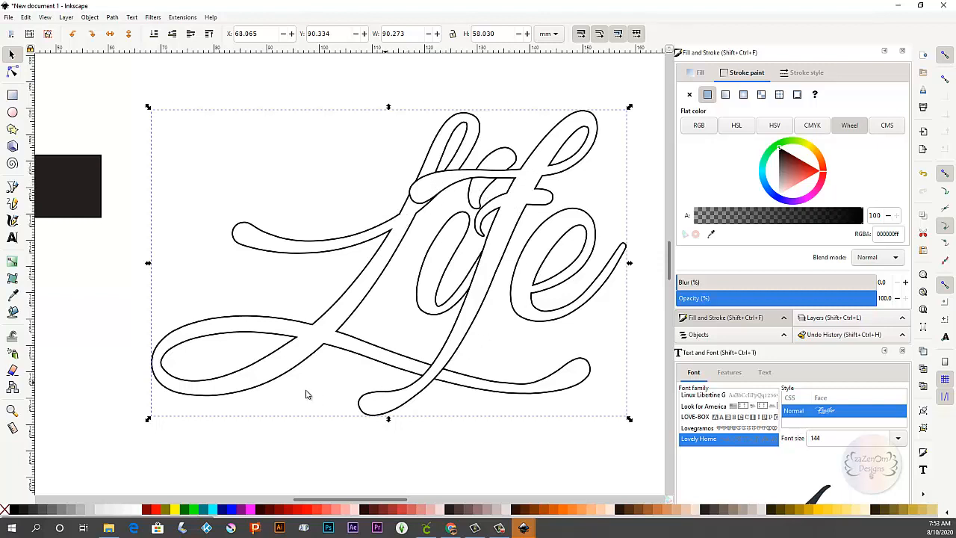
{"action": "mouse_move", "coordinate": [311, 158]}
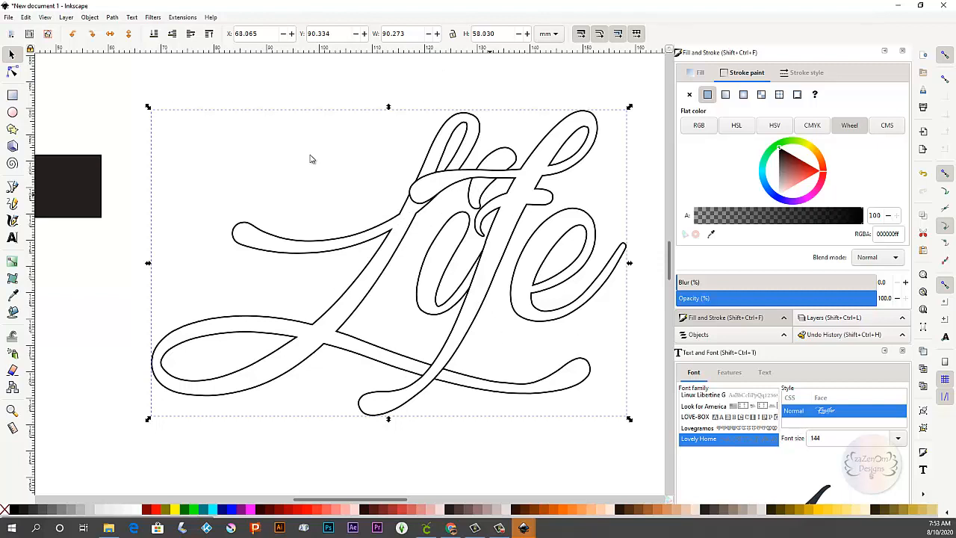
{"action": "mouse_move", "coordinate": [186, 126]}
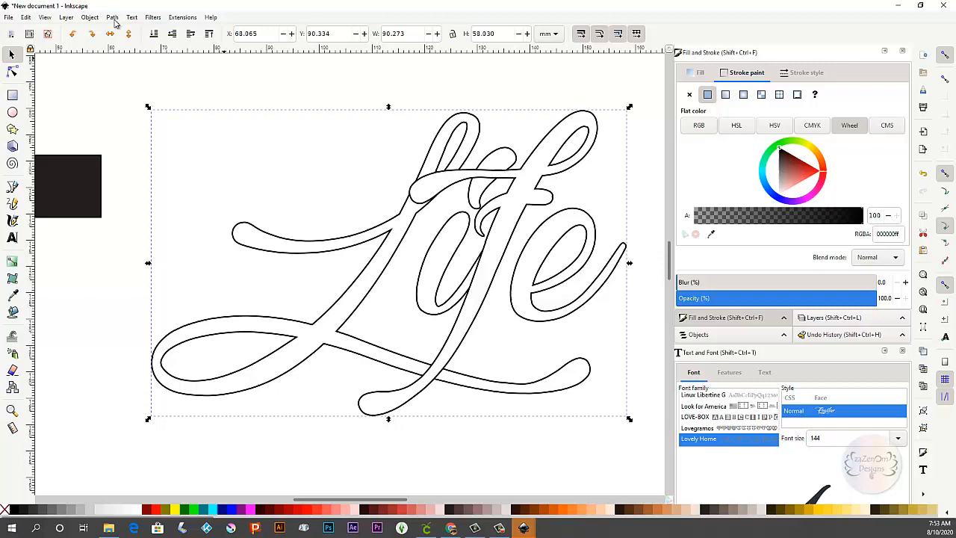
Apply Path > Combine to the letter paths, then reopen the Path menu
{"action": "left_click", "coordinate": [112, 18]}
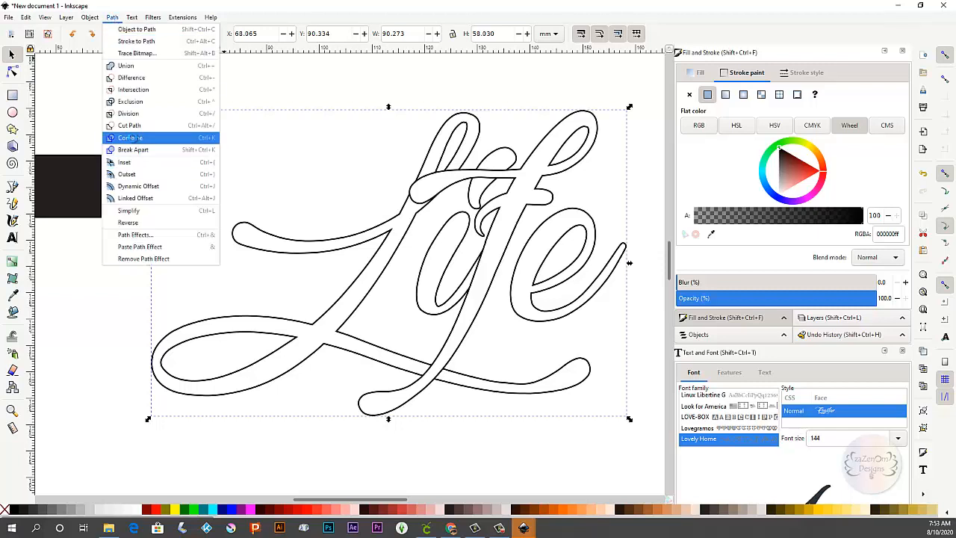
{"action": "left_click", "coordinate": [130, 138]}
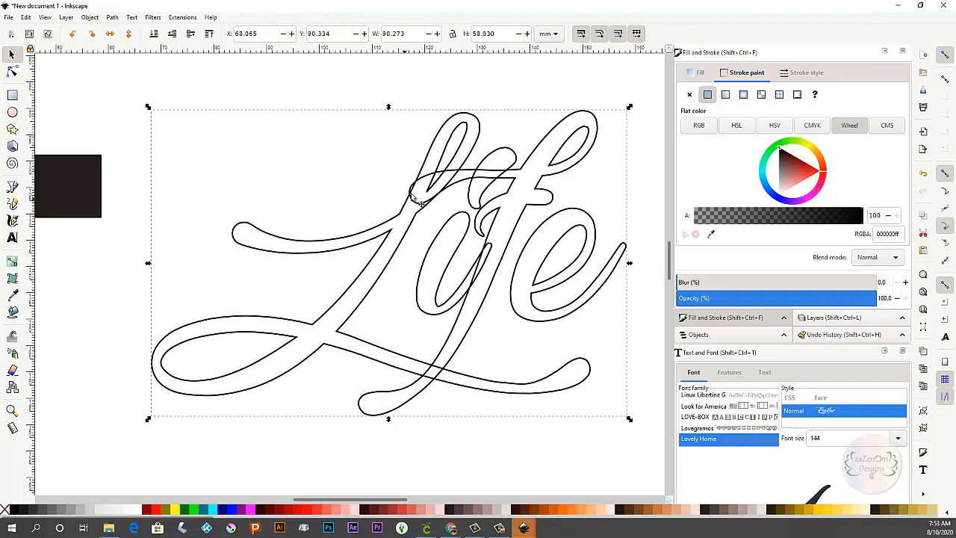
{"action": "mouse_move", "coordinate": [287, 21]}
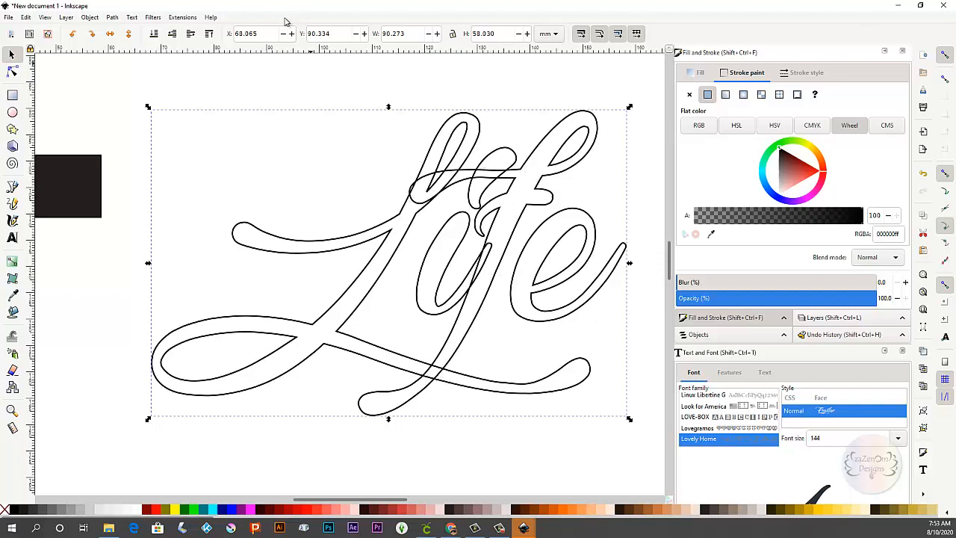
{"action": "left_click", "coordinate": [112, 17]}
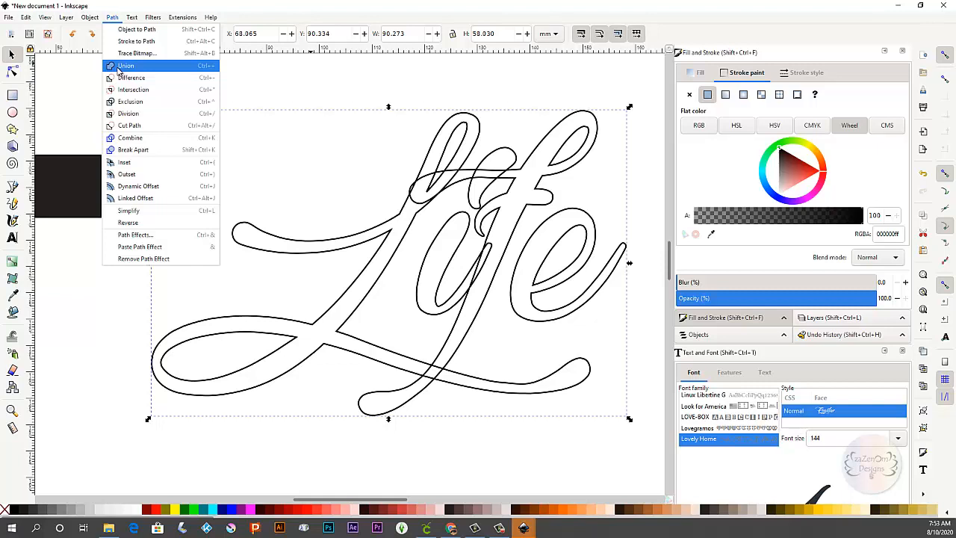
Apply Path > Union so the 'Life' outline becomes a single merged shape
{"action": "left_click", "coordinate": [125, 66]}
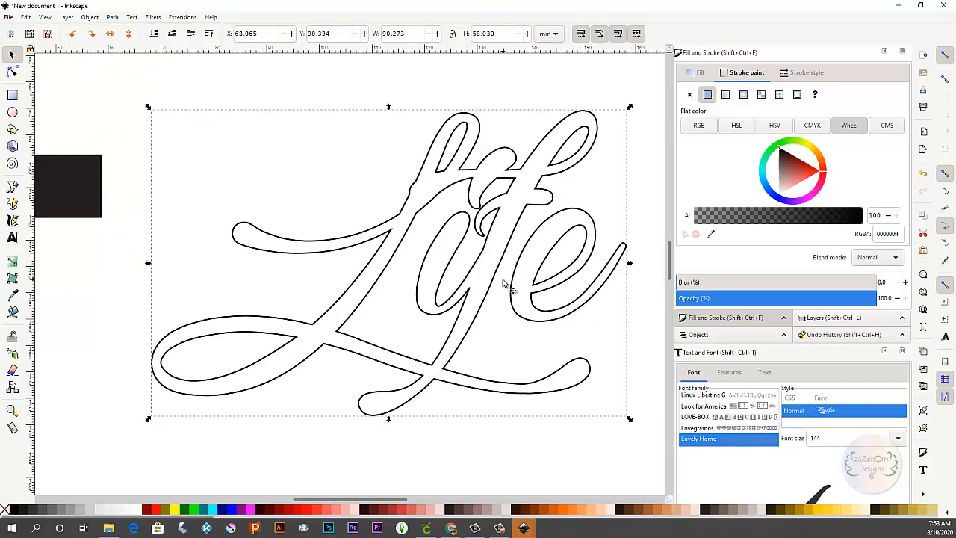
{"action": "mouse_move", "coordinate": [404, 298]}
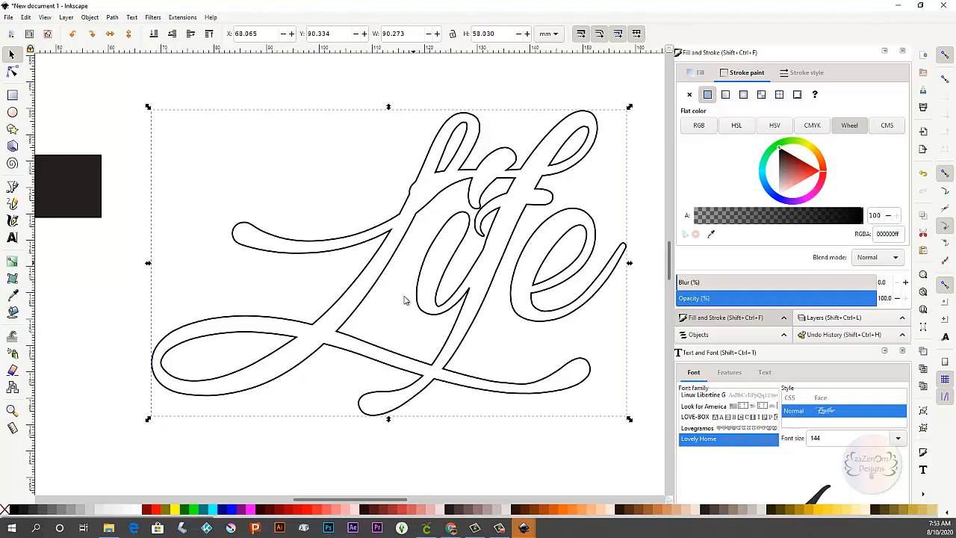
{"action": "mouse_move", "coordinate": [541, 165]}
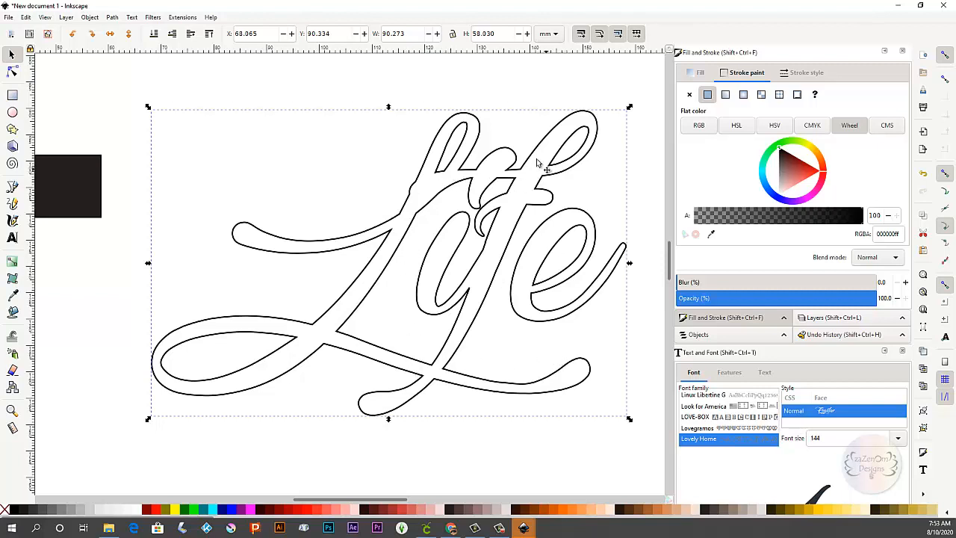
{"action": "mouse_move", "coordinate": [481, 182]}
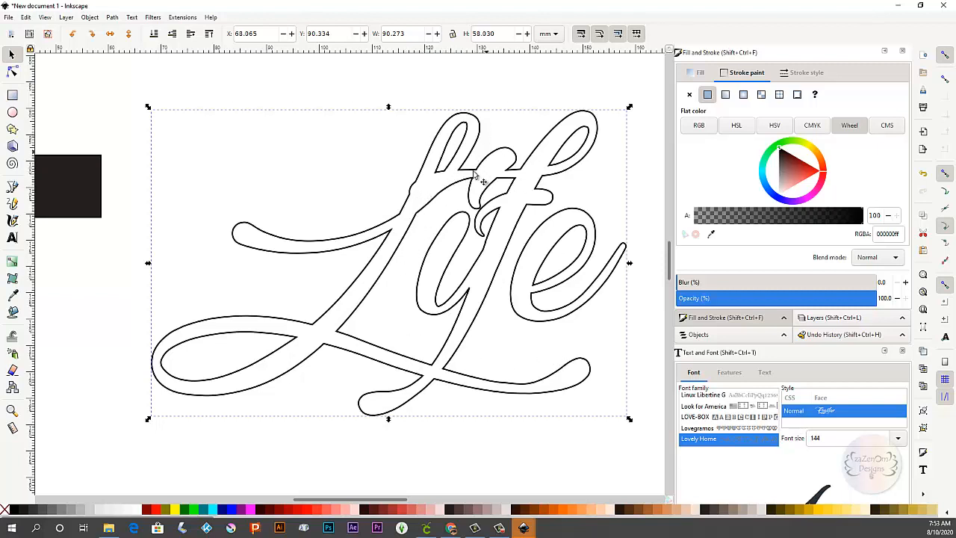
{"action": "mouse_move", "coordinate": [462, 206]}
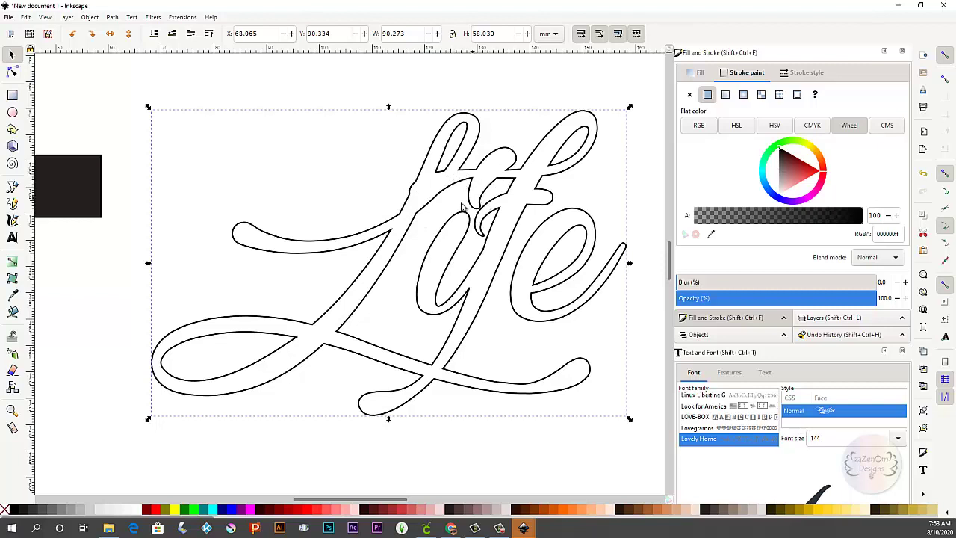
{"action": "mouse_move", "coordinate": [426, 180]}
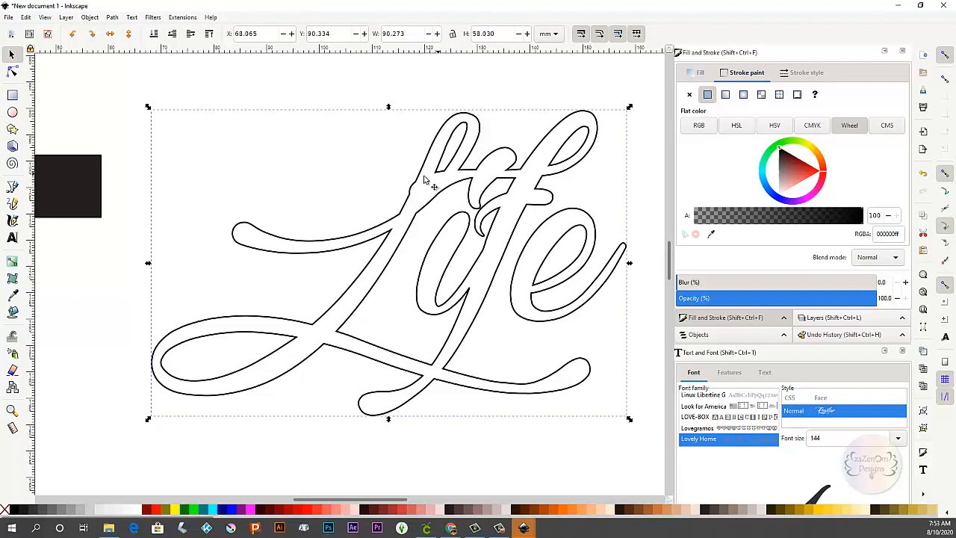
{"action": "mouse_move", "coordinate": [505, 227]}
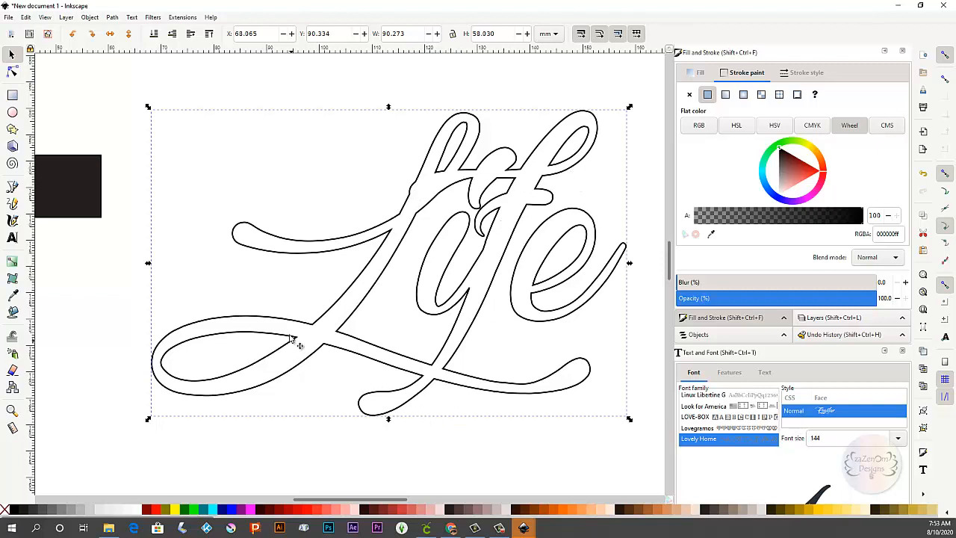
{"action": "mouse_move", "coordinate": [250, 138]}
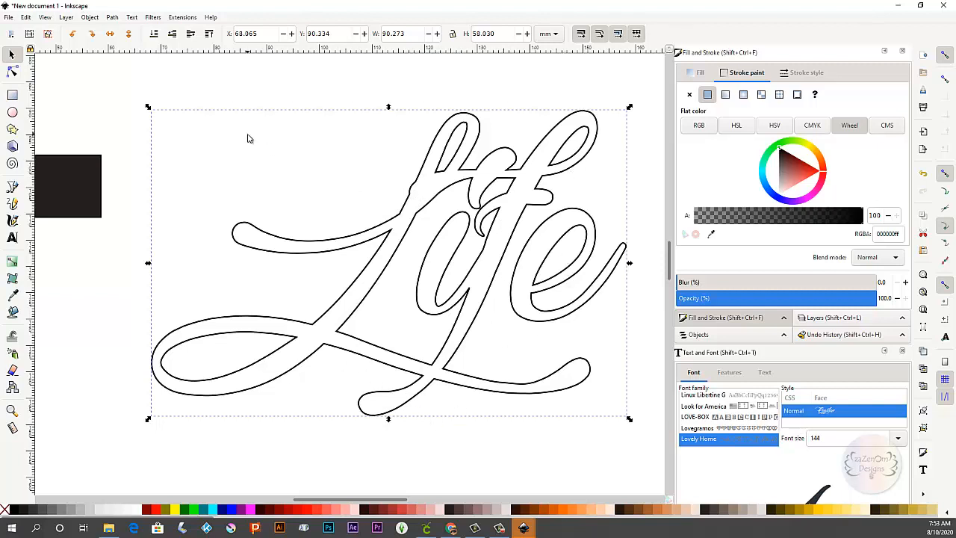
{"action": "mouse_move", "coordinate": [137, 182]}
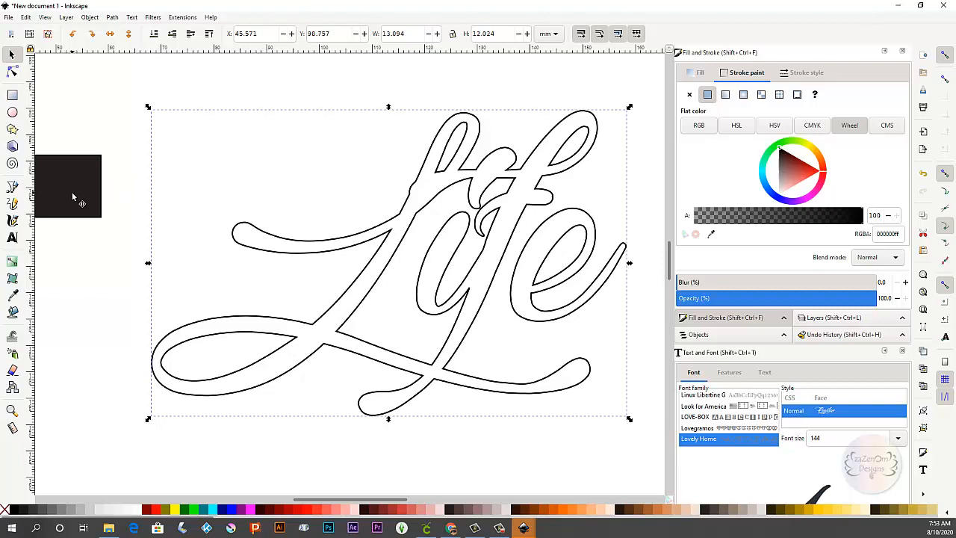
Select the black square and Shift-add the 'Life' outline to the selection
{"action": "left_click", "coordinate": [69, 185]}
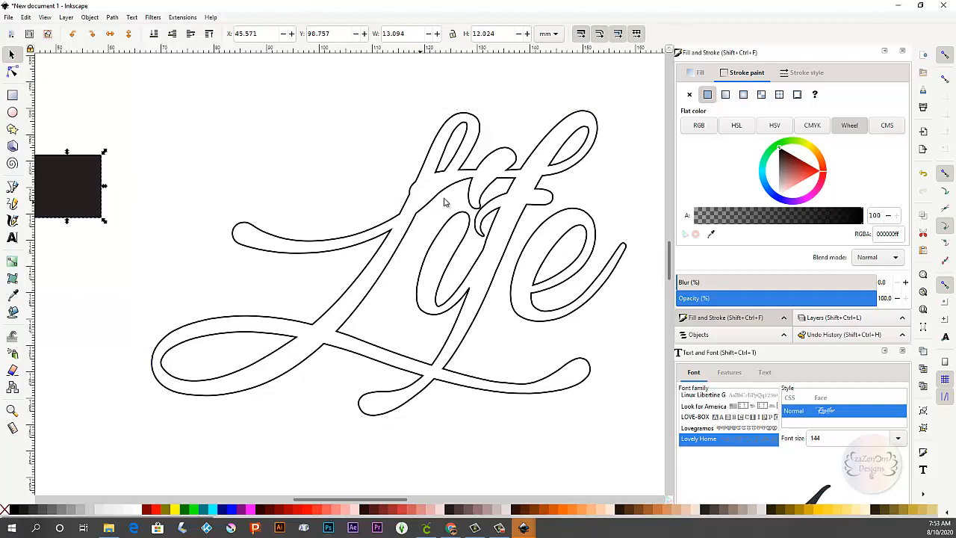
{"action": "left_click", "coordinate": [422, 191]}
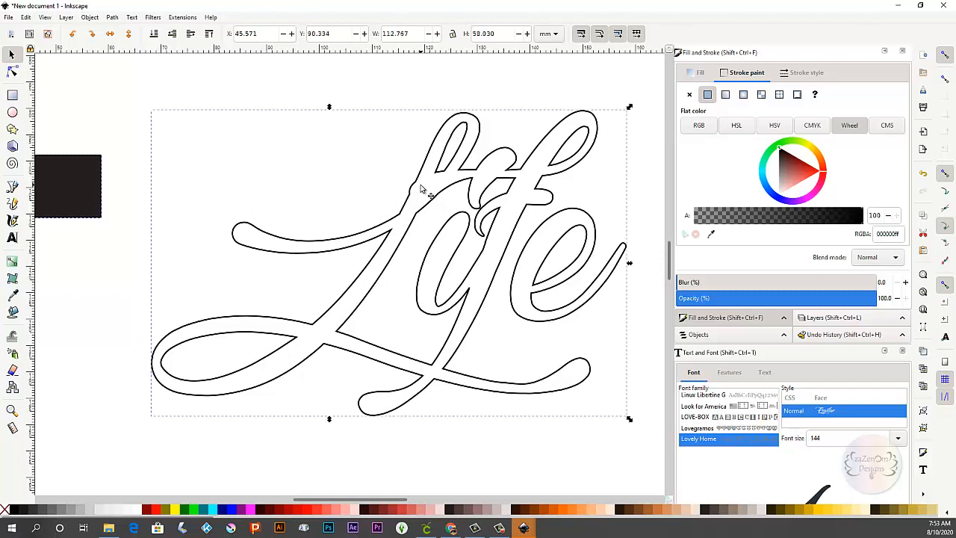
{"action": "mouse_move", "coordinate": [436, 154]}
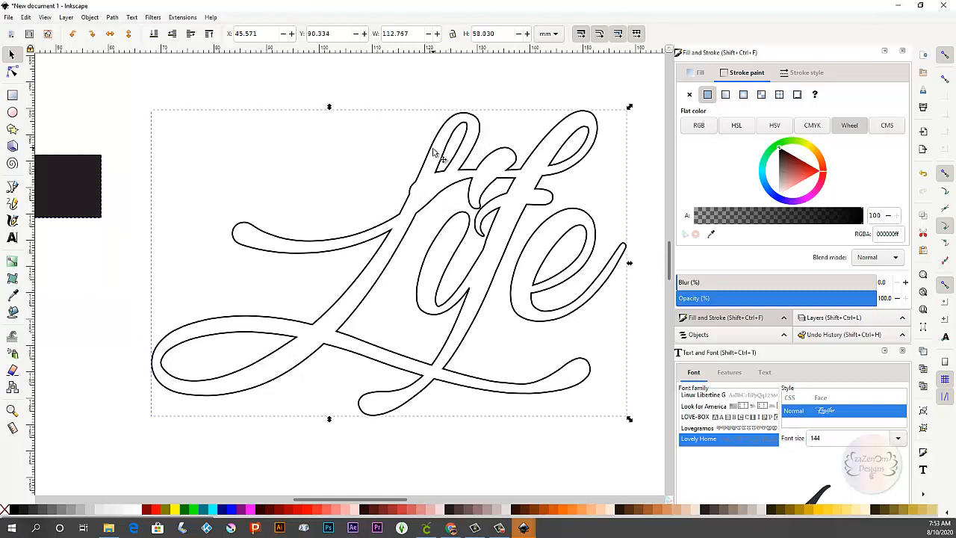
{"action": "mouse_move", "coordinate": [446, 177]}
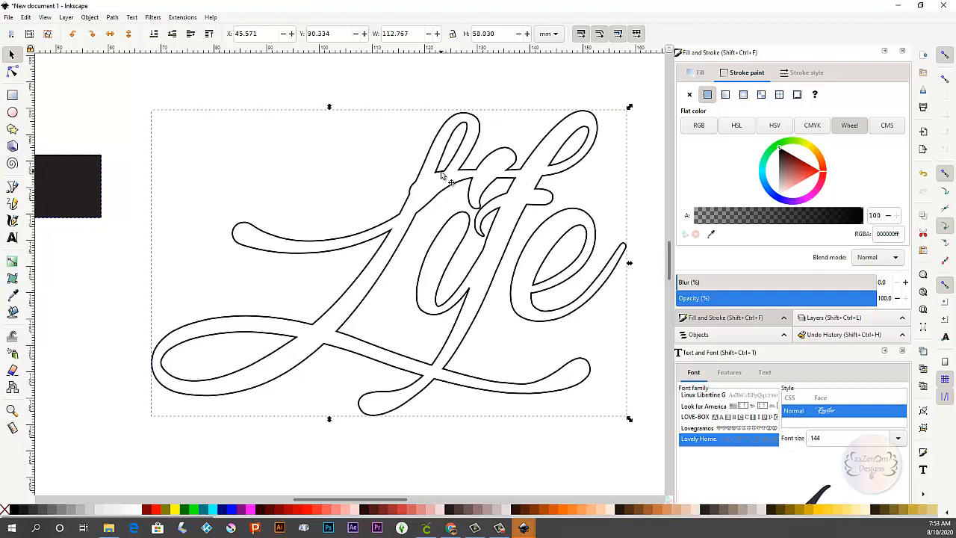
{"action": "mouse_move", "coordinate": [97, 163]}
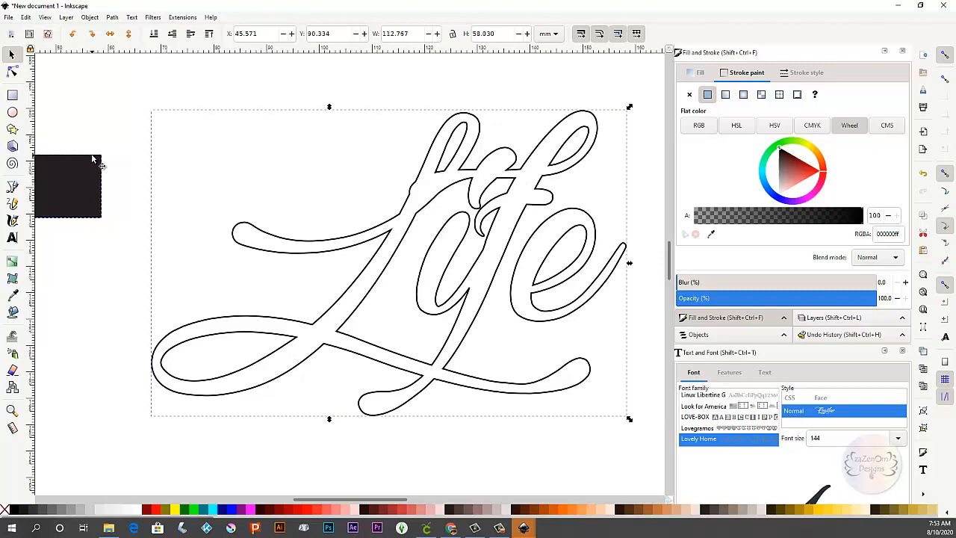
{"action": "mouse_move", "coordinate": [322, 245]}
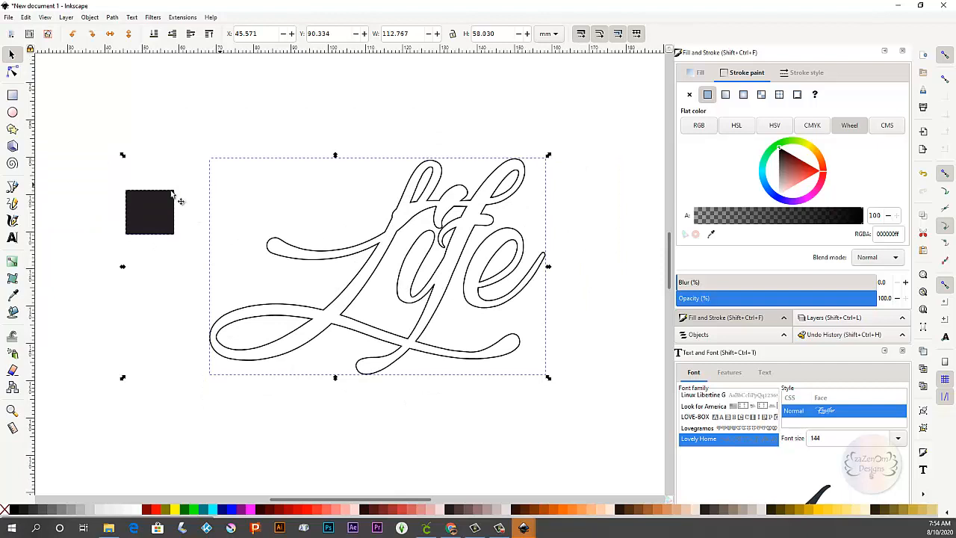
{"action": "mouse_move", "coordinate": [523, 152]}
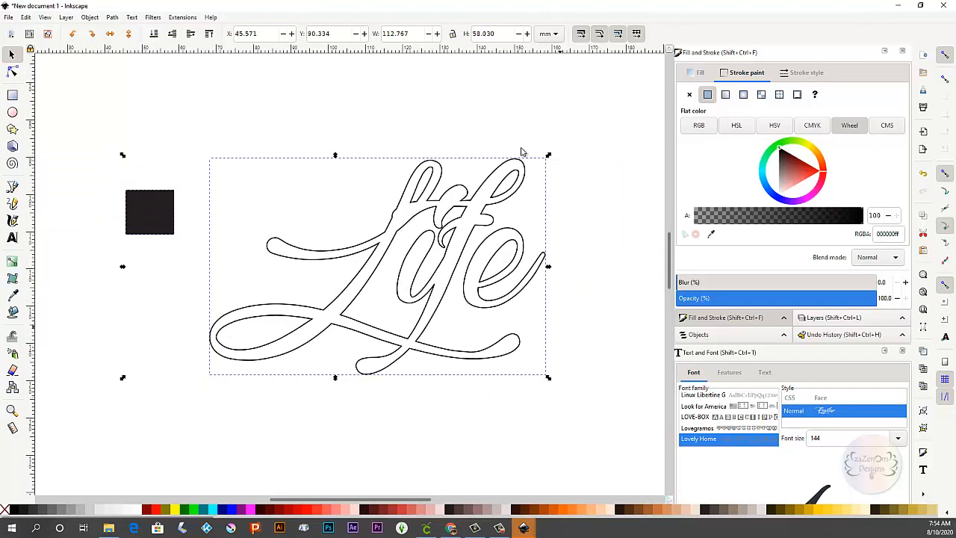
{"action": "mouse_move", "coordinate": [385, 251]}
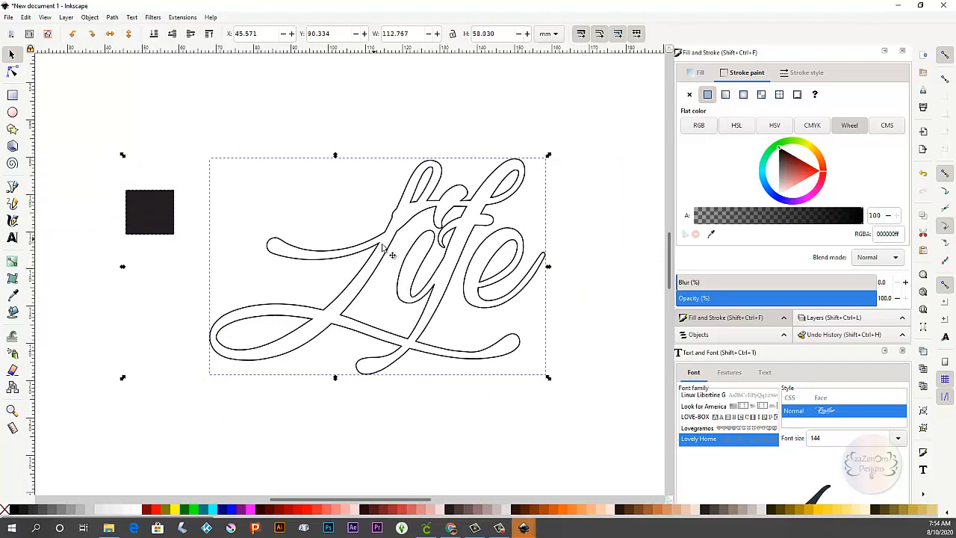
{"action": "right_click", "coordinate": [391, 254]}
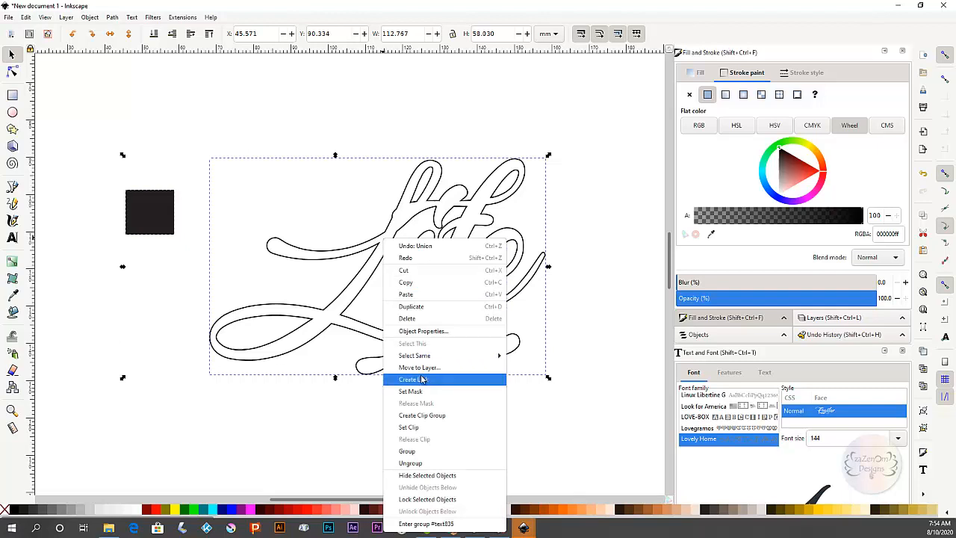
{"action": "mouse_move", "coordinate": [442, 427]}
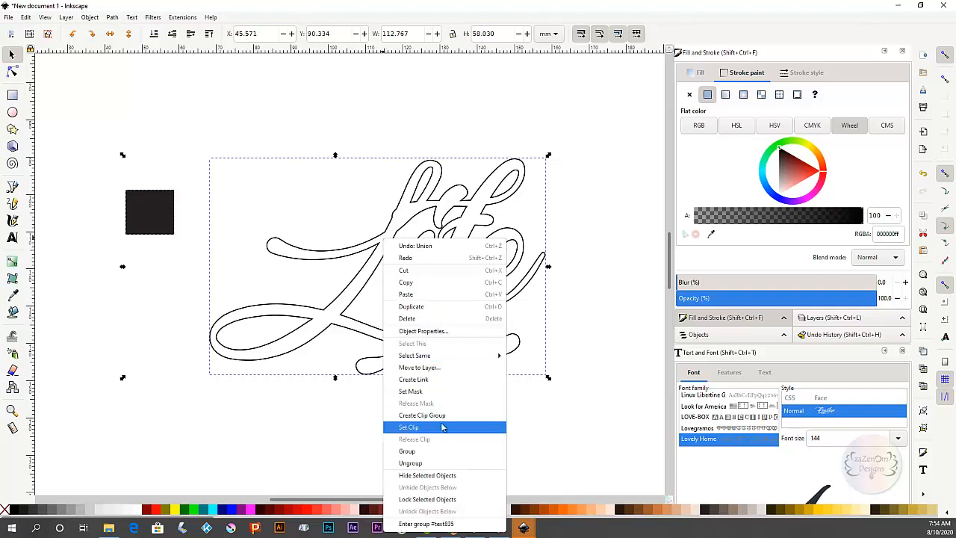
{"action": "left_click", "coordinate": [409, 427]}
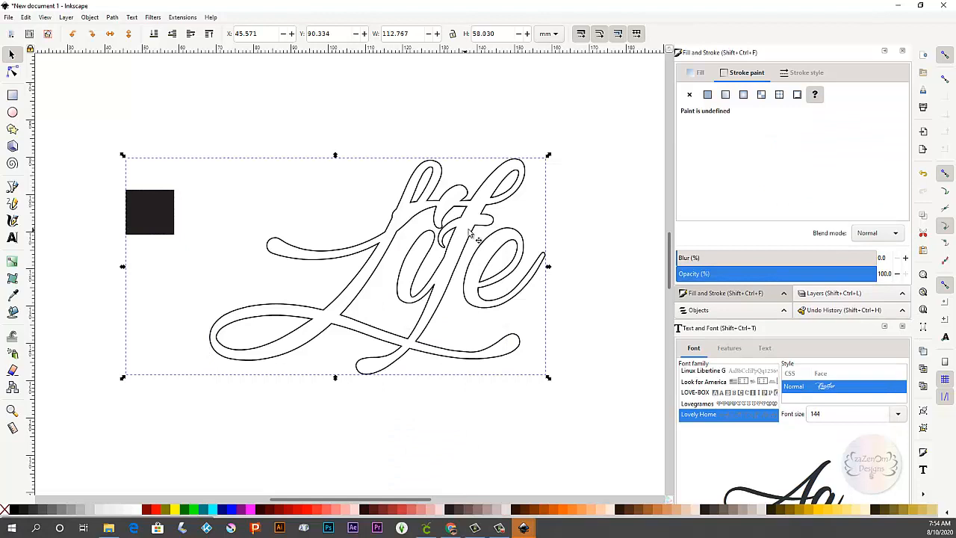
{"action": "left_click", "coordinate": [27, 18]}
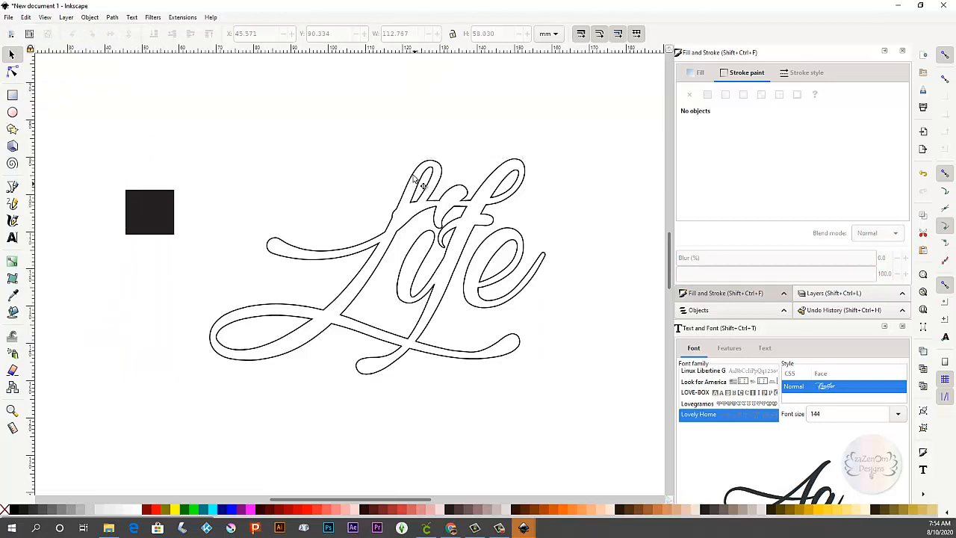
{"action": "mouse_move", "coordinate": [451, 179]}
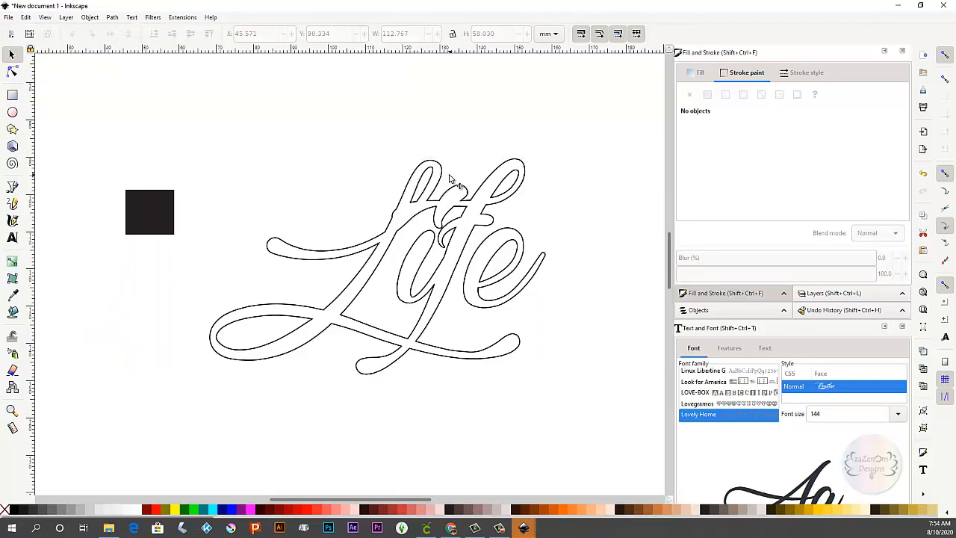
{"action": "mouse_move", "coordinate": [373, 239]}
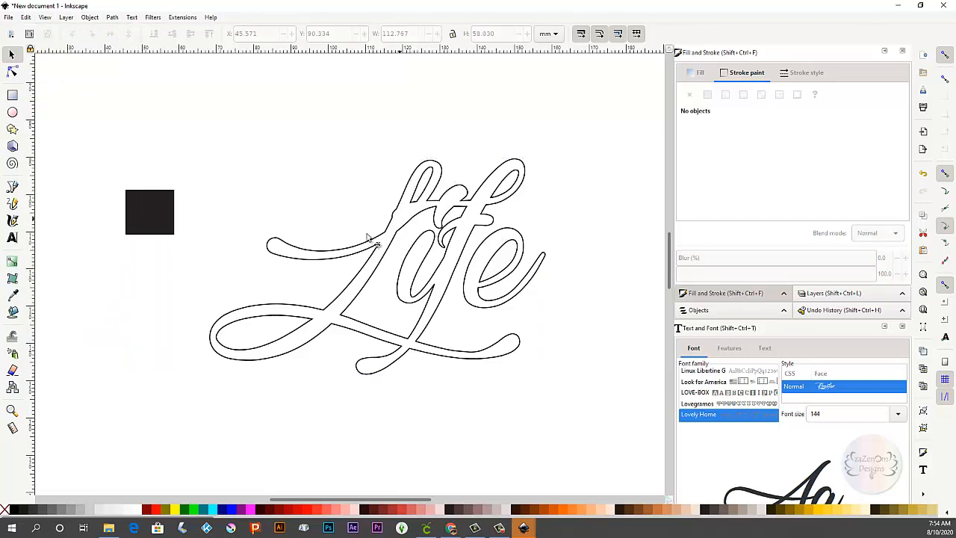
{"action": "mouse_move", "coordinate": [391, 251]}
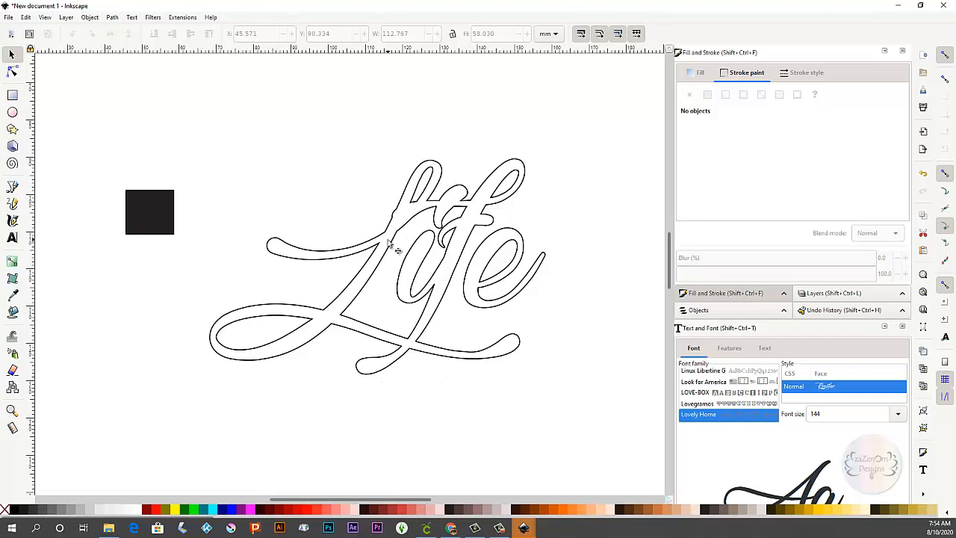
{"action": "mouse_move", "coordinate": [421, 251]}
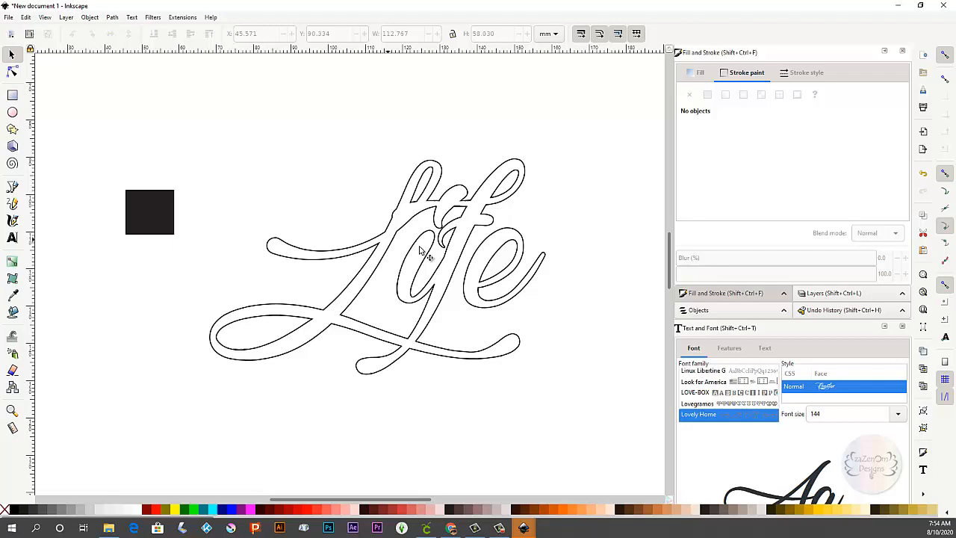
{"action": "mouse_move", "coordinate": [437, 206]}
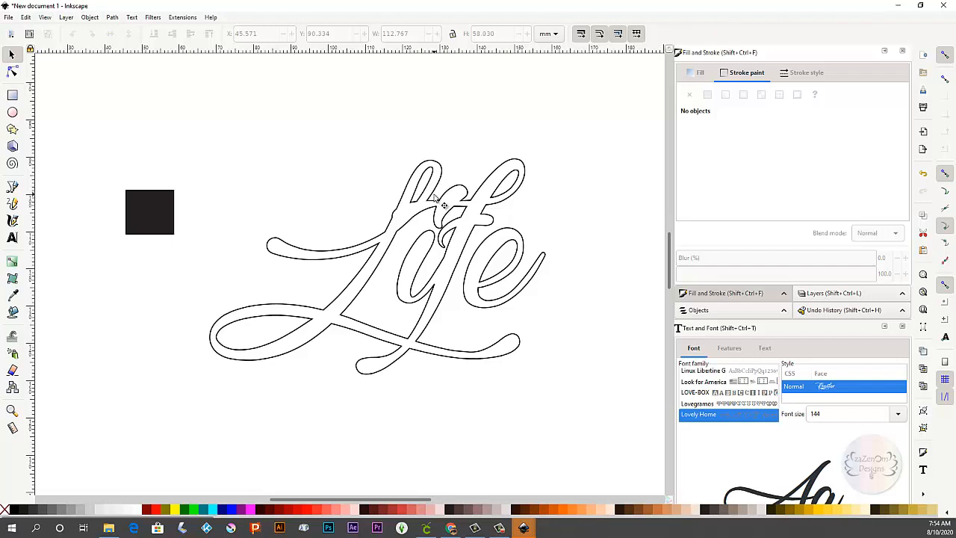
Select only the Life outline path, leaving the black square unselected
{"action": "left_click", "coordinate": [430, 201]}
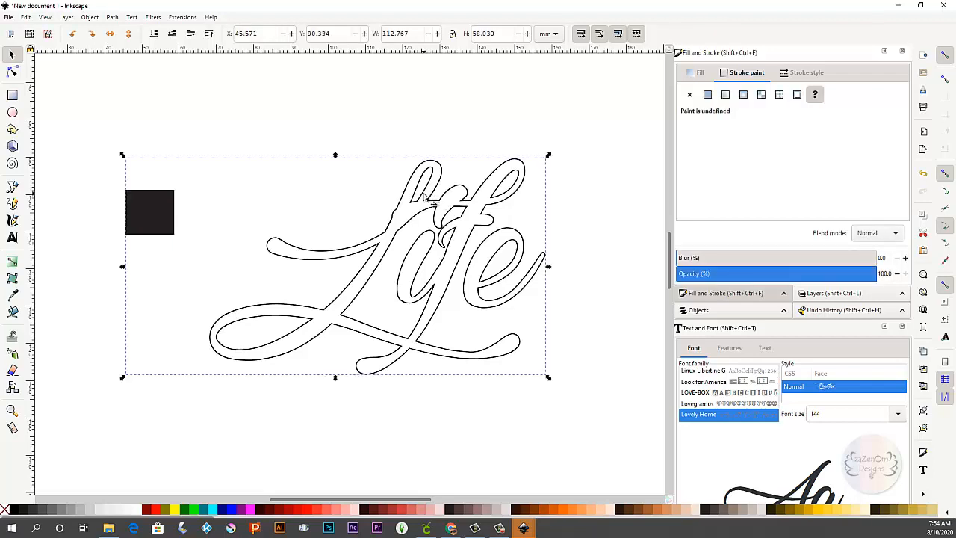
{"action": "right_click", "coordinate": [426, 202]}
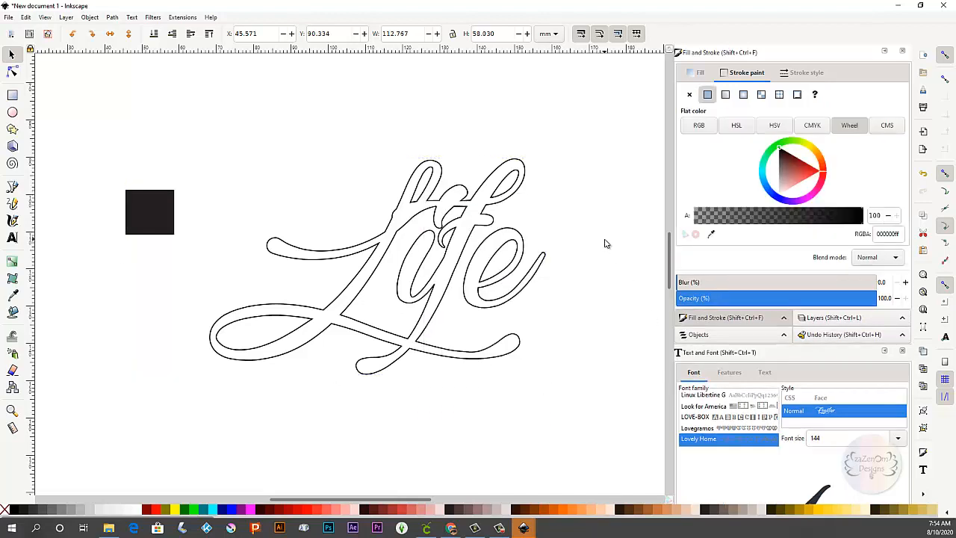
{"action": "left_click", "coordinate": [404, 261]}
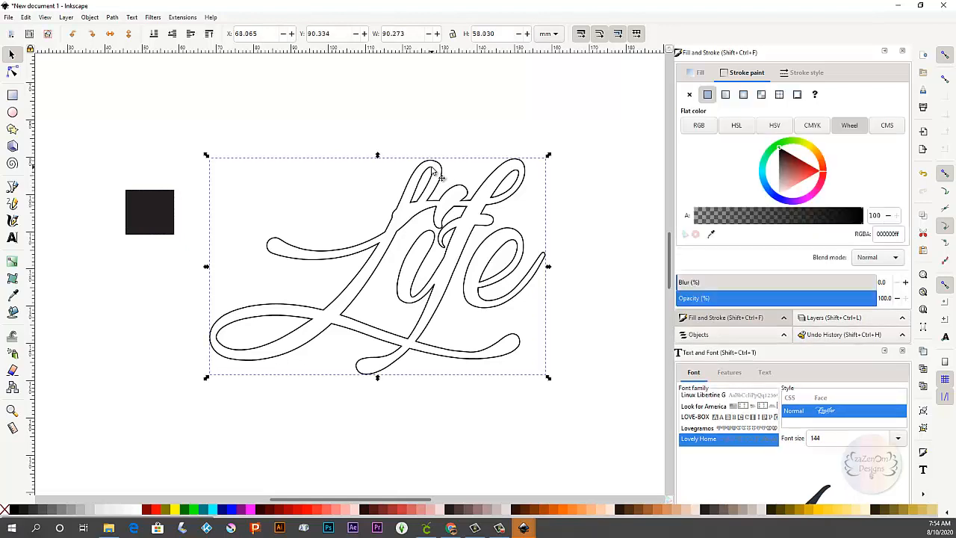
{"action": "mouse_move", "coordinate": [138, 74]}
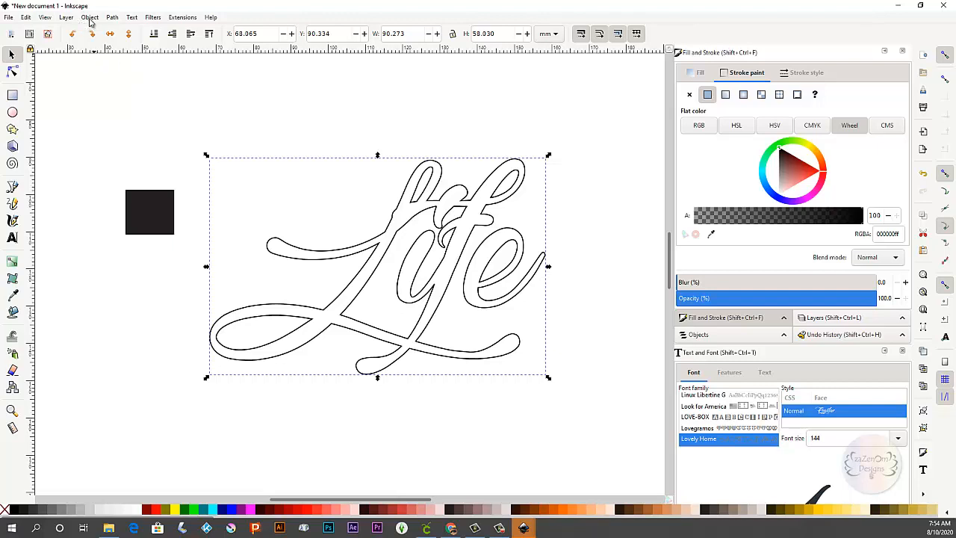
{"action": "left_click", "coordinate": [90, 17]}
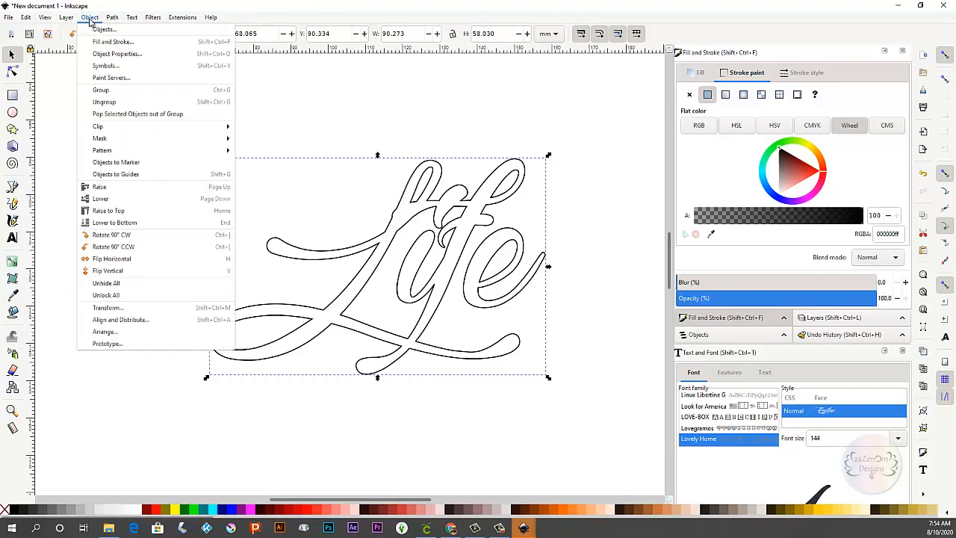
{"action": "left_click", "coordinate": [112, 18]}
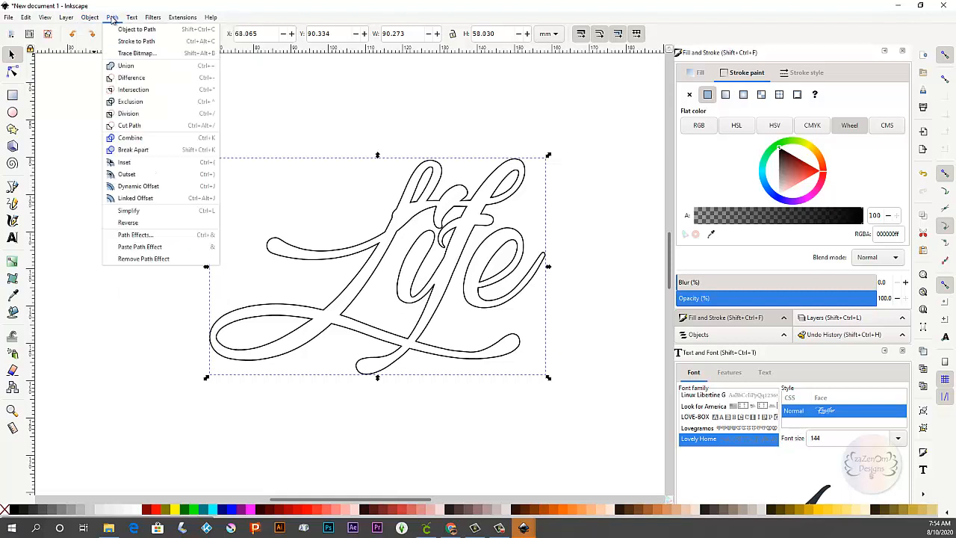
{"action": "mouse_move", "coordinate": [125, 144]}
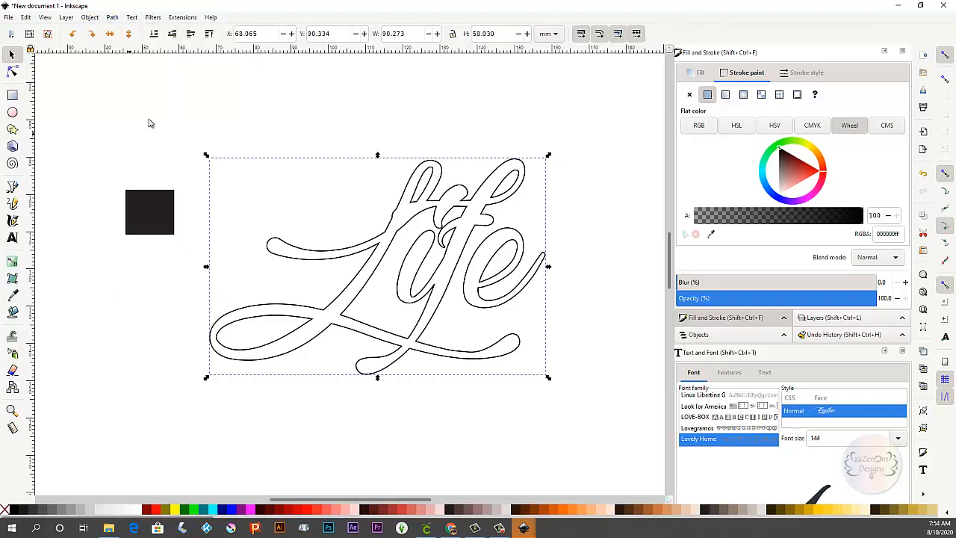
{"action": "left_click", "coordinate": [112, 18]}
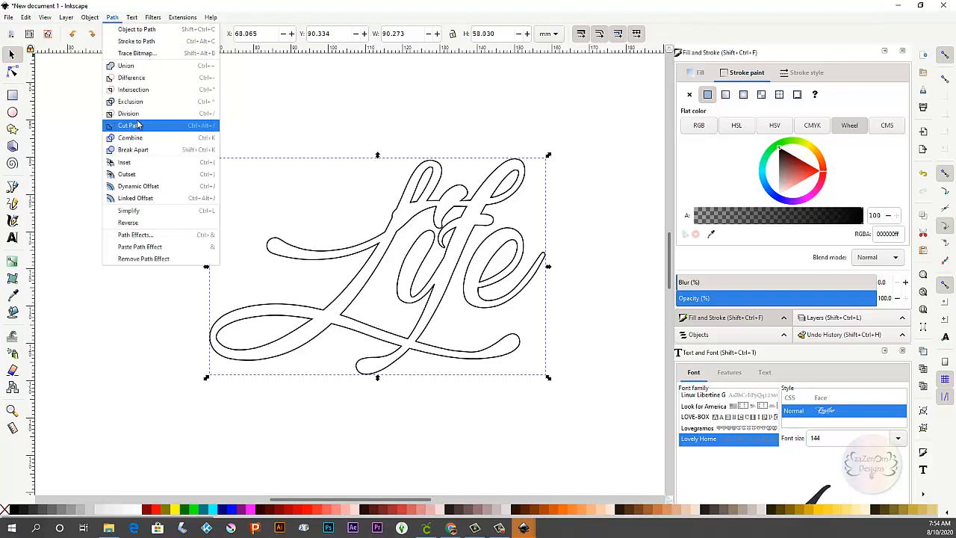
{"action": "mouse_move", "coordinate": [125, 173]}
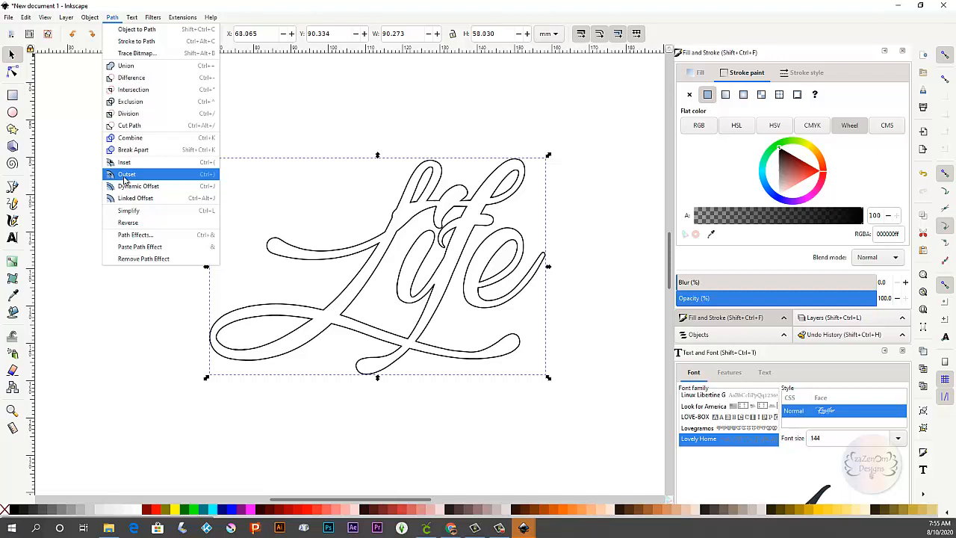
{"action": "left_click", "coordinate": [125, 173]}
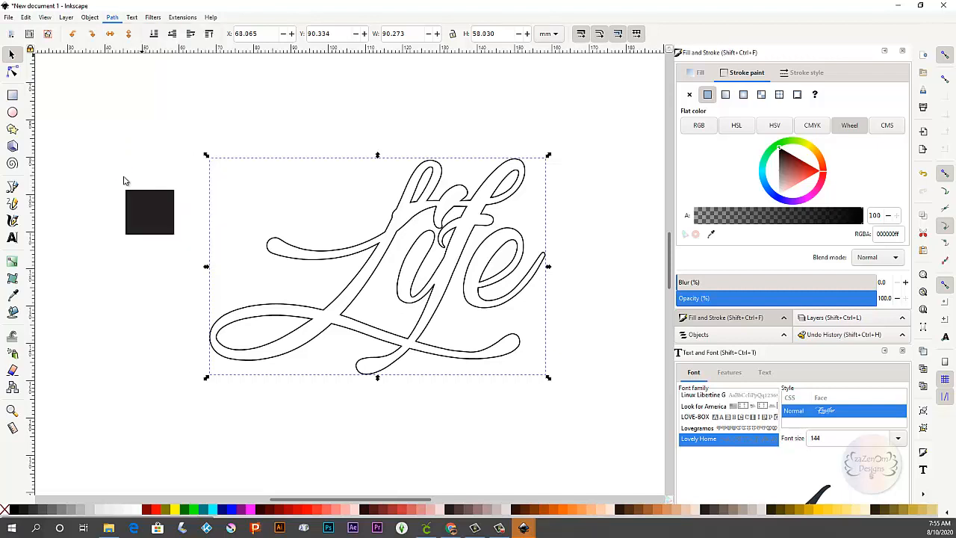
Apply Path > Linked Offset so the Life outline becomes a thick rounded offset shape
{"action": "left_click", "coordinate": [112, 18]}
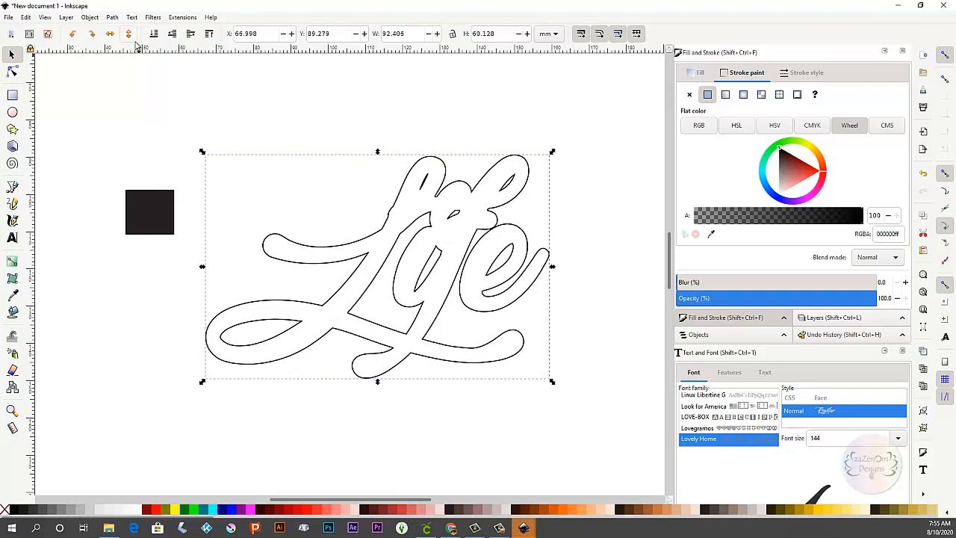
{"action": "left_click", "coordinate": [112, 18]}
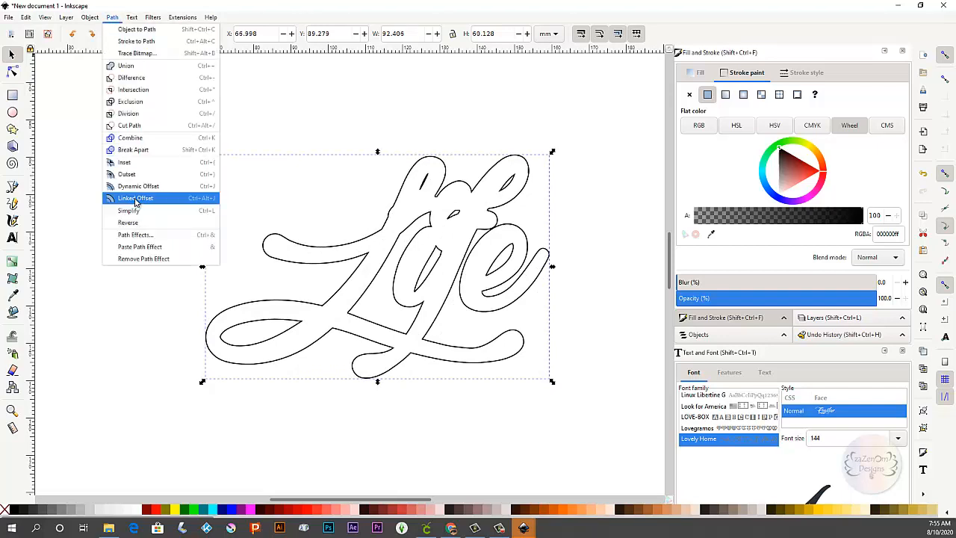
{"action": "left_click", "coordinate": [134, 198]}
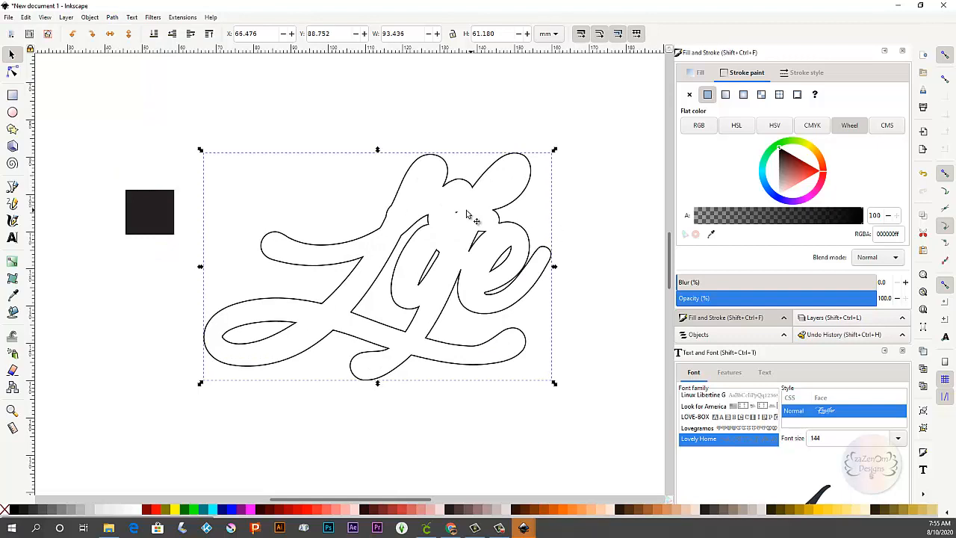
{"action": "mouse_move", "coordinate": [460, 217]}
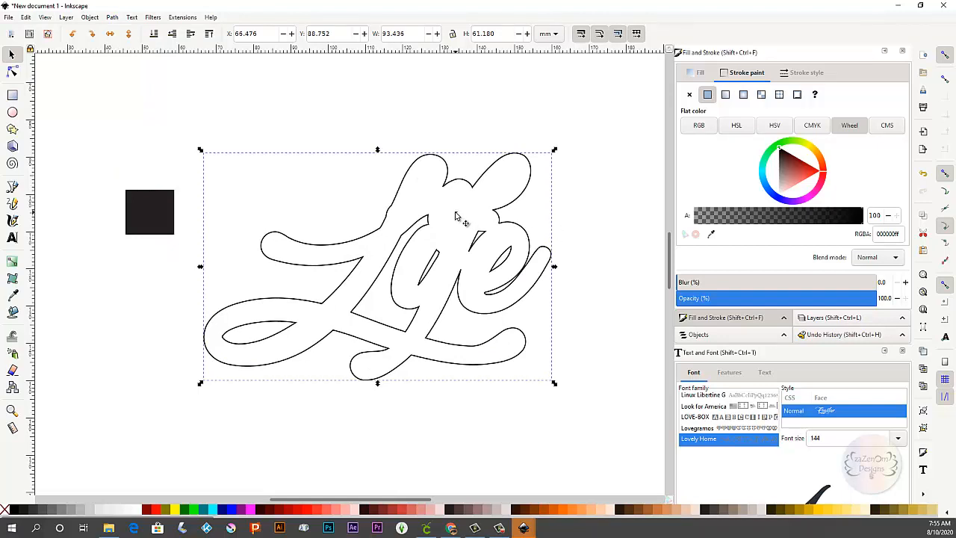
{"action": "mouse_move", "coordinate": [460, 217]}
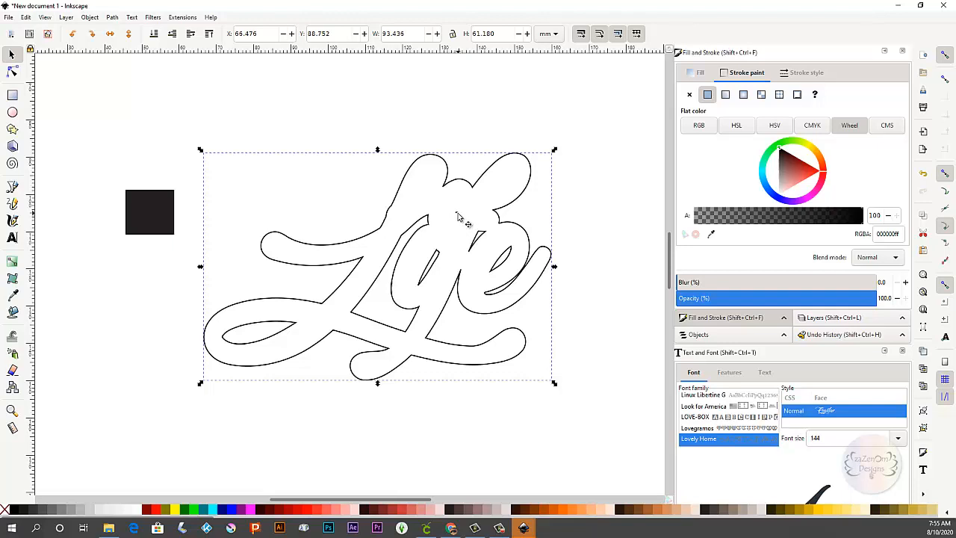
{"action": "mouse_move", "coordinate": [461, 257]}
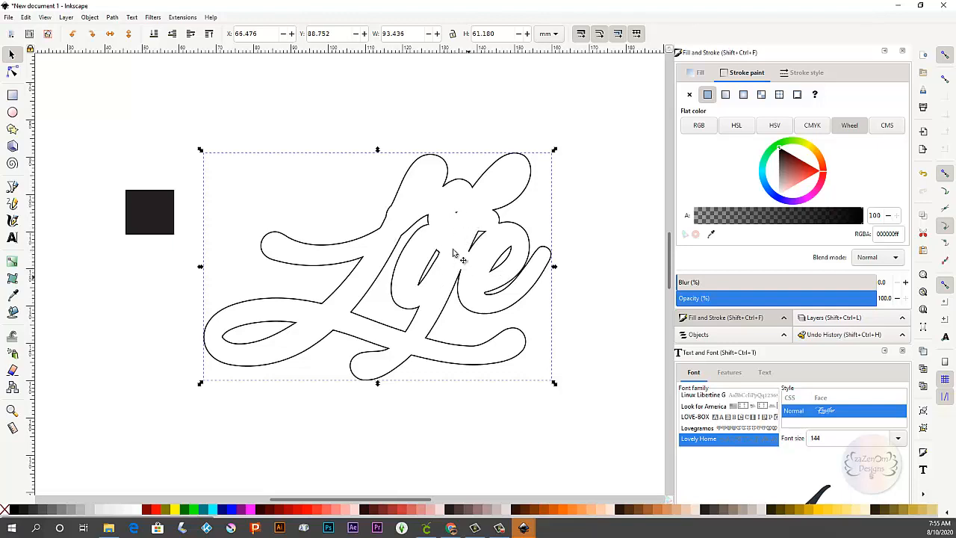
{"action": "mouse_move", "coordinate": [514, 242]}
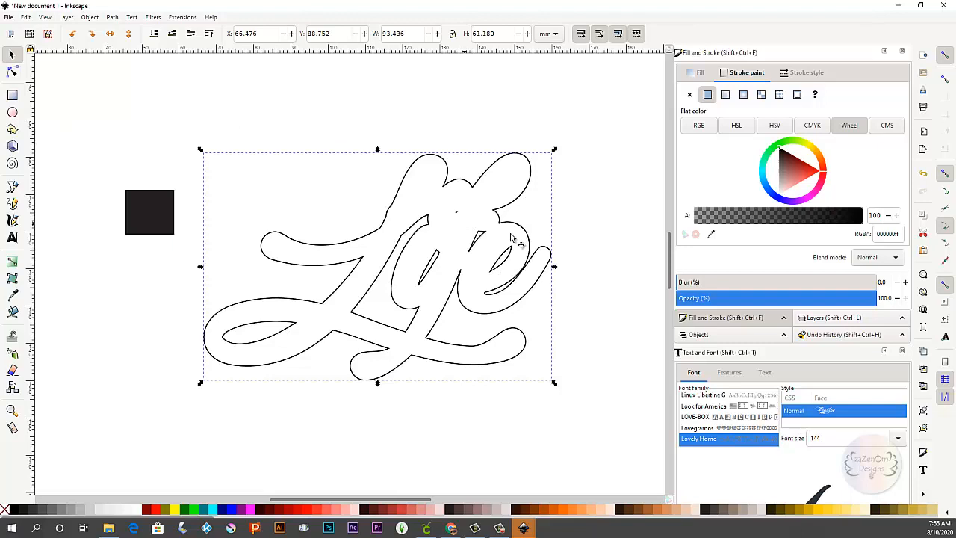
{"action": "mouse_move", "coordinate": [68, 117]}
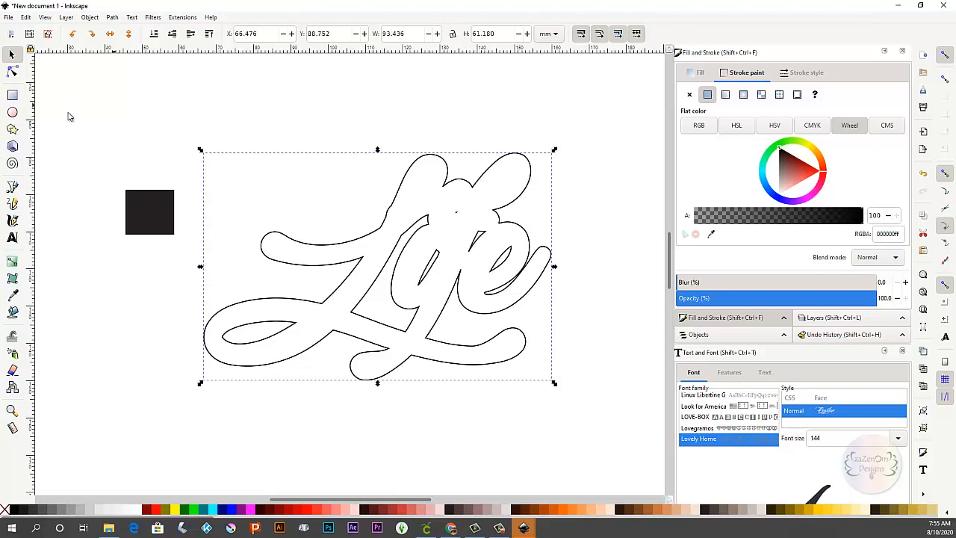
Inspect the offset outline's nodes, then deselect it
{"action": "left_click", "coordinate": [12, 72]}
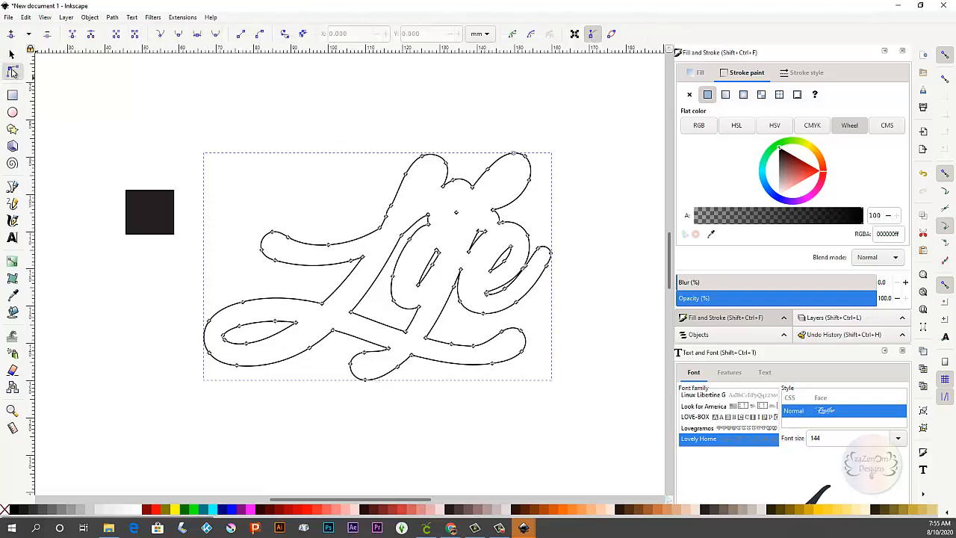
{"action": "mouse_move", "coordinate": [454, 211]}
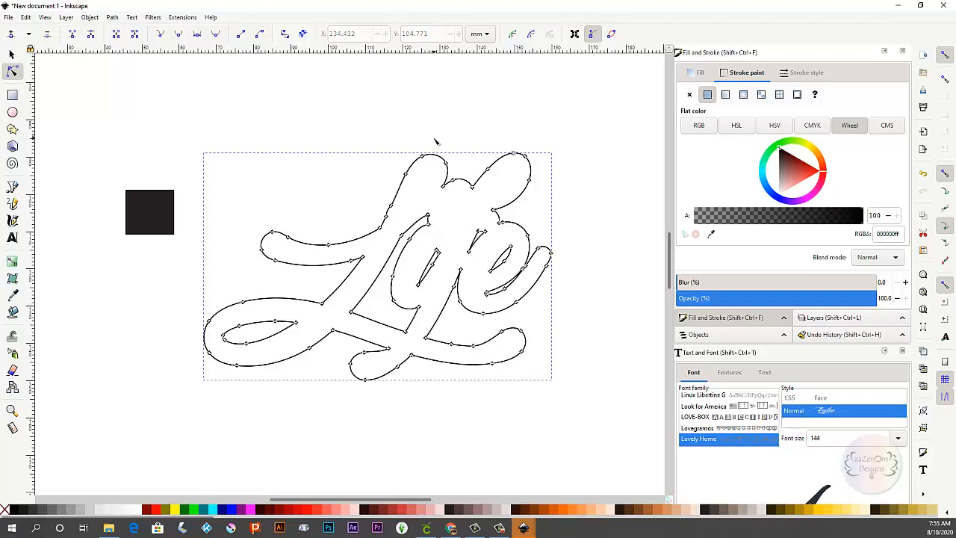
{"action": "mouse_move", "coordinate": [449, 224]}
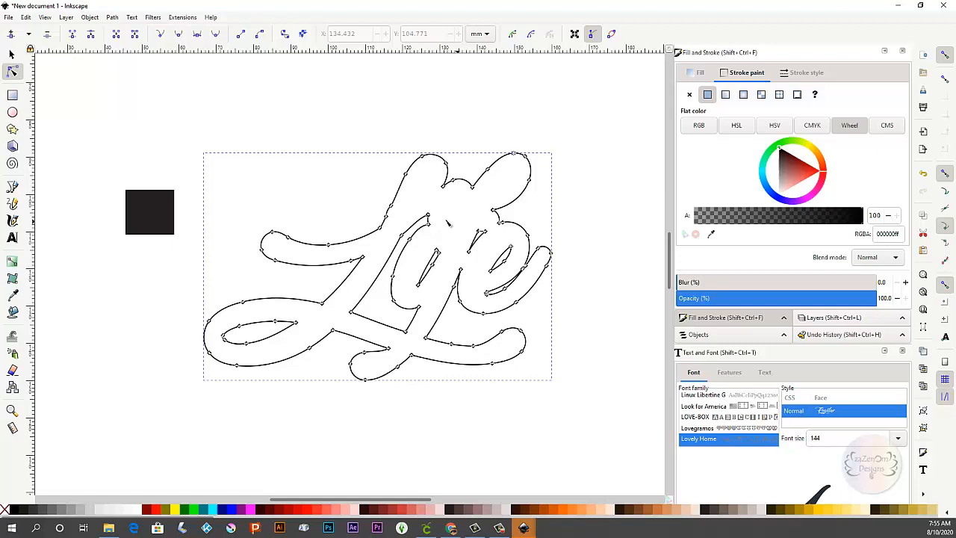
{"action": "mouse_move", "coordinate": [156, 272]}
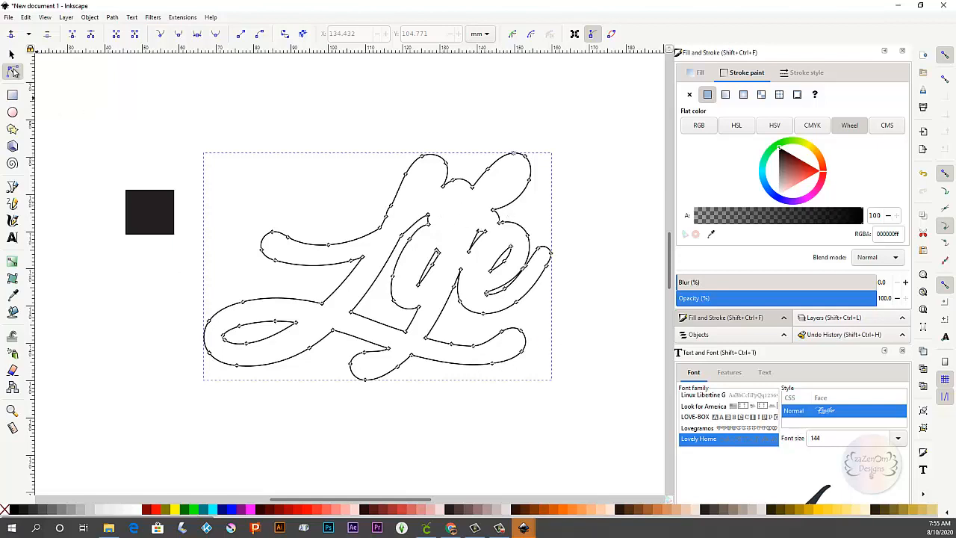
{"action": "left_click", "coordinate": [12, 53]}
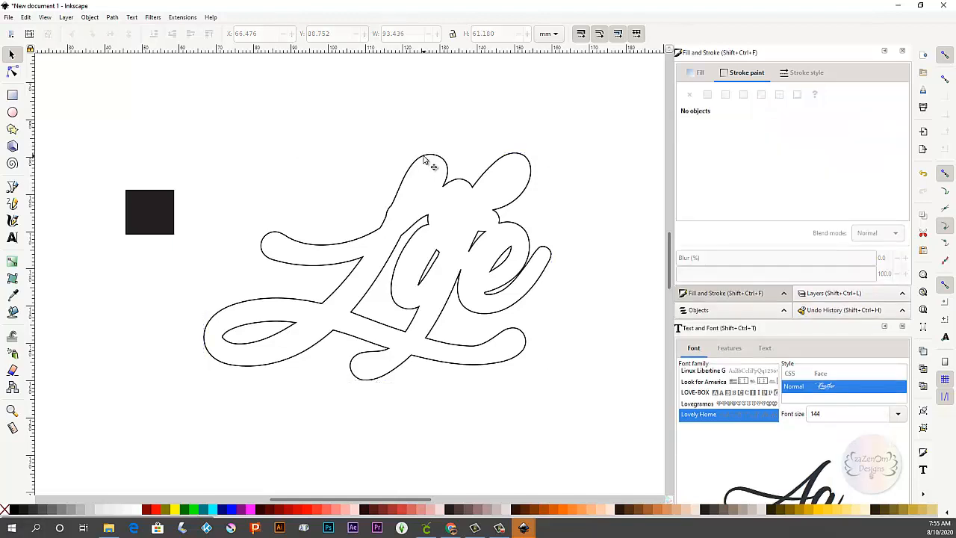
{"action": "mouse_move", "coordinate": [257, 113]}
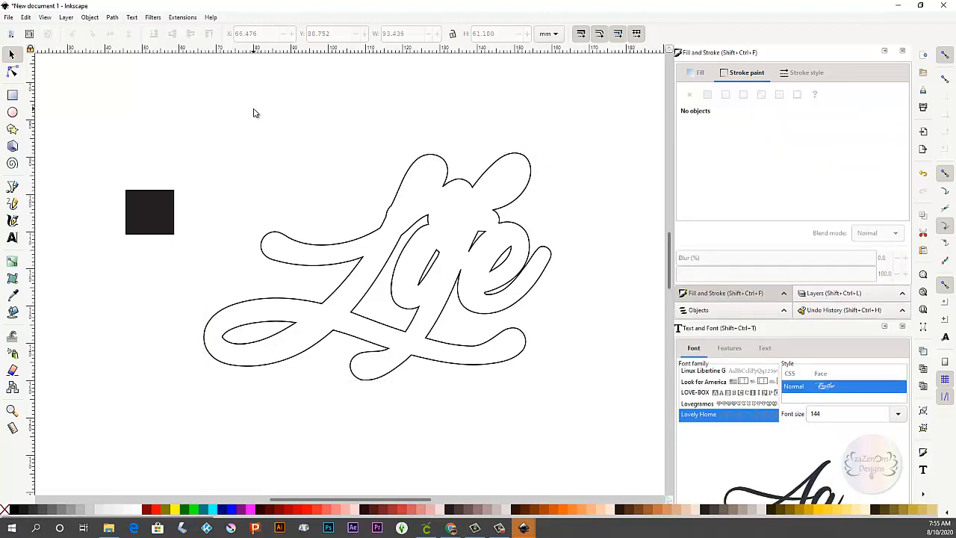
{"action": "mouse_move", "coordinate": [445, 260]}
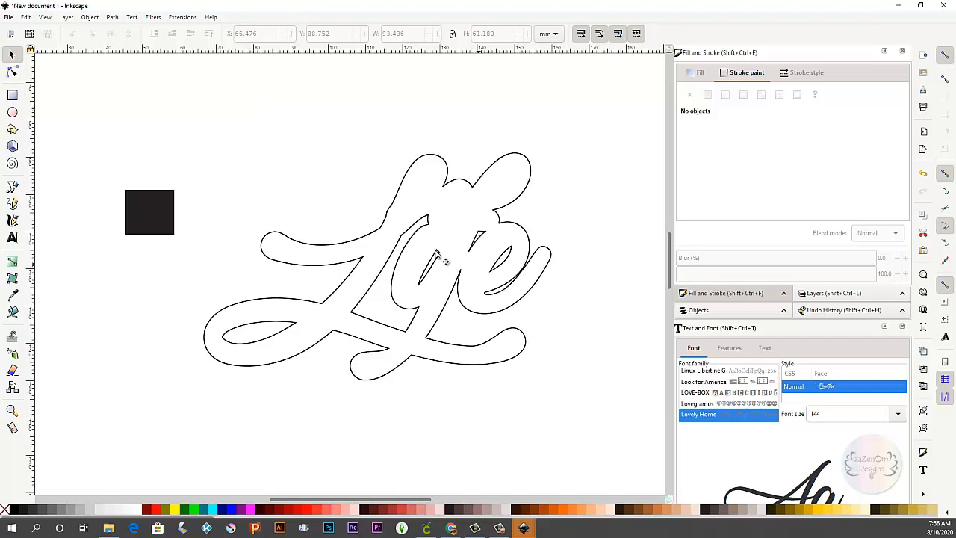
{"action": "mouse_move", "coordinate": [27, 21]}
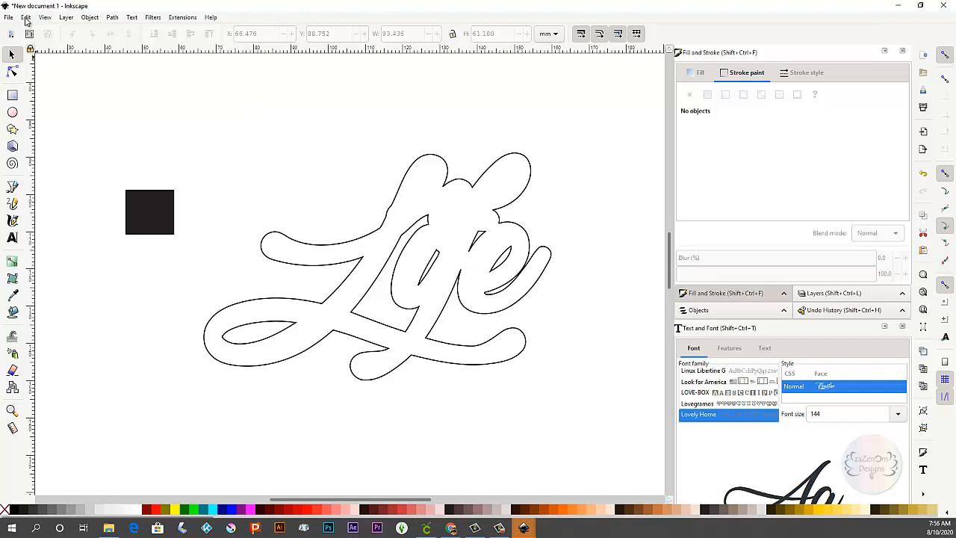
Select the alignment square, deselect, then Paste In Place a copy of the square and Life lettering
{"action": "left_click", "coordinate": [25, 18]}
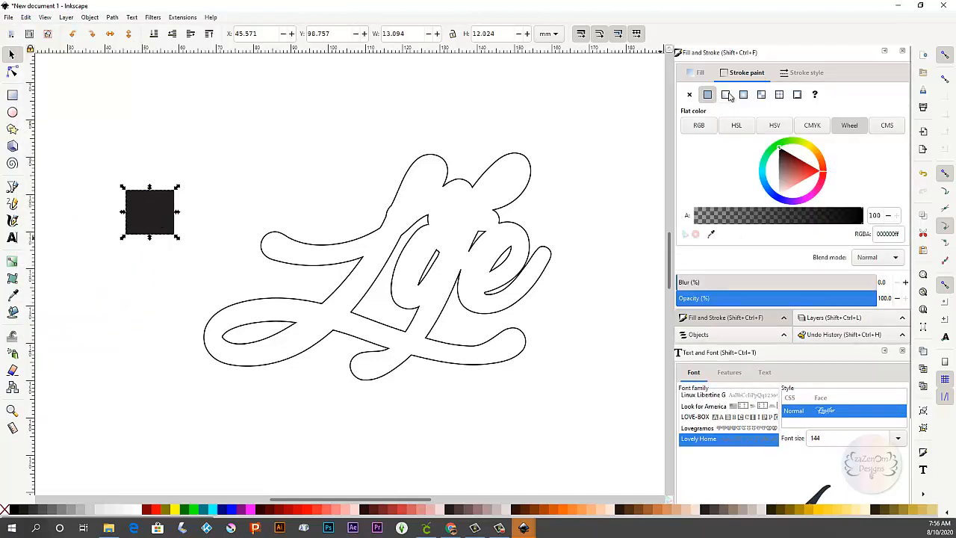
{"action": "mouse_move", "coordinate": [616, 257]}
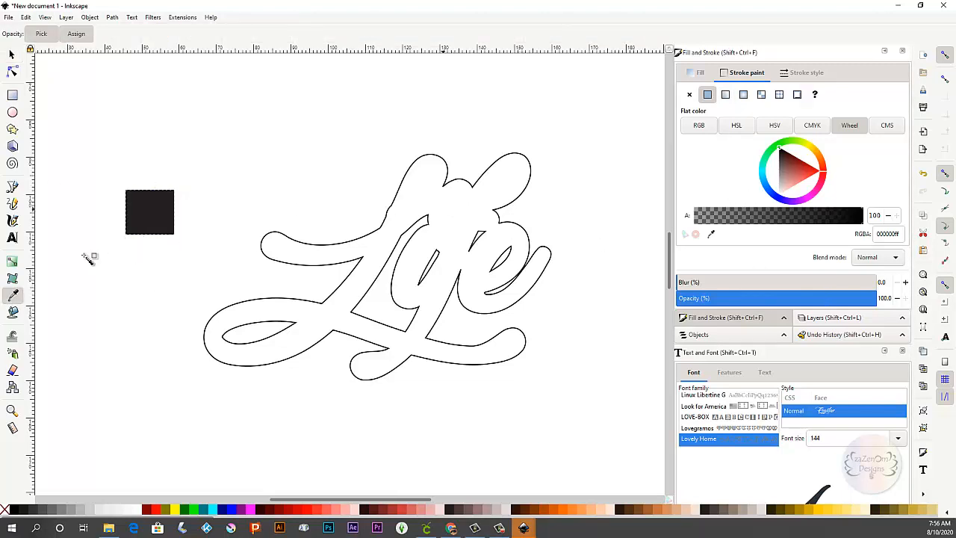
{"action": "mouse_move", "coordinate": [426, 228]}
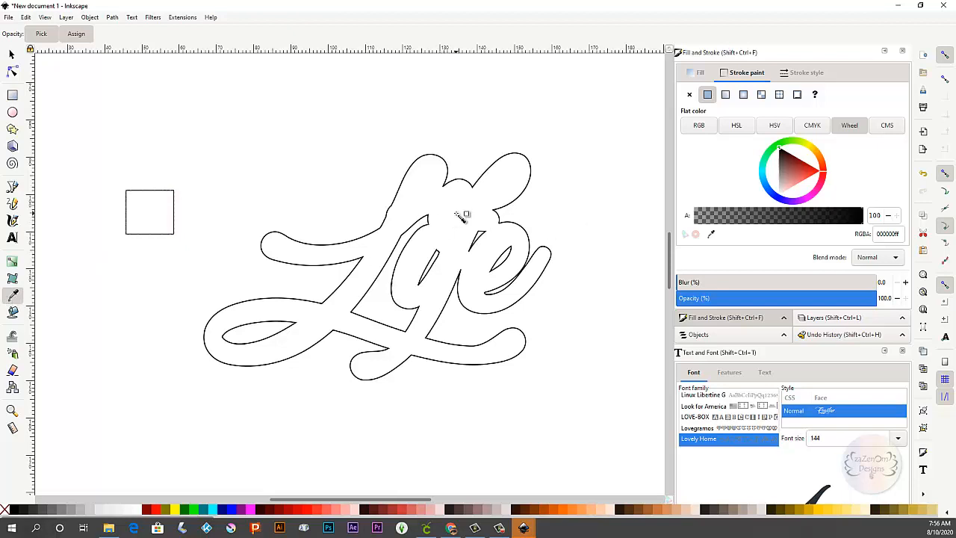
{"action": "mouse_move", "coordinate": [335, 194]}
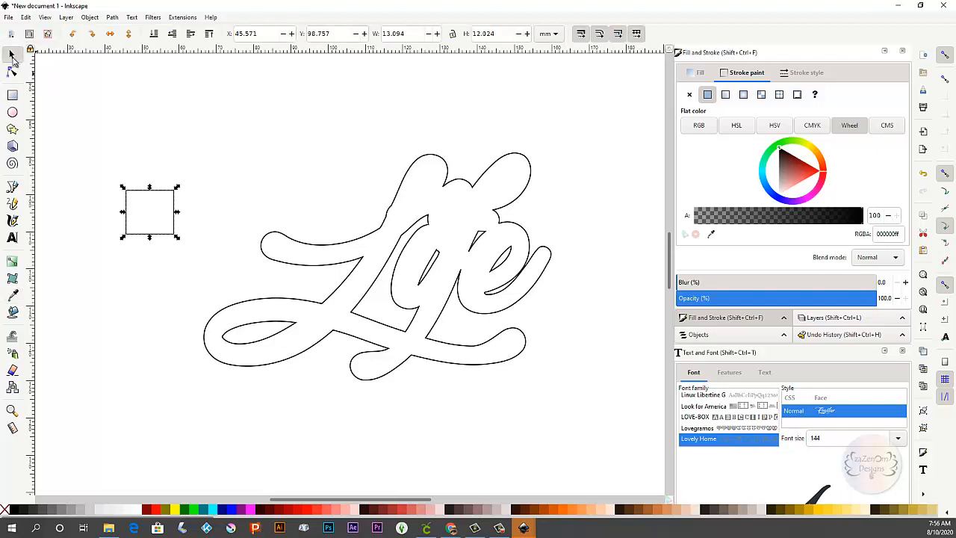
{"action": "left_click", "coordinate": [101, 62]}
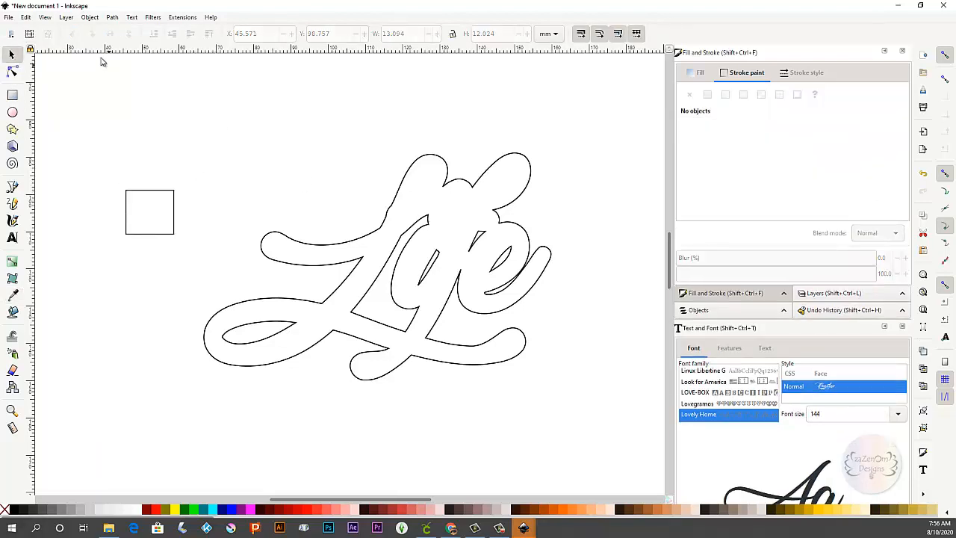
{"action": "left_click", "coordinate": [25, 16]}
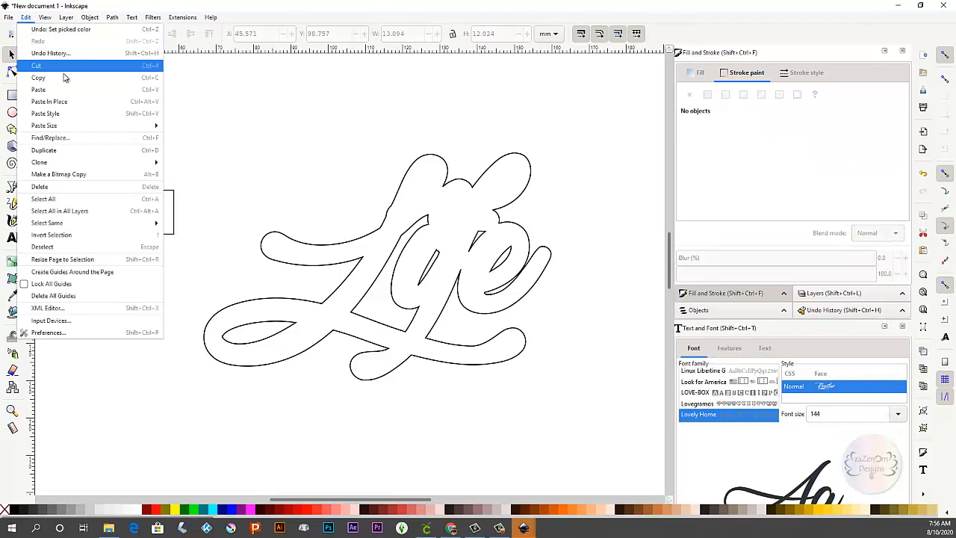
{"action": "mouse_move", "coordinate": [47, 102]}
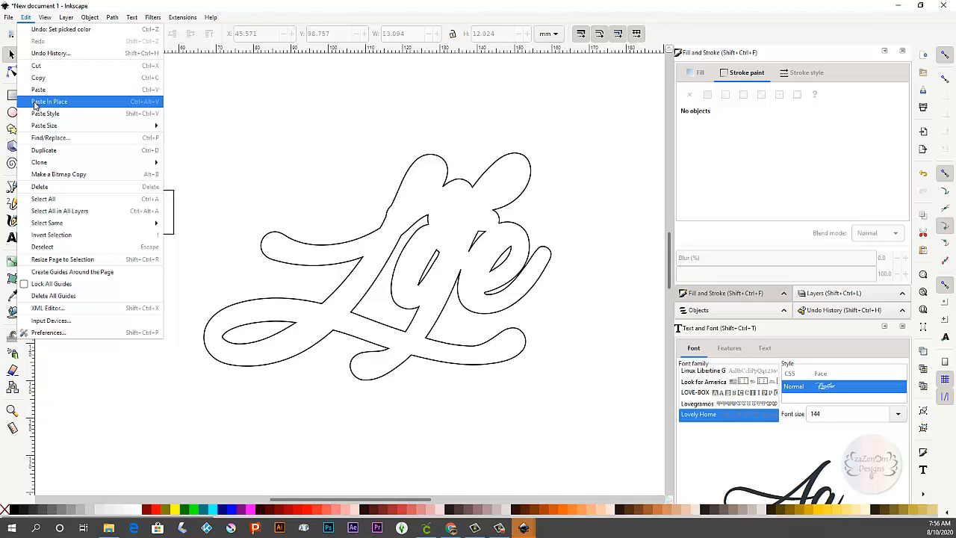
{"action": "left_click", "coordinate": [50, 102]}
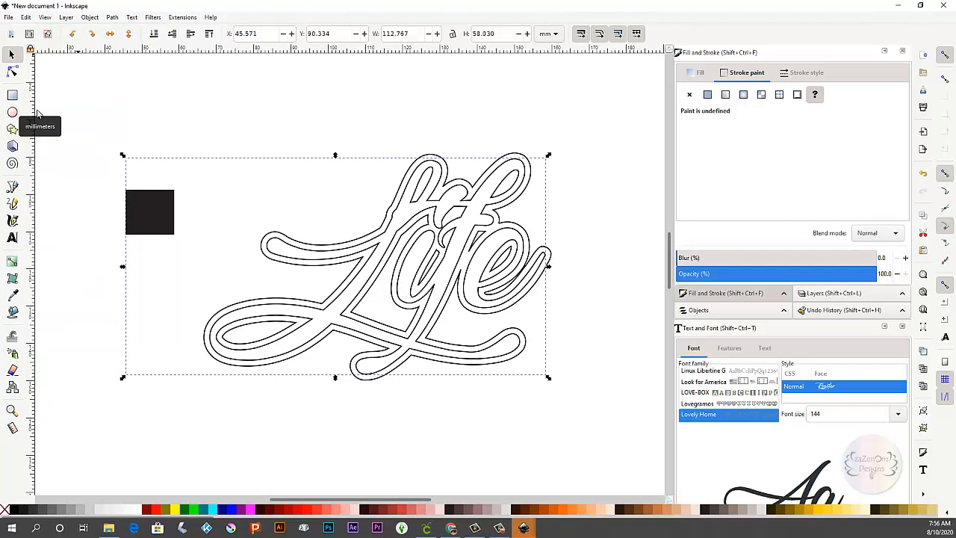
{"action": "mouse_move", "coordinate": [425, 208]}
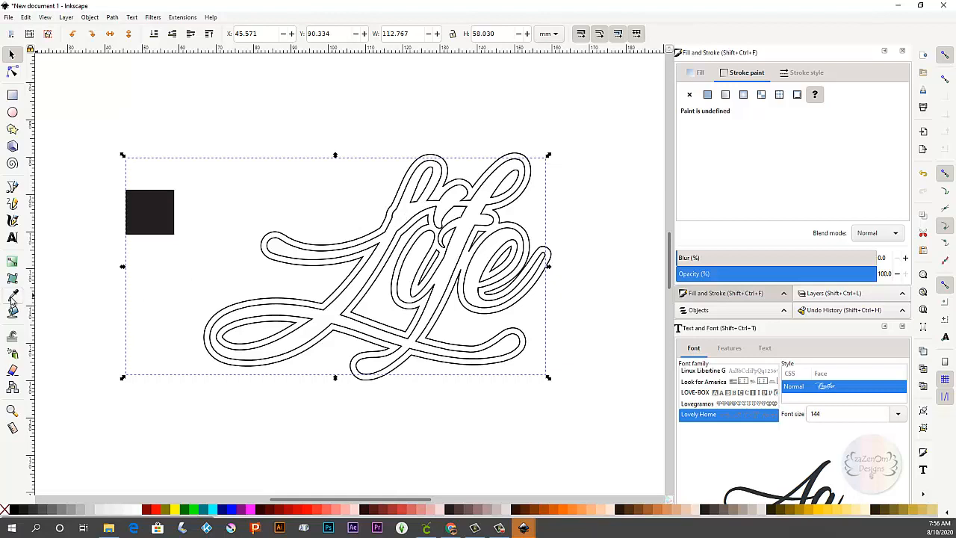
Fill the pasted Life lettering solid black with the Dropper, check the selection, and begin Save As
{"action": "left_click", "coordinate": [12, 296]}
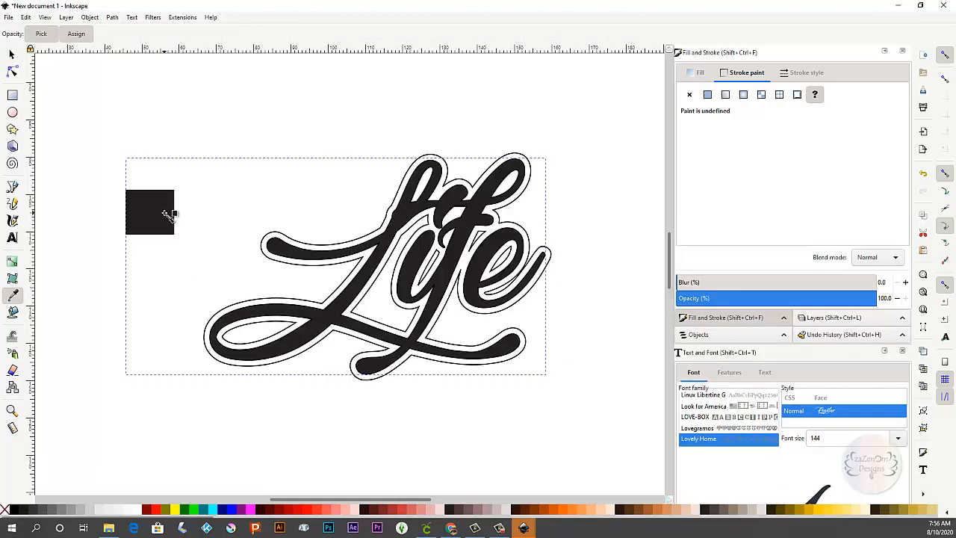
{"action": "mouse_move", "coordinate": [9, 54]}
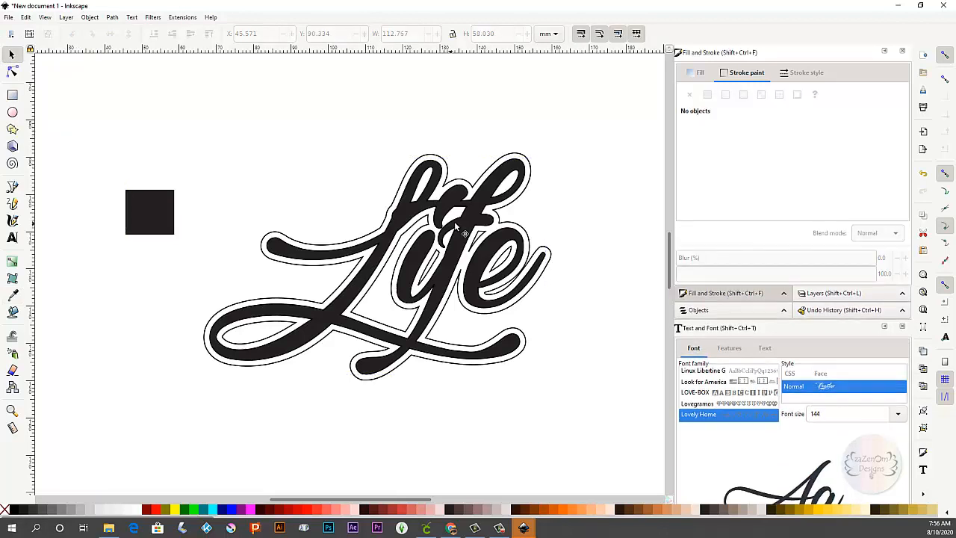
{"action": "mouse_move", "coordinate": [306, 254]}
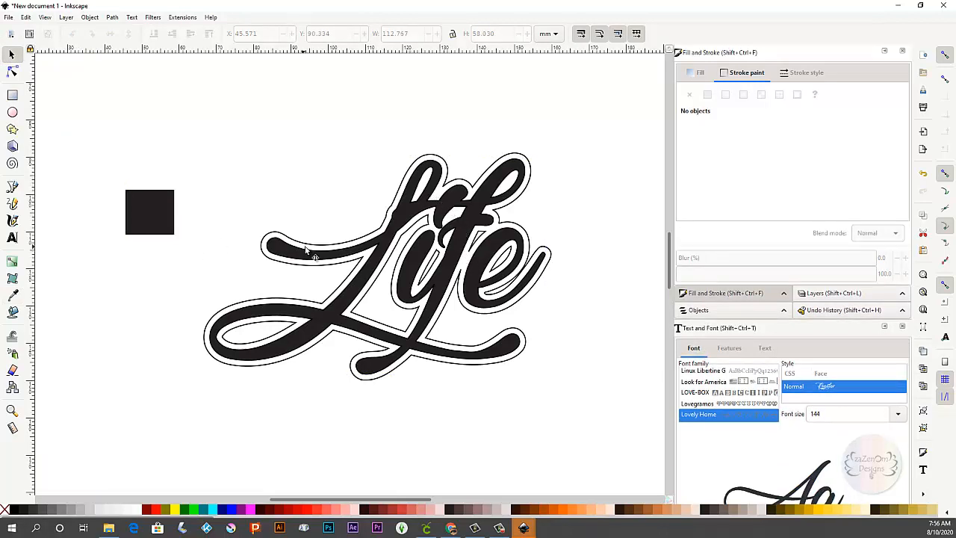
{"action": "left_click", "coordinate": [430, 198]}
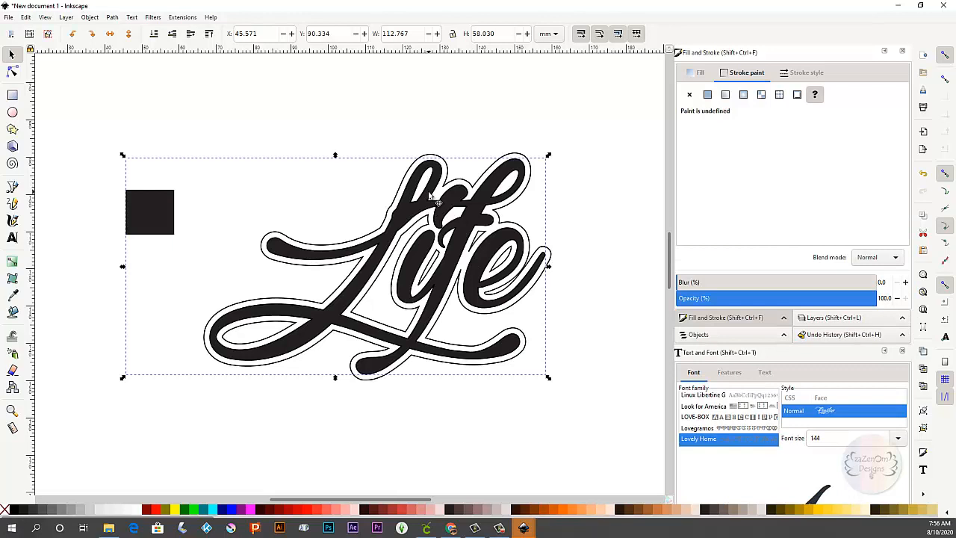
{"action": "mouse_move", "coordinate": [382, 238]}
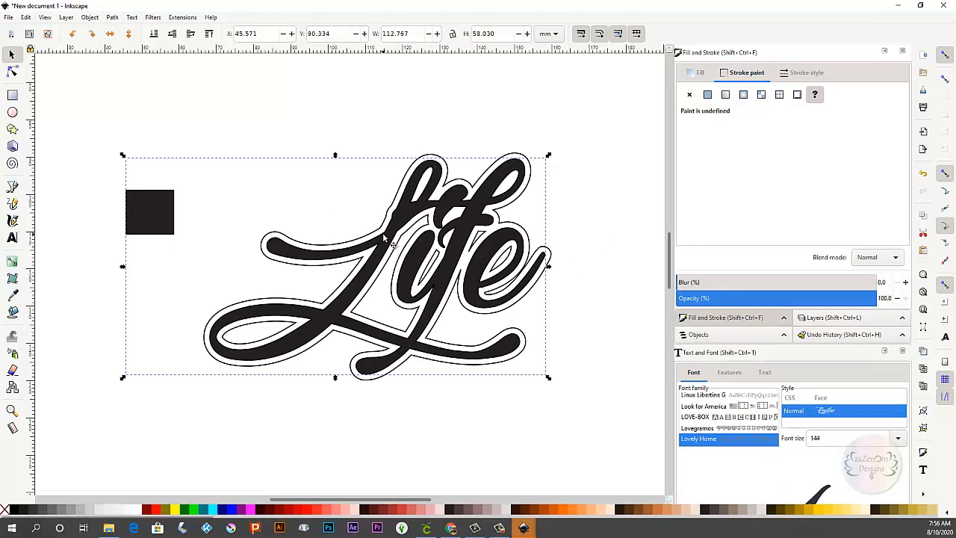
{"action": "mouse_move", "coordinate": [337, 300]}
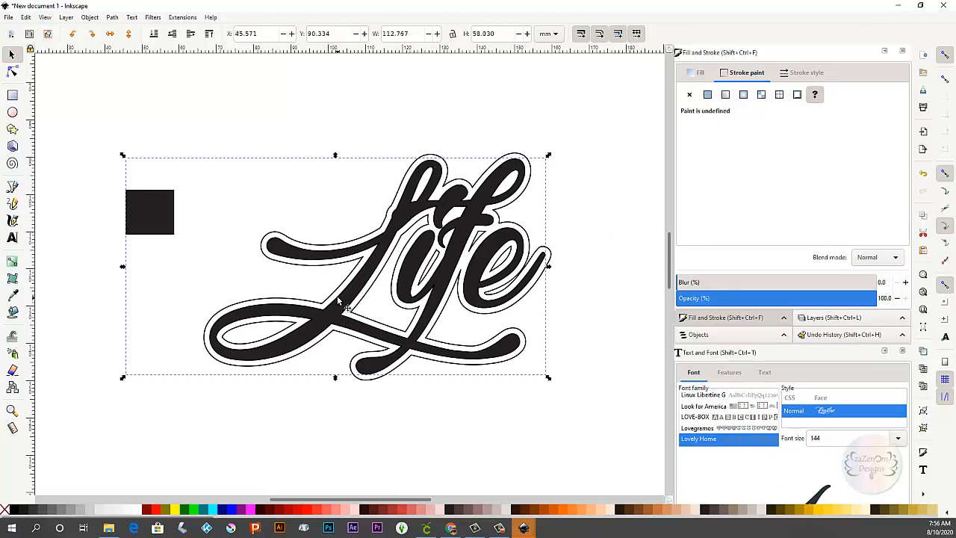
{"action": "left_click", "coordinate": [708, 94]}
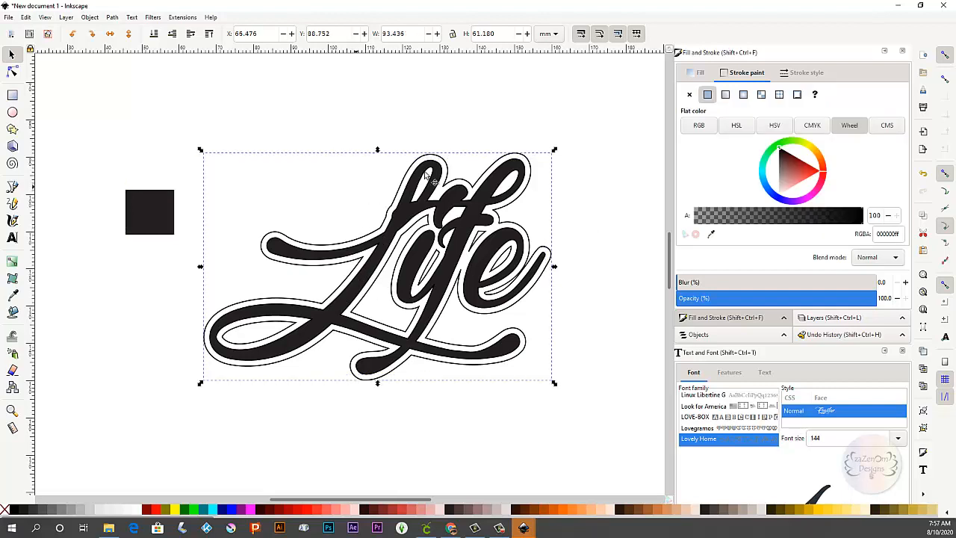
{"action": "mouse_move", "coordinate": [410, 193]}
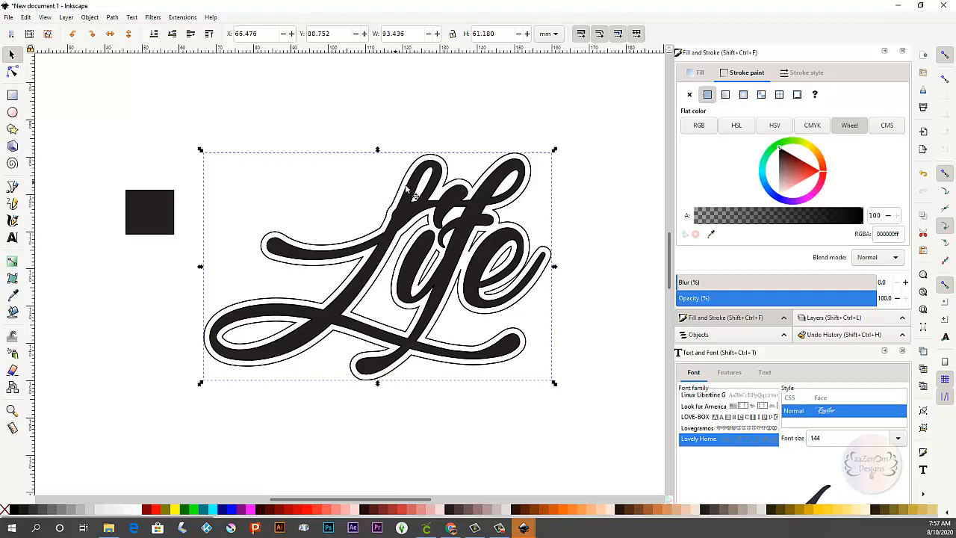
{"action": "mouse_move", "coordinate": [456, 212]}
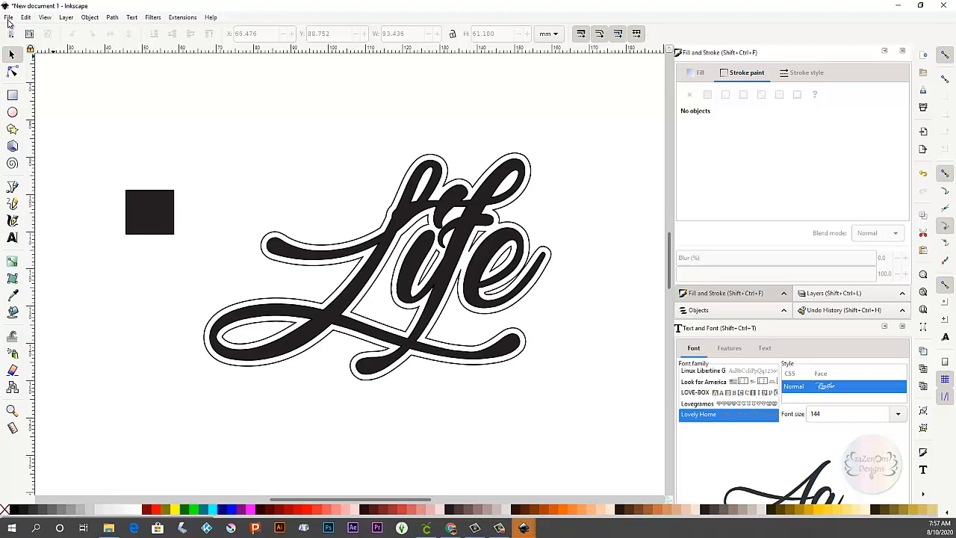
{"action": "left_click", "coordinate": [9, 16]}
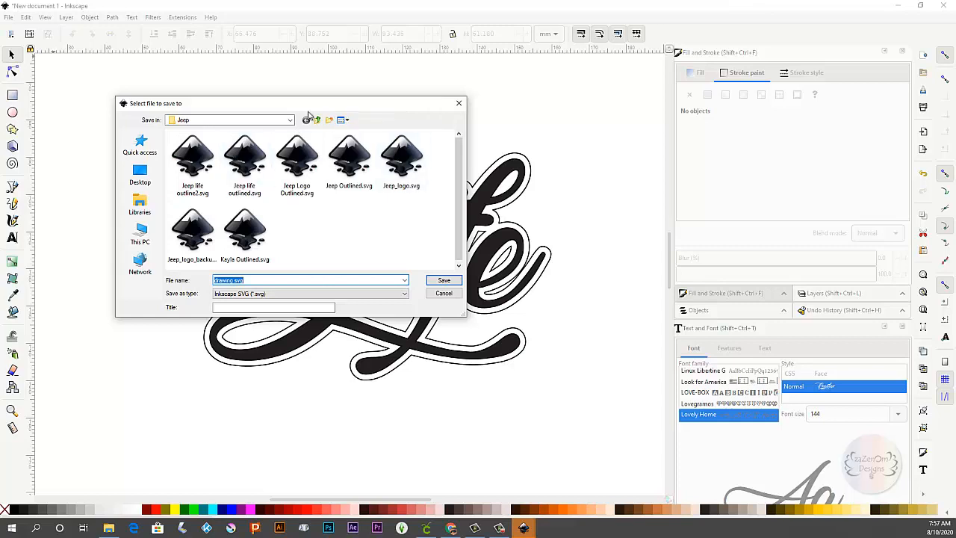
{"action": "mouse_move", "coordinate": [140, 173]}
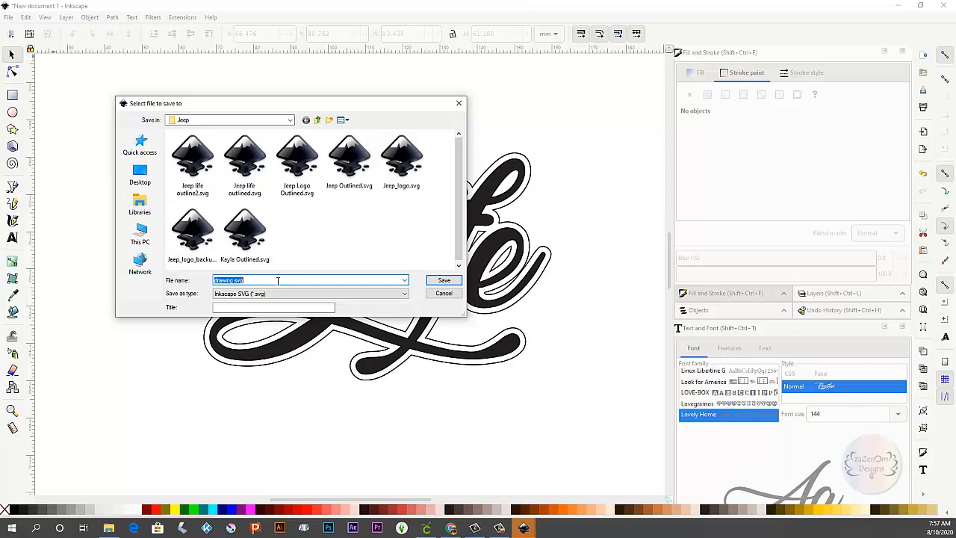
Save the design as 'Life outlined' in Plain SVG format and switch to Cricut Design Space
{"action": "type", "text": "Lf"}
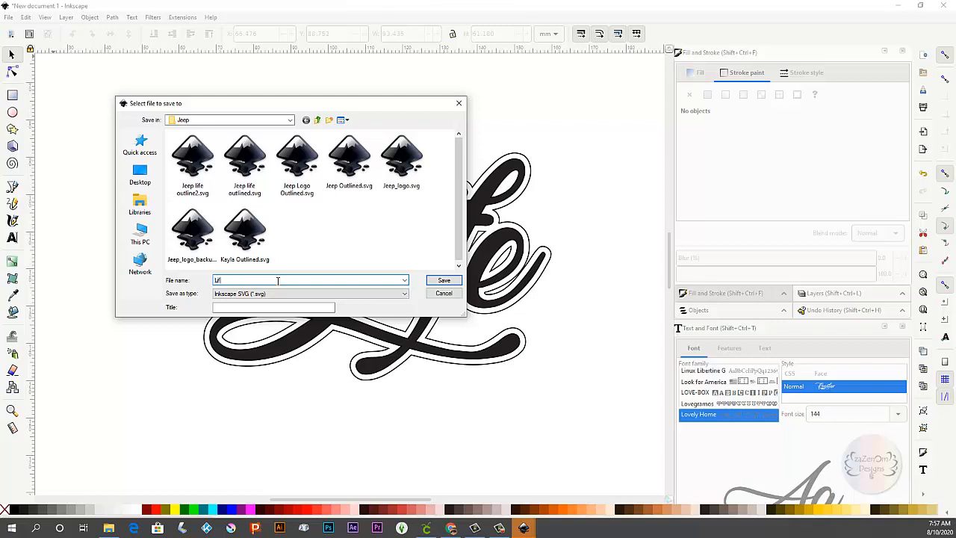
{"action": "type", "text": "e"}
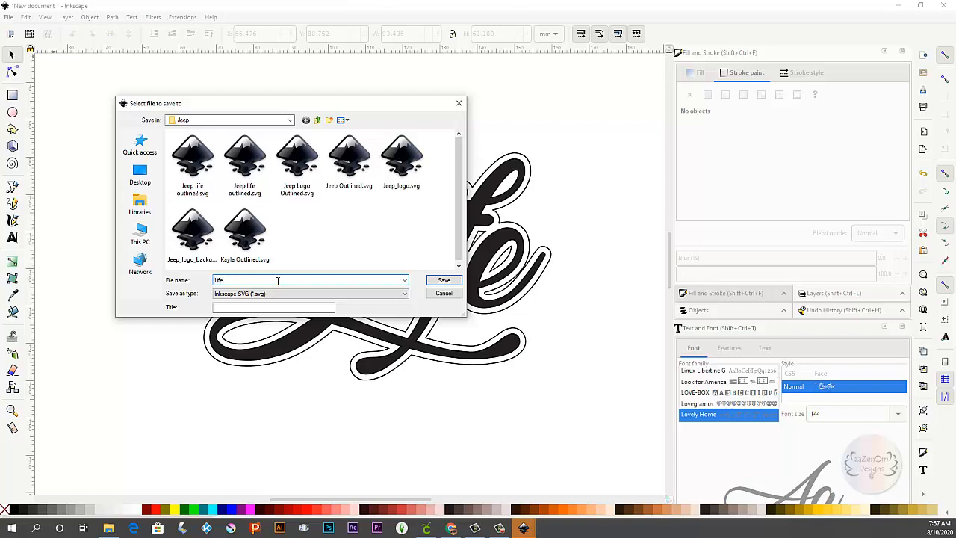
{"action": "type", "text": "outlined"}
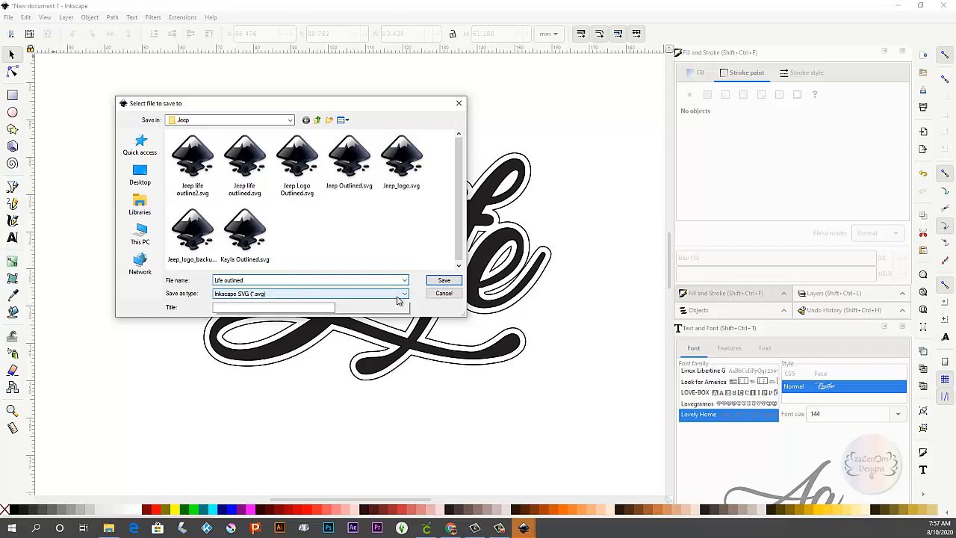
{"action": "left_click", "coordinate": [403, 293]}
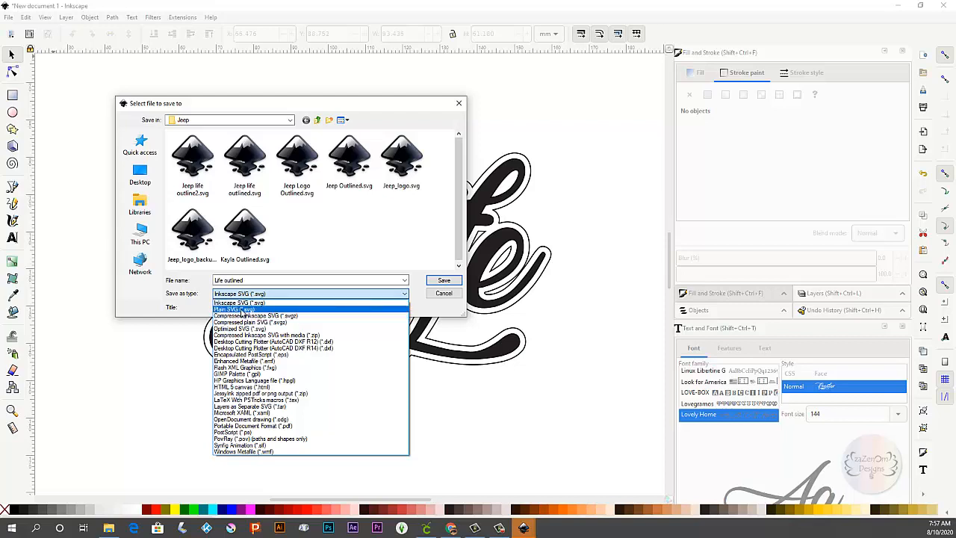
{"action": "left_click", "coordinate": [239, 308]}
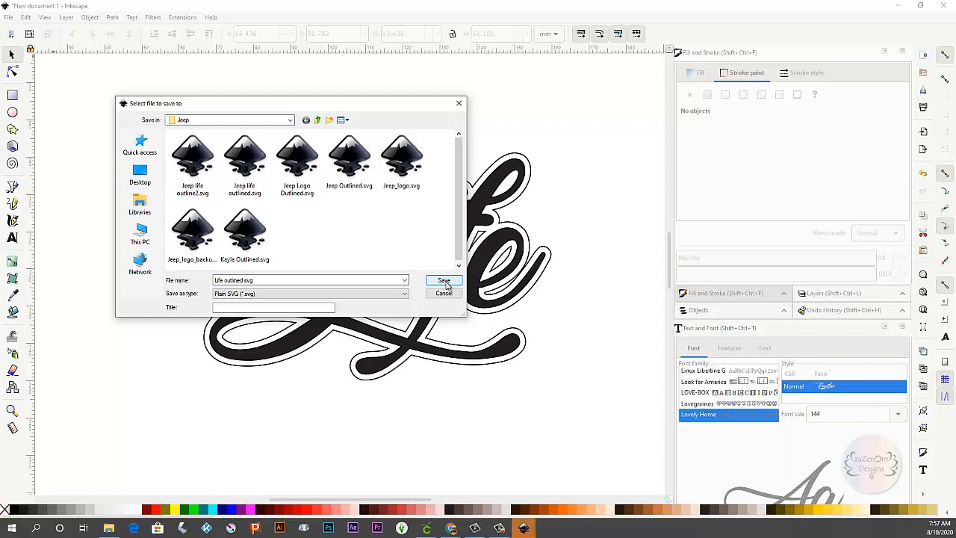
{"action": "left_click", "coordinate": [444, 281]}
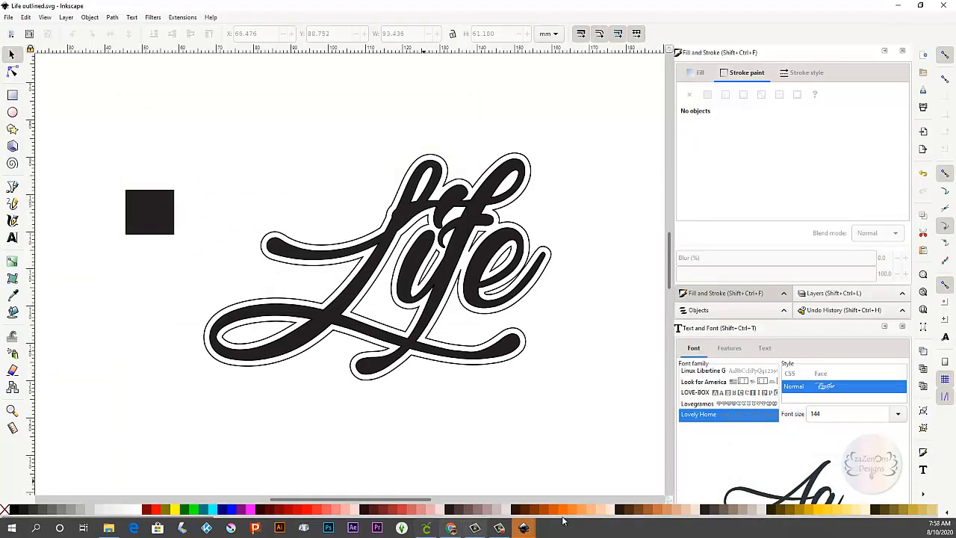
{"action": "mouse_move", "coordinate": [401, 442]}
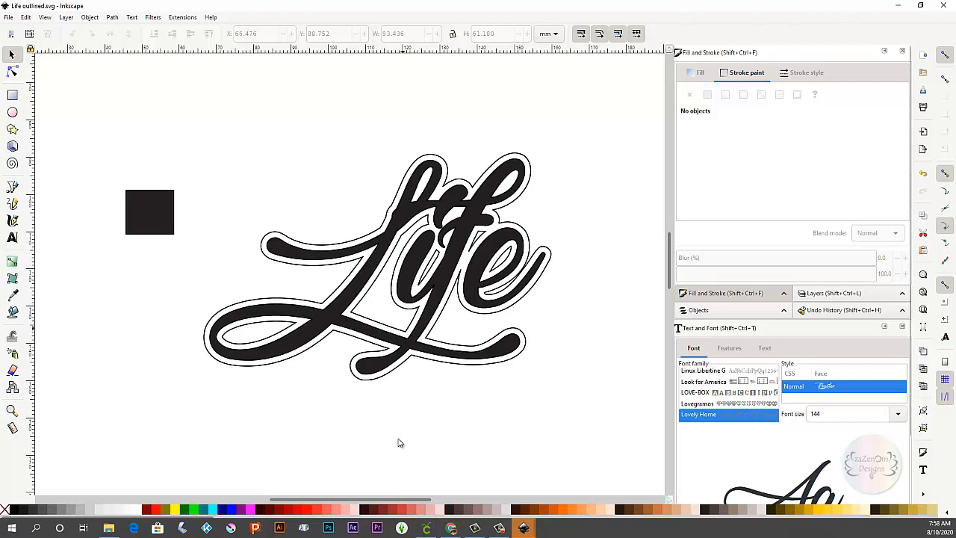
{"action": "mouse_move", "coordinate": [426, 529]}
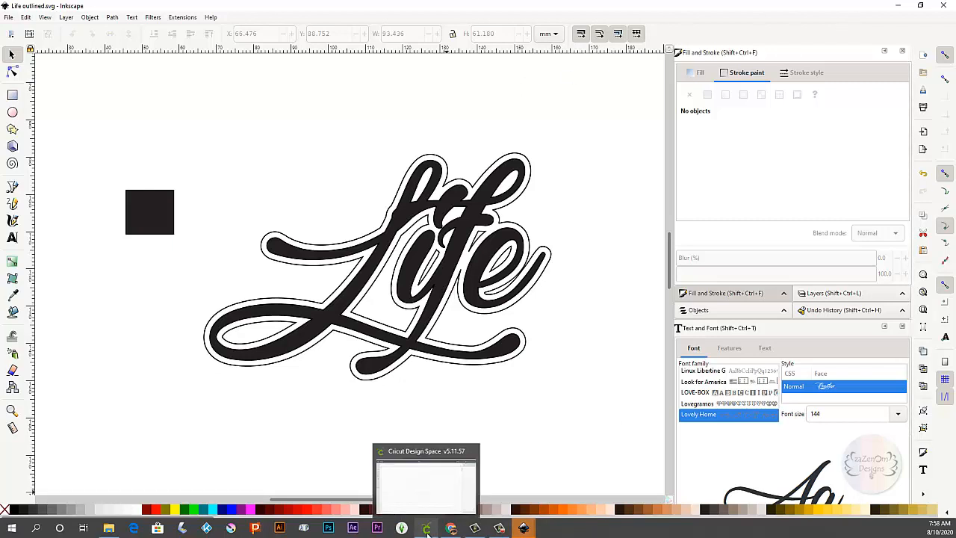
{"action": "left_click", "coordinate": [426, 478]}
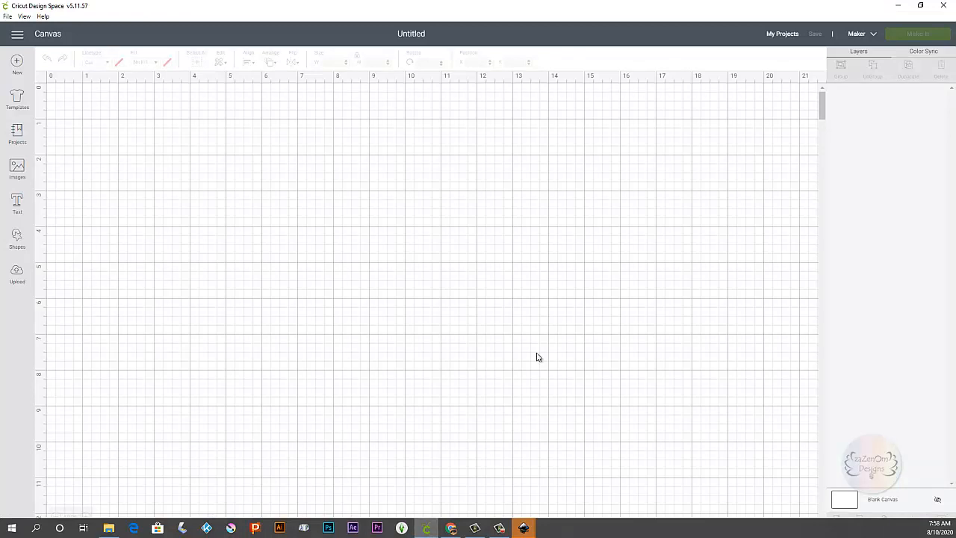
{"action": "mouse_move", "coordinate": [101, 274]}
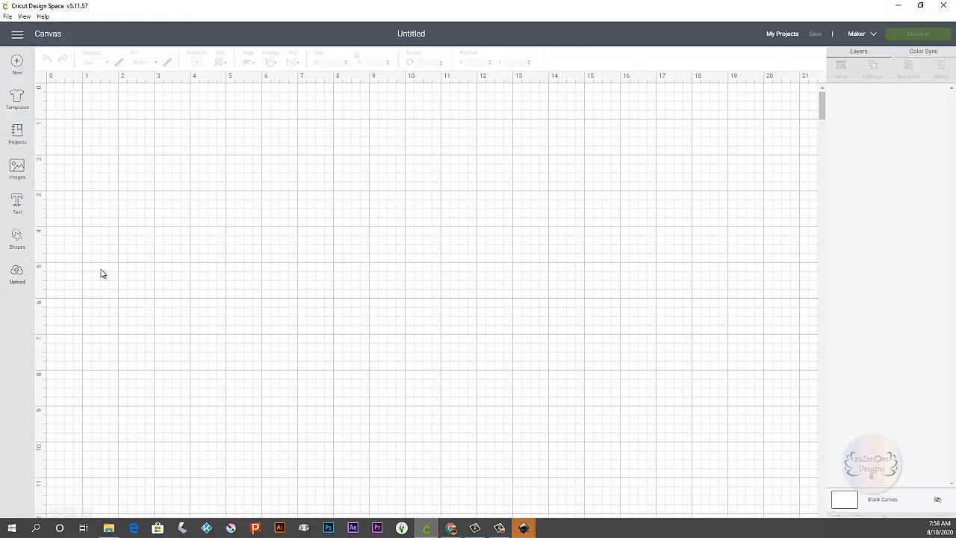
Start an image upload from the Upload panel
{"action": "left_click", "coordinate": [16, 275]}
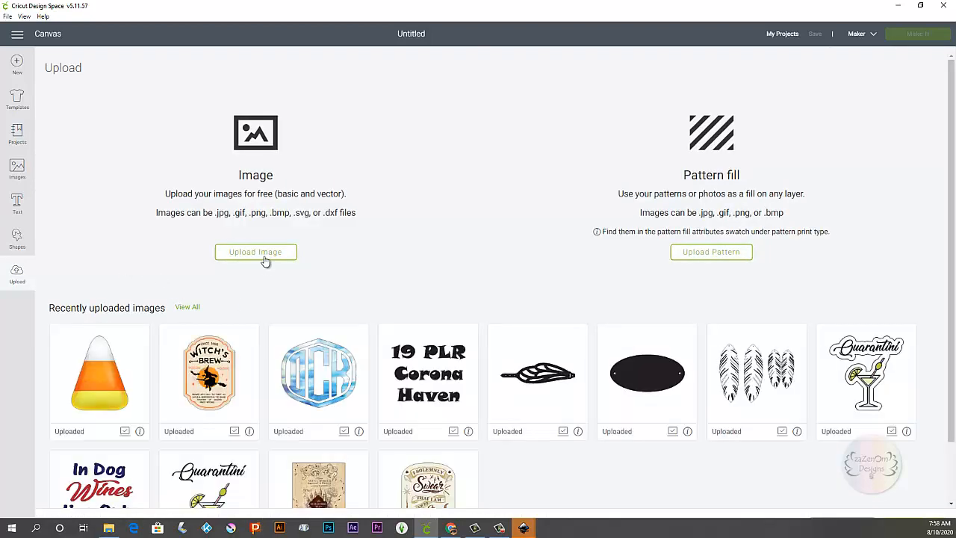
{"action": "left_click", "coordinate": [255, 251]}
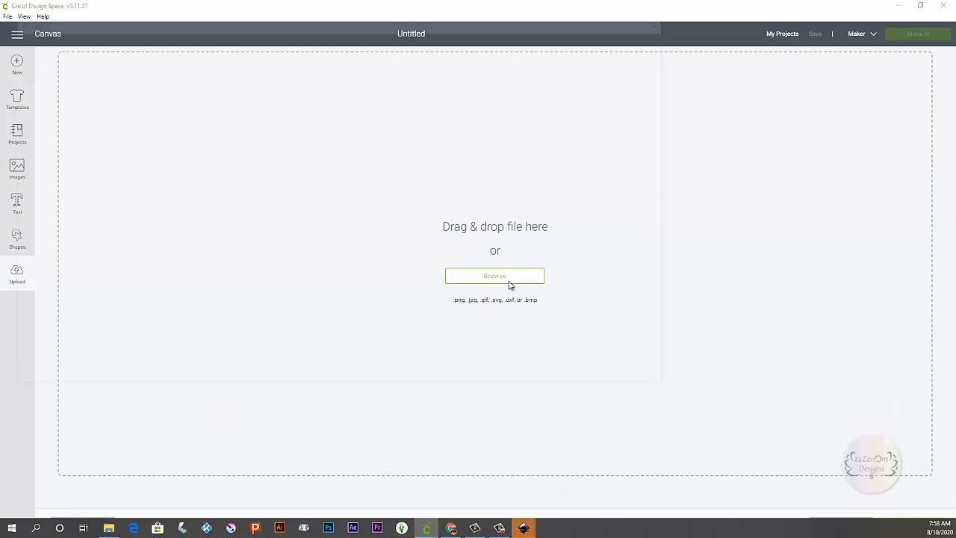
Browse to Life outlined.svg in the Jeep folder and load it into the upload preview
{"action": "left_click", "coordinate": [495, 275]}
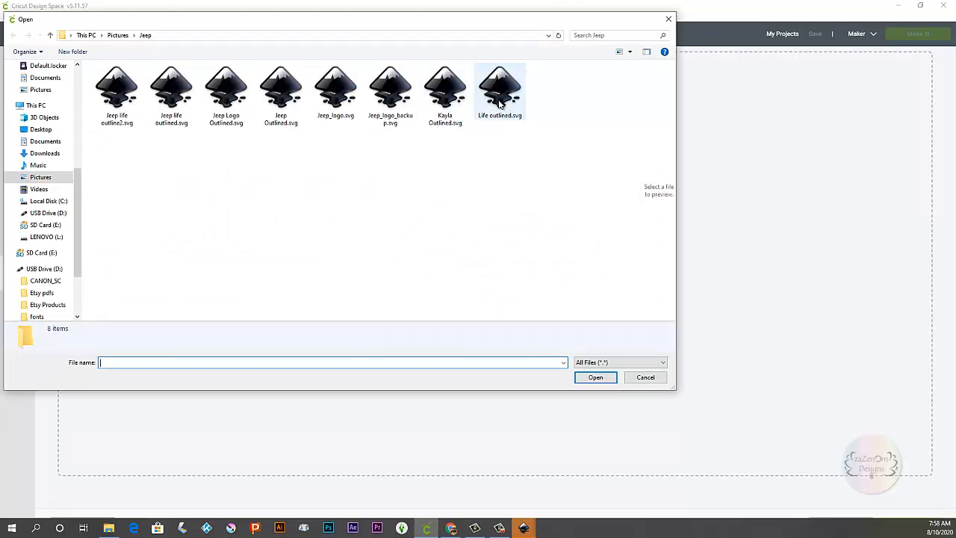
{"action": "left_click", "coordinate": [499, 85]}
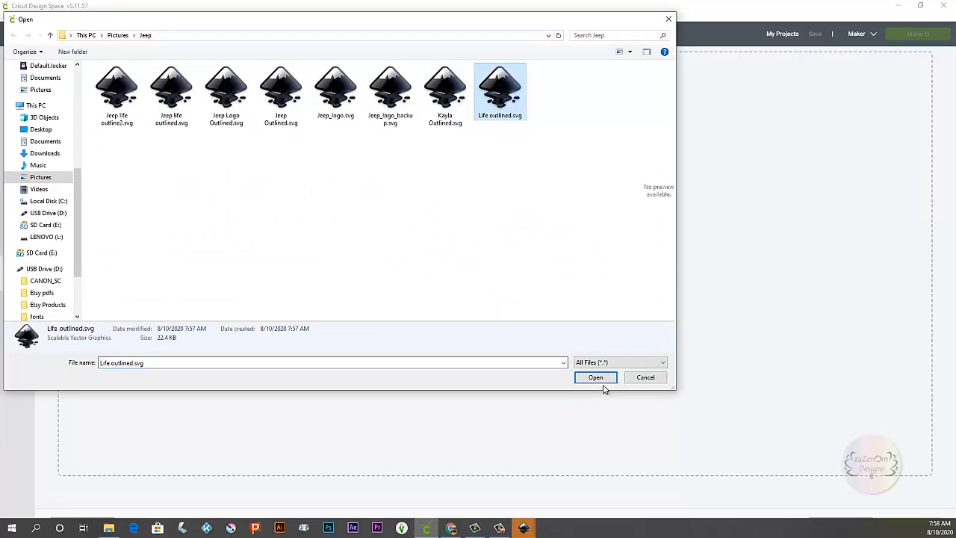
{"action": "left_click", "coordinate": [594, 377]}
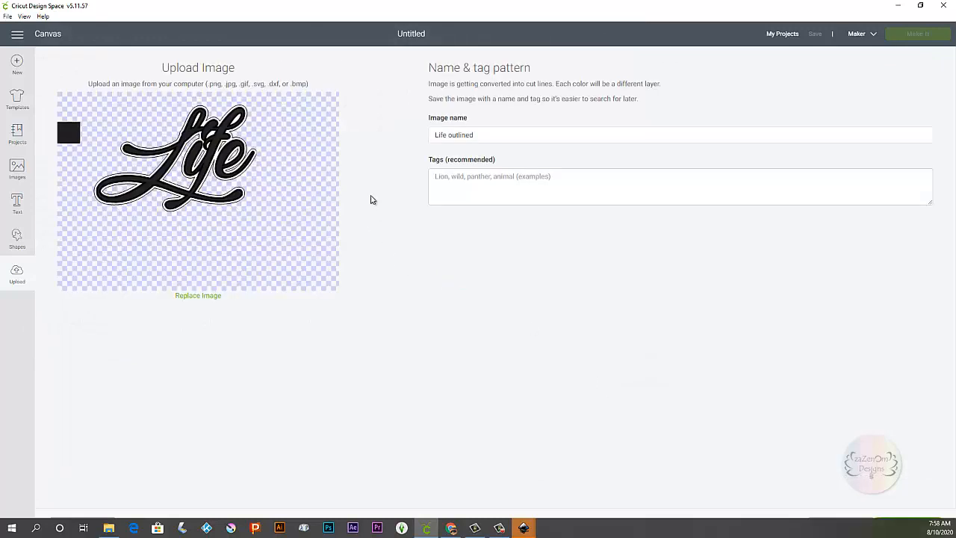
{"action": "mouse_move", "coordinate": [904, 466]}
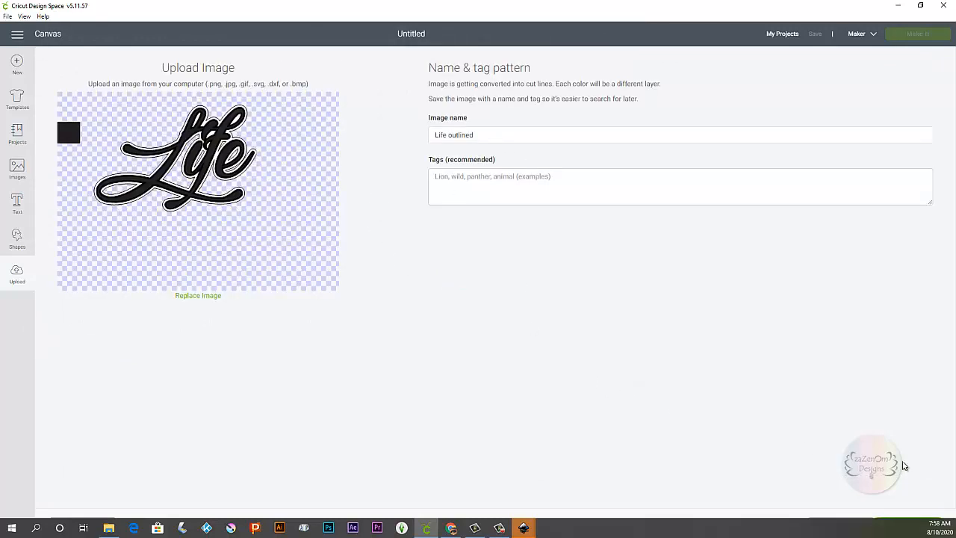
{"action": "mouse_move", "coordinate": [893, 496]}
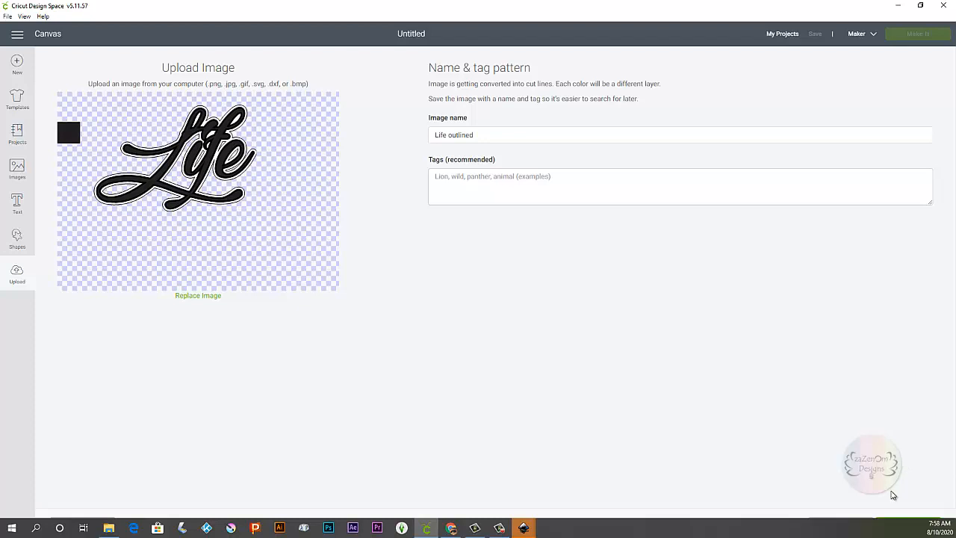
{"action": "mouse_move", "coordinate": [891, 520]}
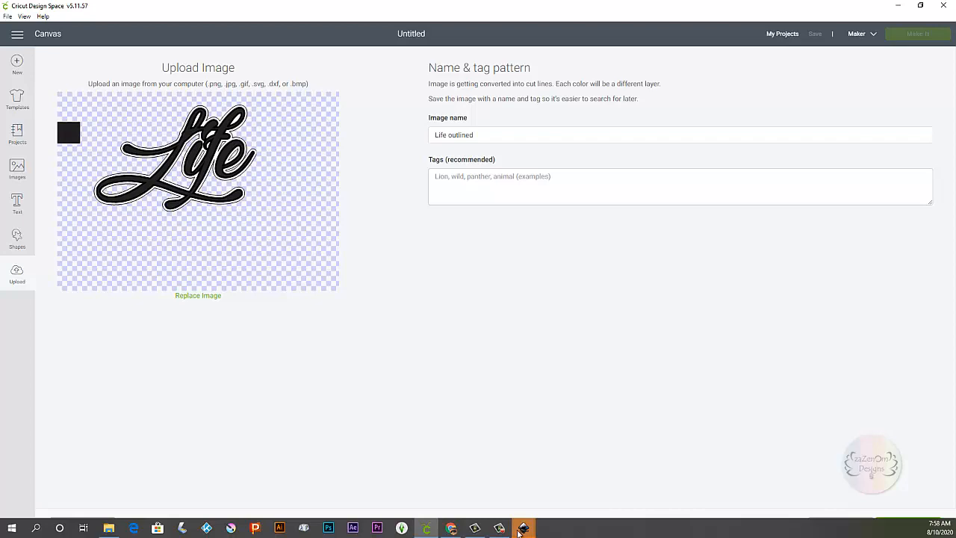
{"action": "mouse_move", "coordinate": [523, 529]}
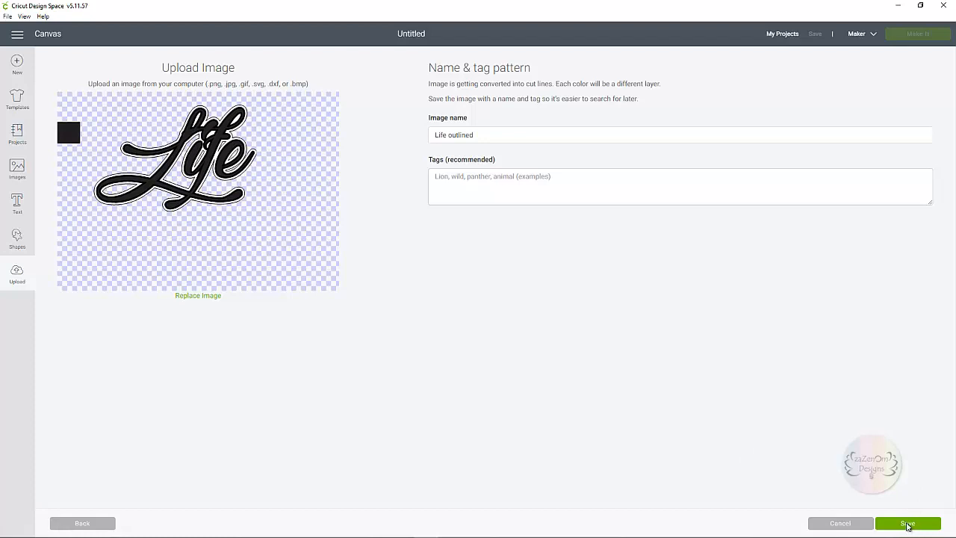
Finish uploading the Life outlined vector image
{"action": "left_click", "coordinate": [908, 523]}
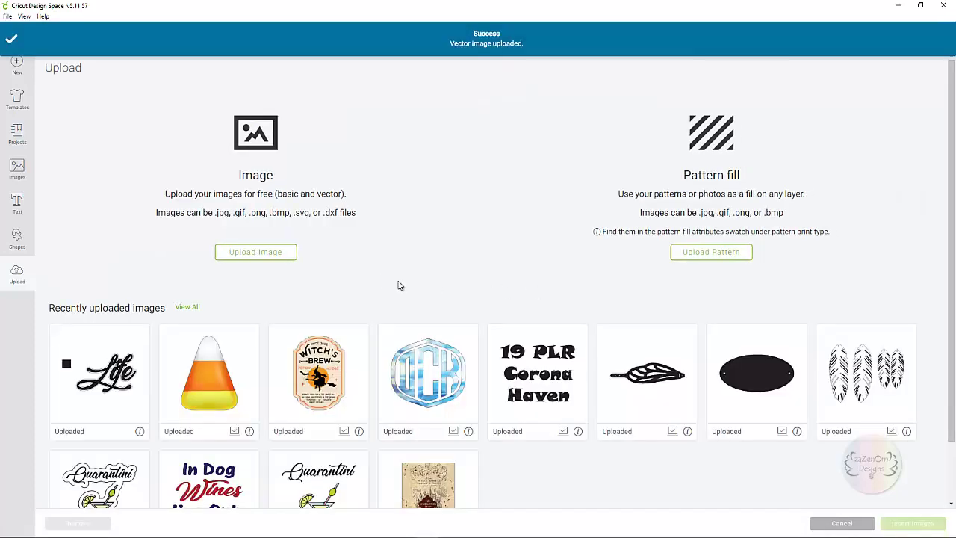
Insert the Life outlined image onto the canvas, enlarge it and position it near the top-left
{"action": "left_click", "coordinate": [99, 373]}
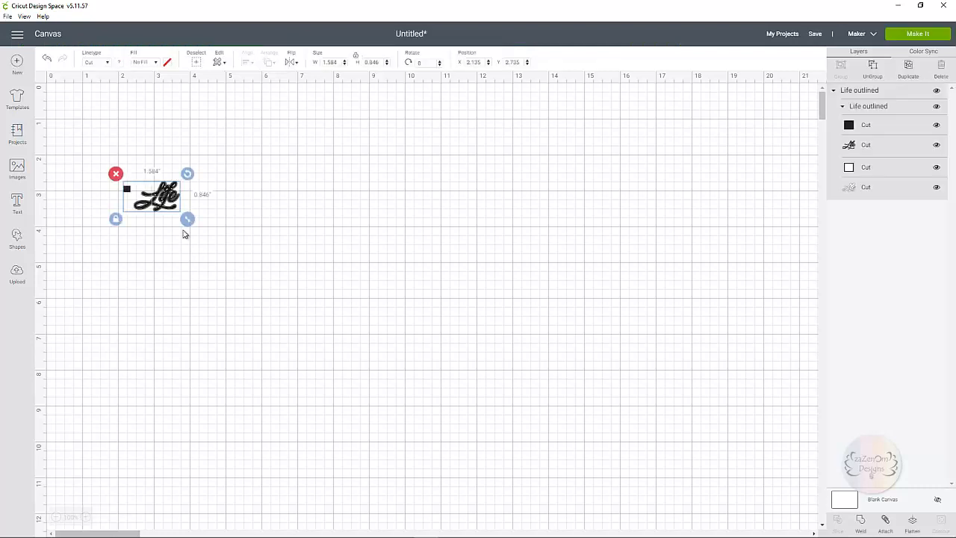
{"action": "left_click_drag", "start_coordinate": [189, 218], "coordinate": [284, 269]}
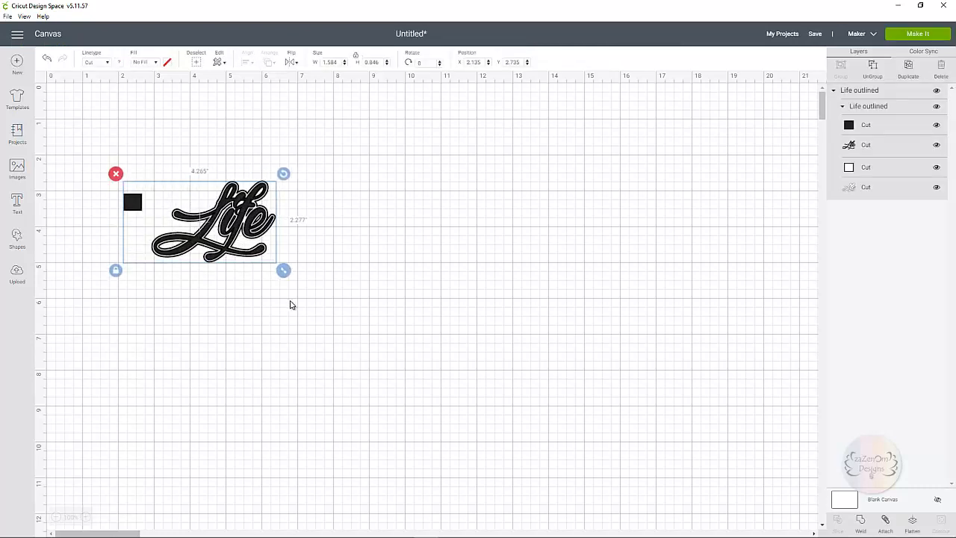
{"action": "left_click_drag", "start_coordinate": [283, 269], "coordinate": [639, 460]}
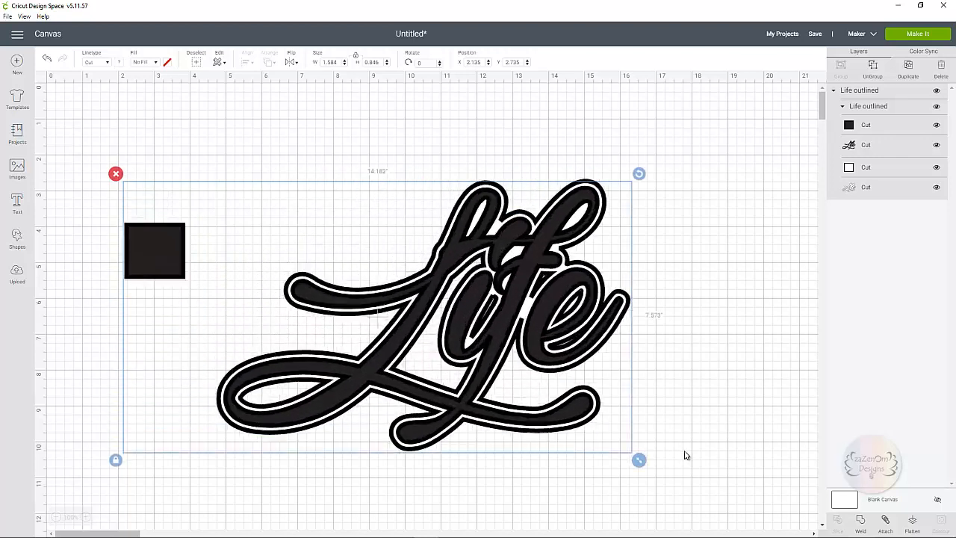
{"action": "left_click_drag", "start_coordinate": [640, 460], "coordinate": [508, 389]}
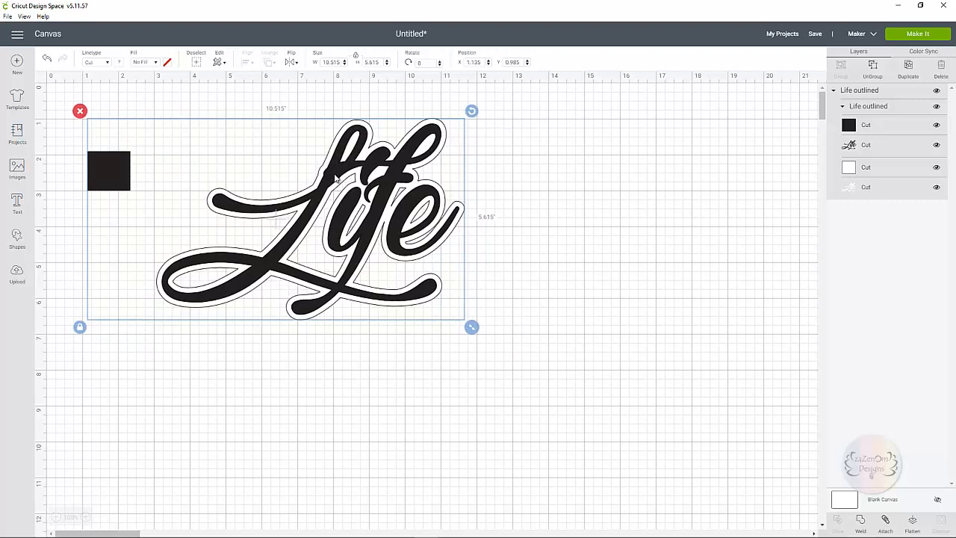
Ungroup the Life design into separate layers
{"action": "right_click", "coordinate": [336, 180]}
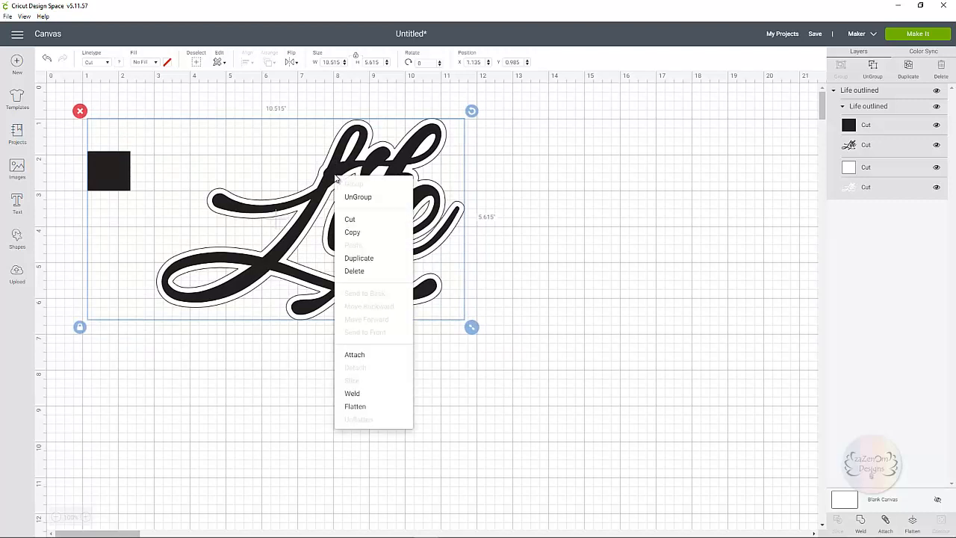
{"action": "left_click", "coordinate": [354, 271]}
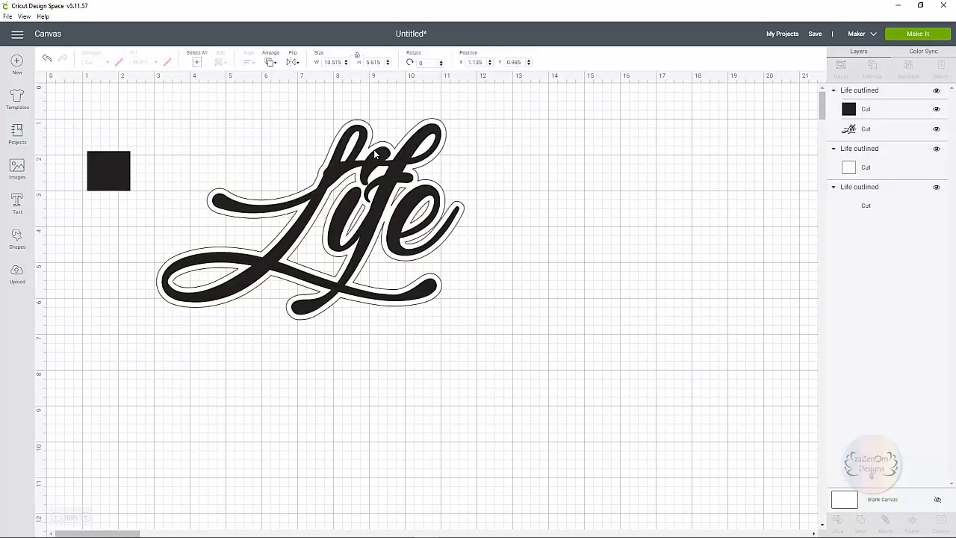
{"action": "mouse_move", "coordinate": [448, 355]}
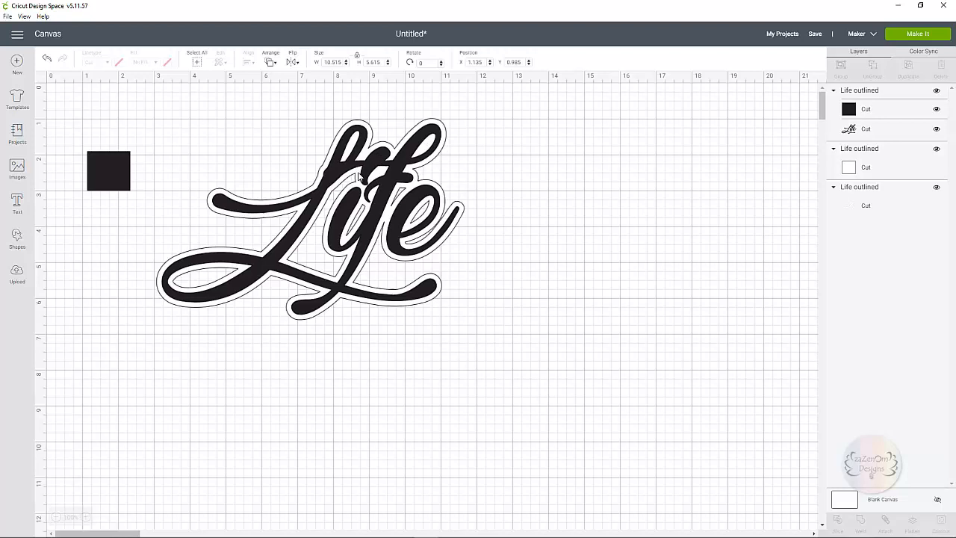
{"action": "mouse_move", "coordinate": [357, 173]}
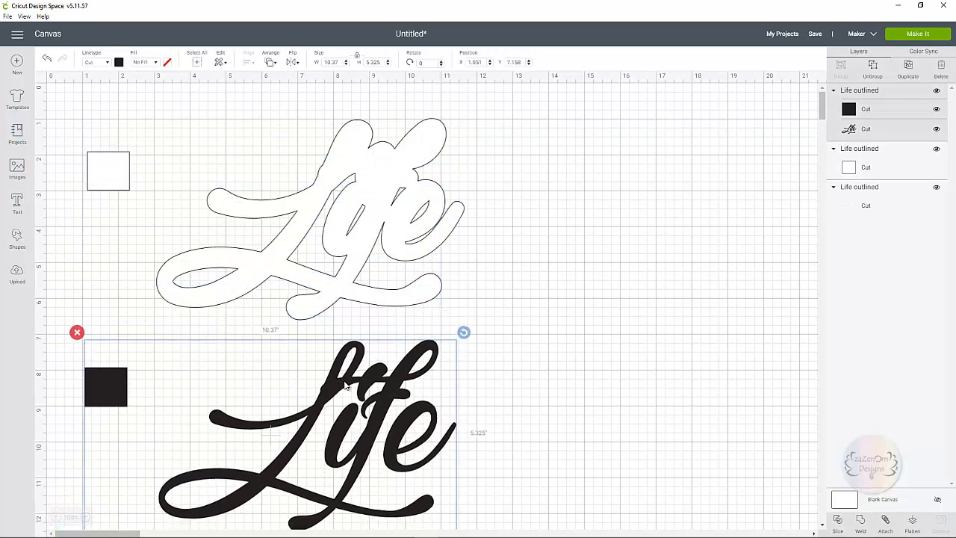
{"action": "scroll", "scroll_direction": "down", "scroll_amount": 3}
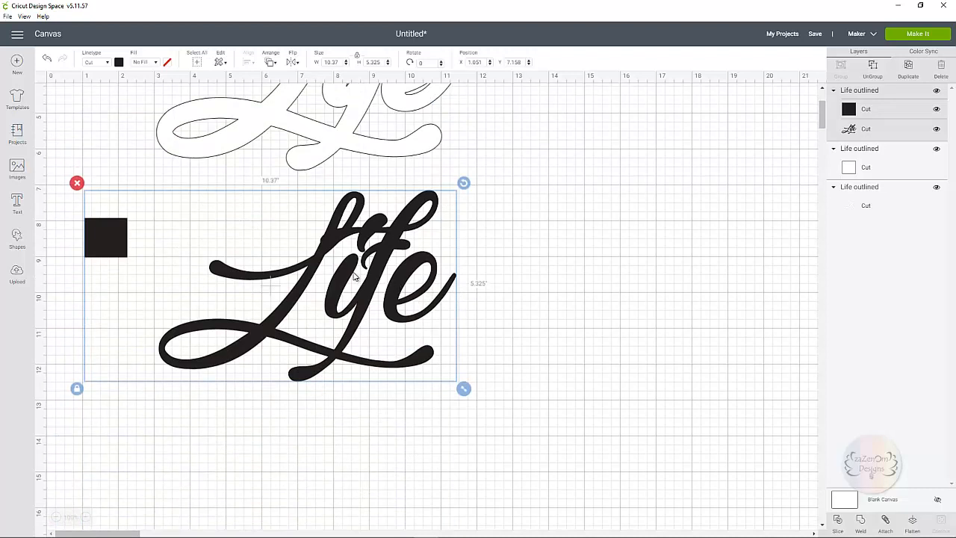
Attach the black Life lettering and its square as one group
{"action": "right_click", "coordinate": [355, 277]}
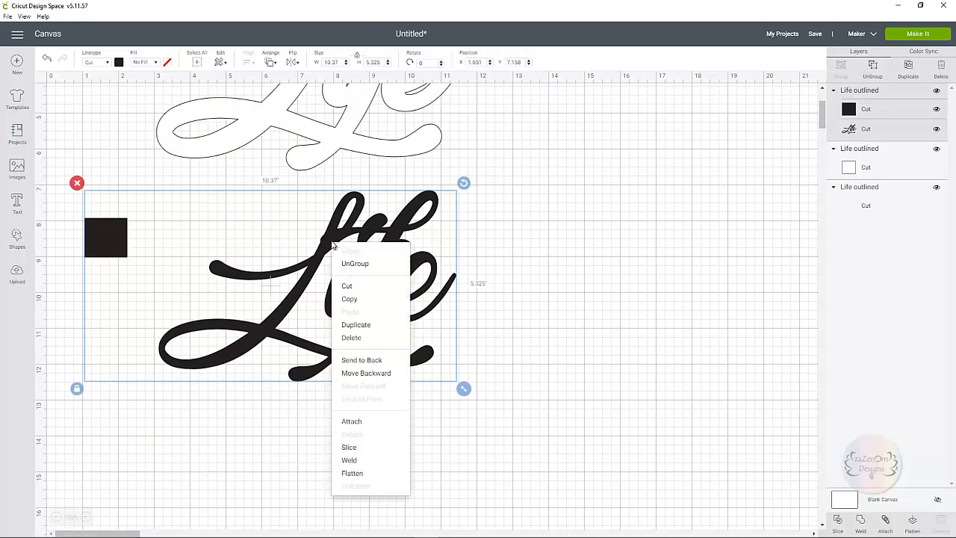
{"action": "left_click", "coordinate": [351, 421]}
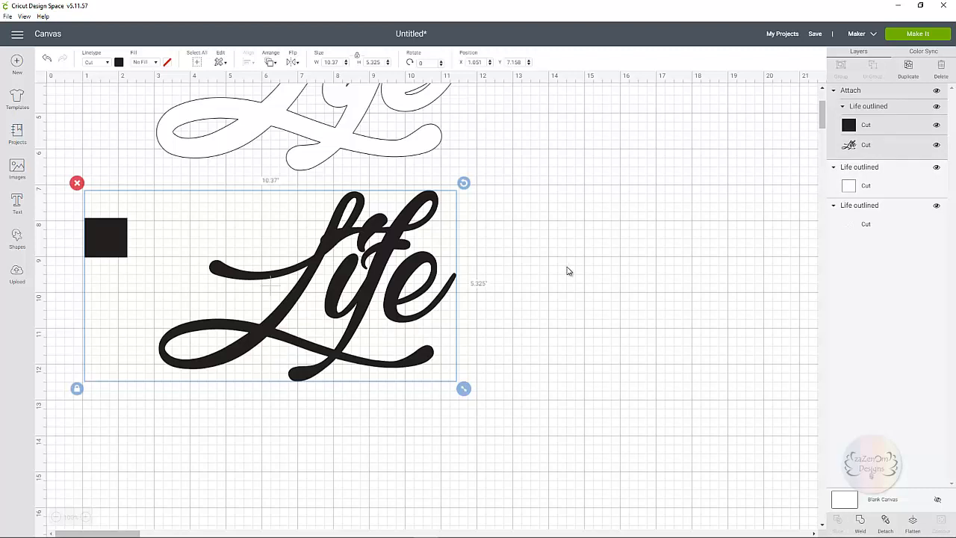
Change the attached Life and square layer from black to white, matching the outline
{"action": "scroll", "scroll_direction": "down", "scroll_amount": 3}
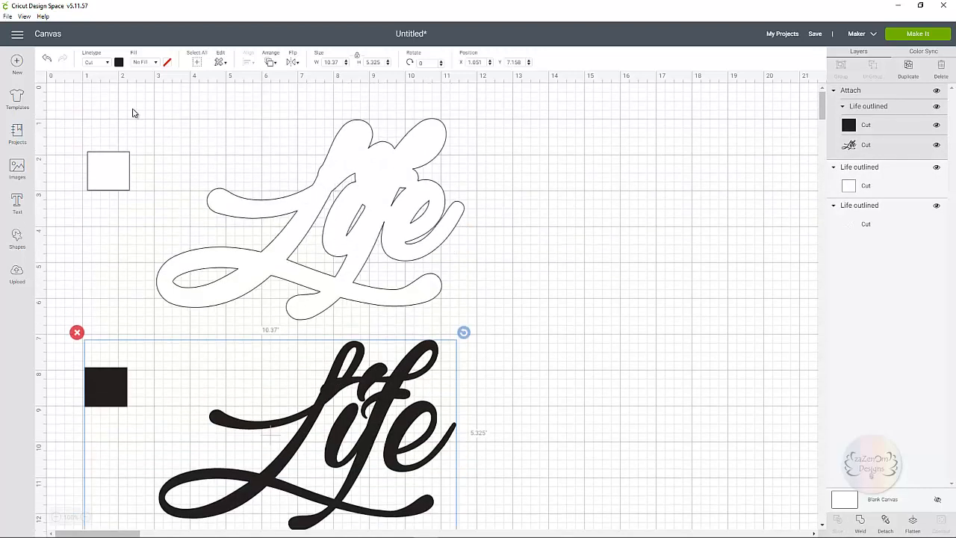
{"action": "mouse_move", "coordinate": [127, 67]}
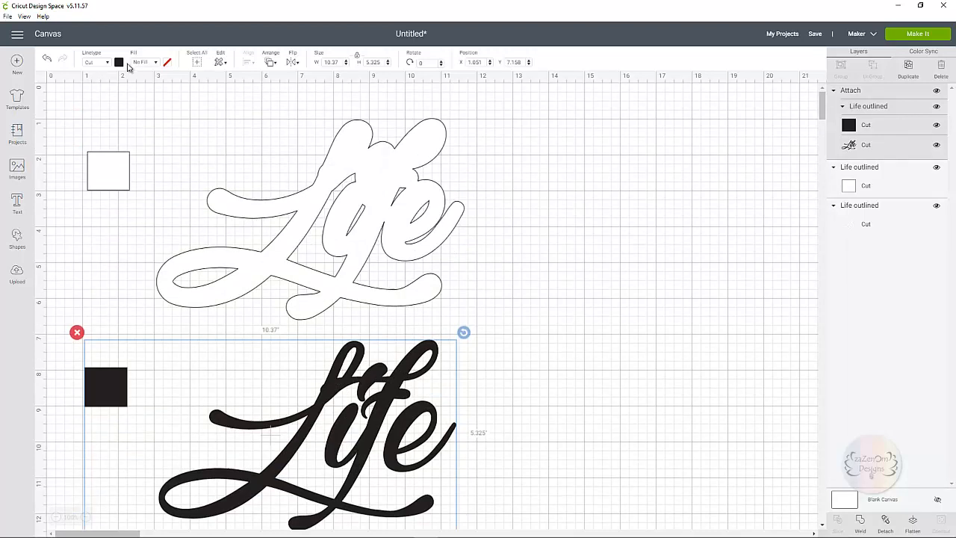
{"action": "left_click", "coordinate": [120, 63]}
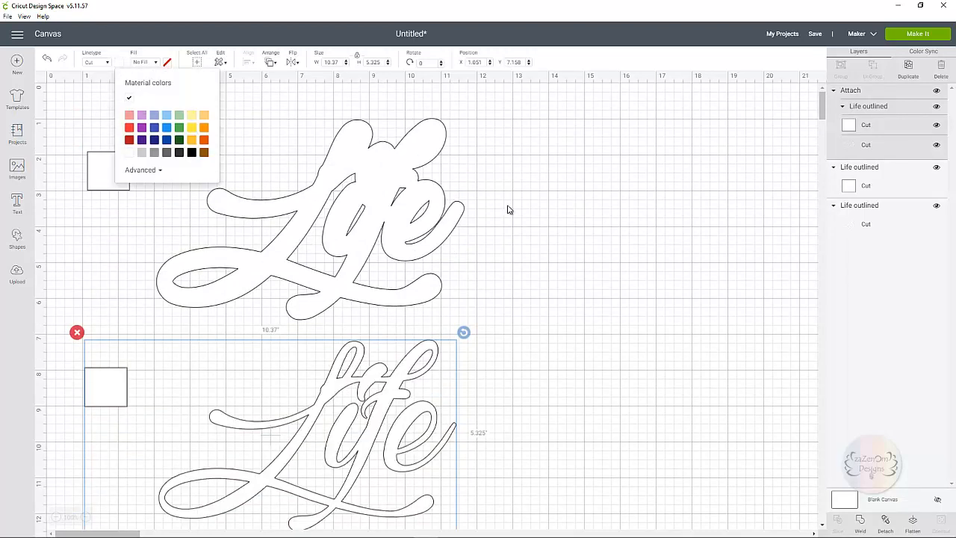
{"action": "left_click", "coordinate": [83, 115]}
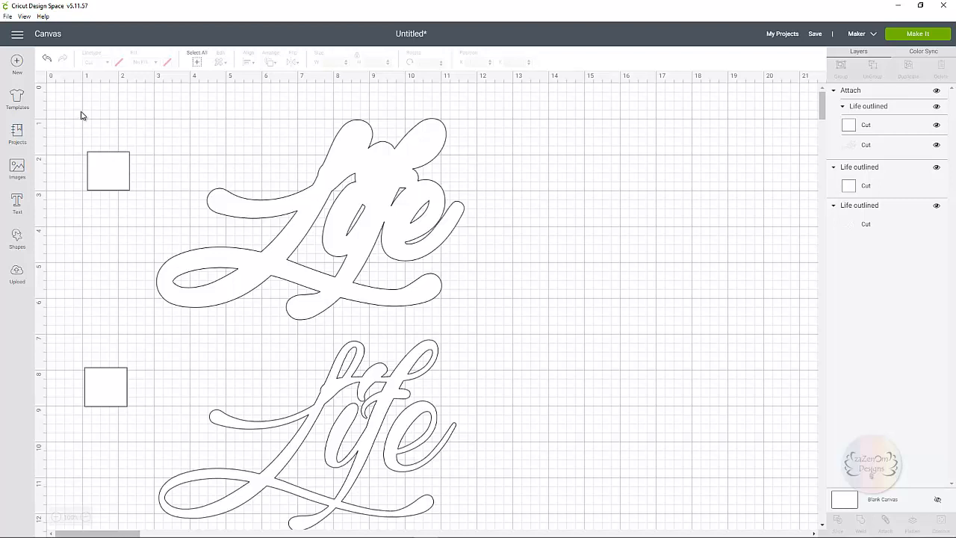
Attach the outline shape and its square as a second group, then deselect
{"action": "left_click_drag", "start_coordinate": [82, 112], "coordinate": [493, 316]}
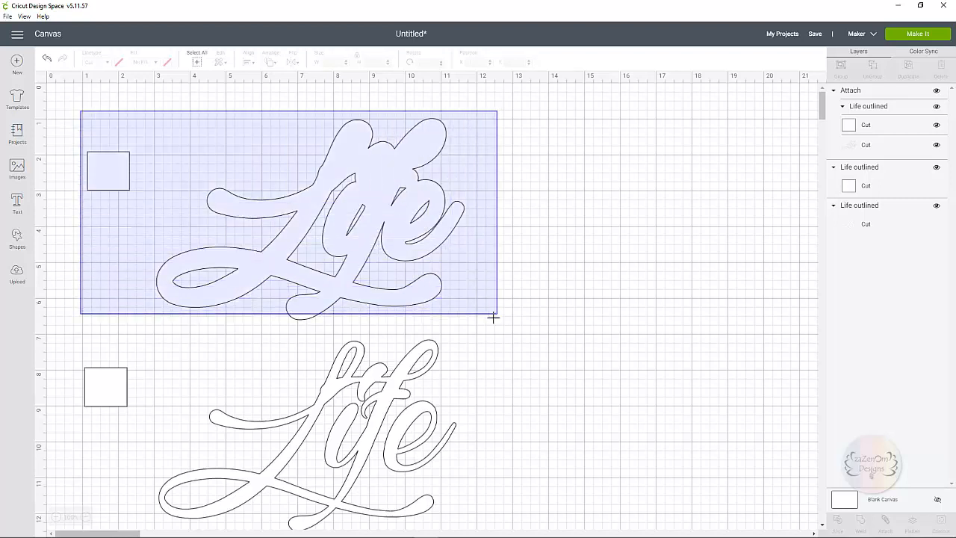
{"action": "right_click", "coordinate": [381, 212]}
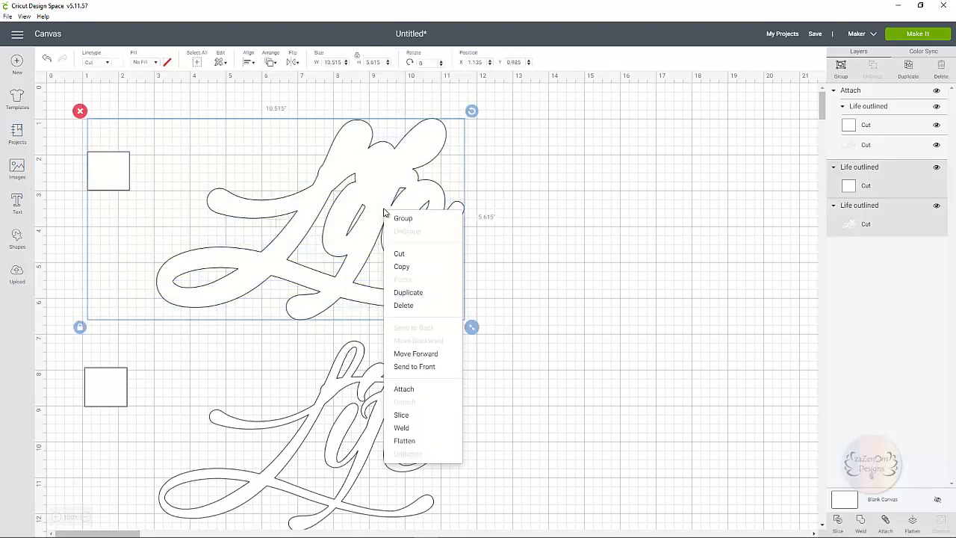
{"action": "left_click", "coordinate": [403, 389]}
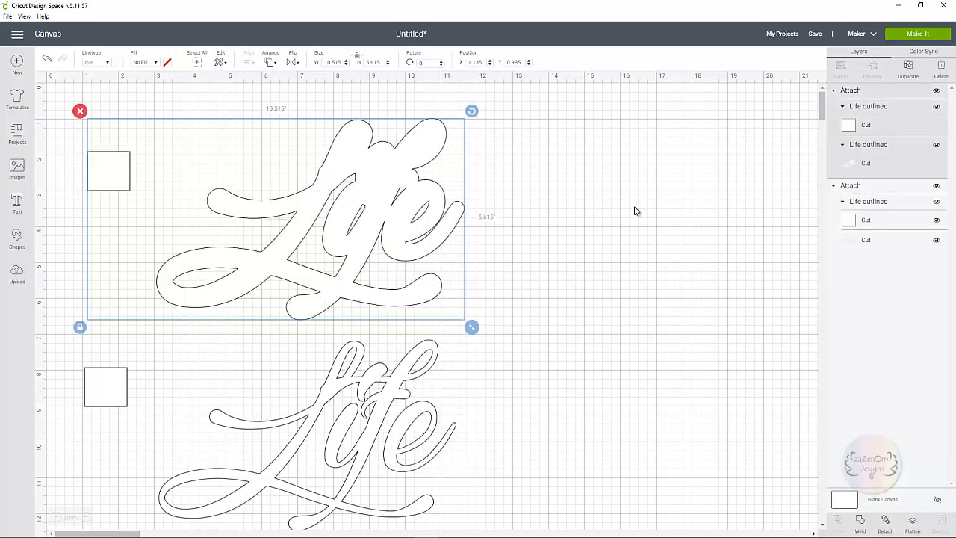
{"action": "left_click", "coordinate": [635, 212]}
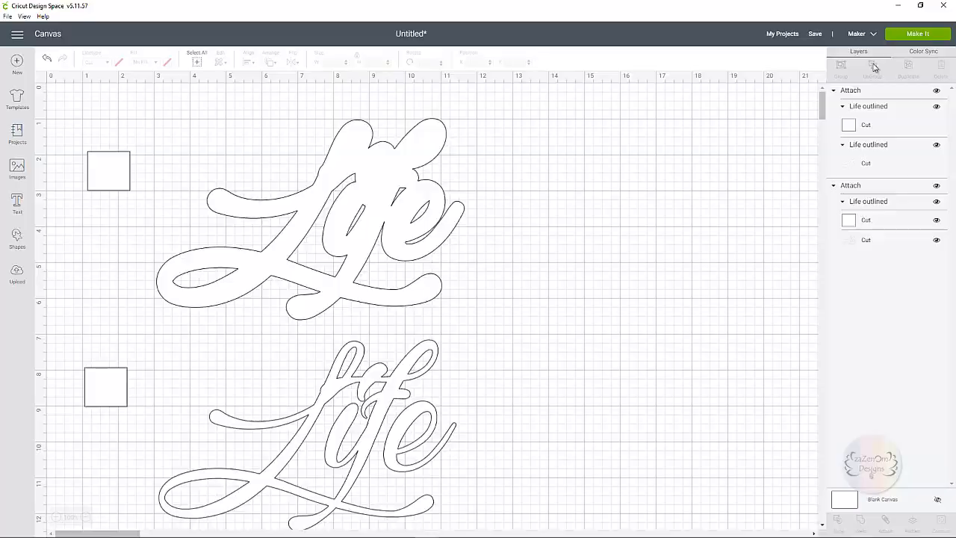
{"action": "left_click", "coordinate": [917, 33]}
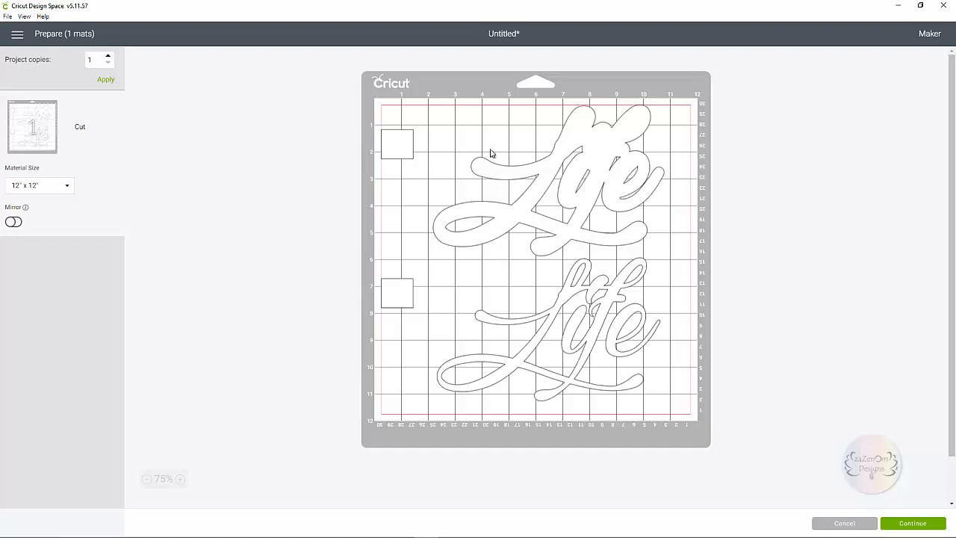
{"action": "mouse_move", "coordinate": [553, 304]}
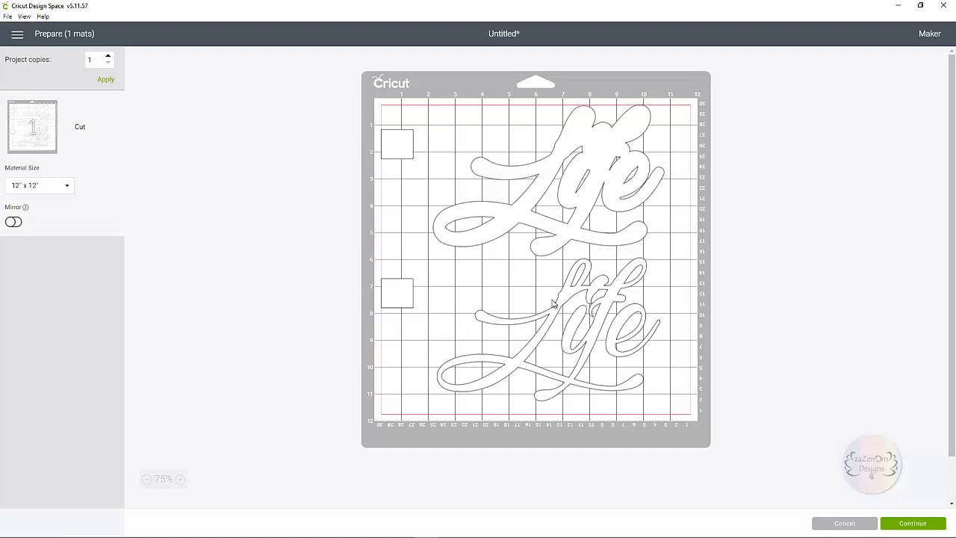
{"action": "mouse_move", "coordinate": [564, 302]}
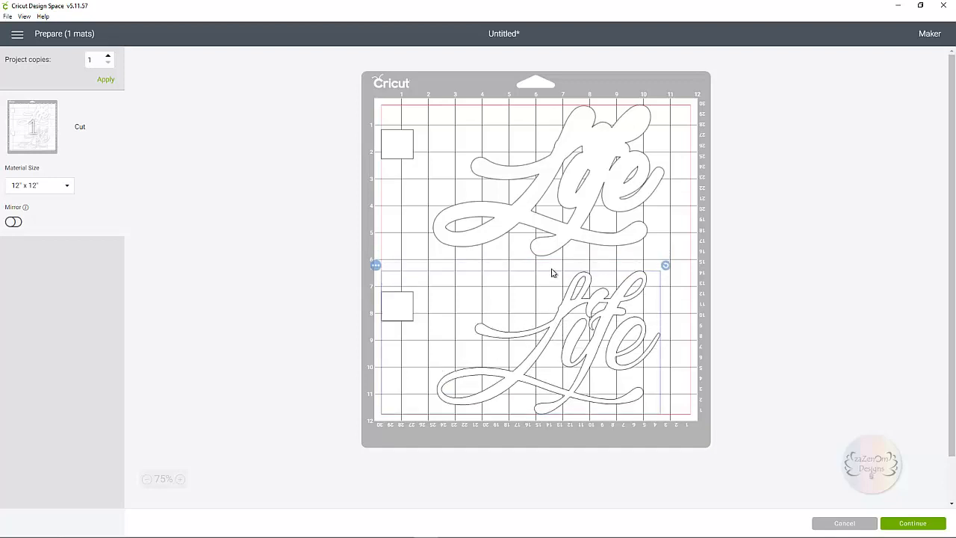
{"action": "mouse_move", "coordinate": [516, 176]}
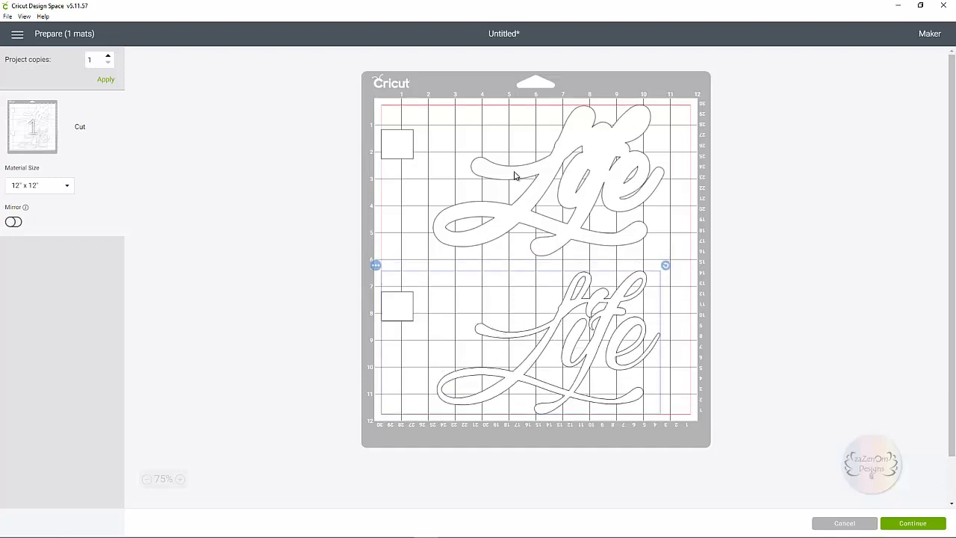
{"action": "mouse_move", "coordinate": [464, 338]}
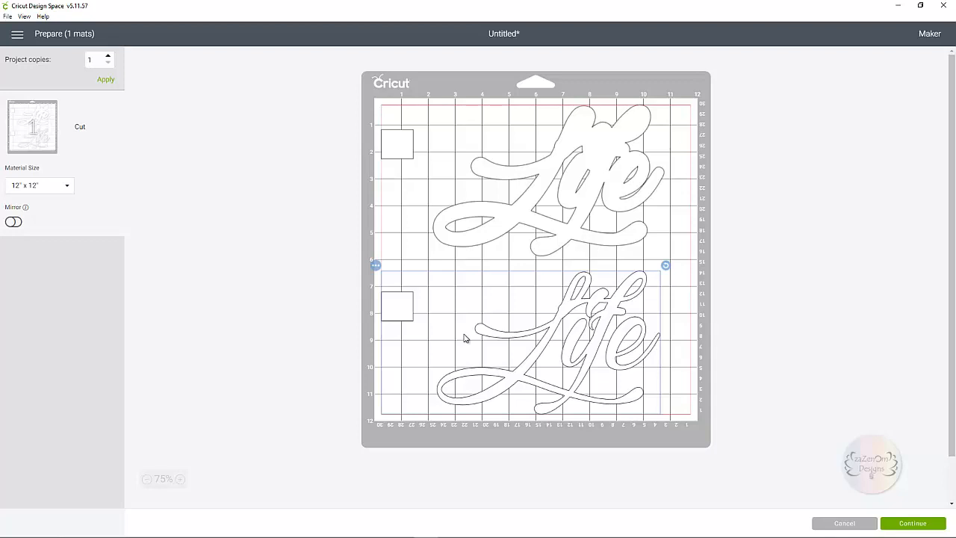
{"action": "mouse_move", "coordinate": [401, 114]}
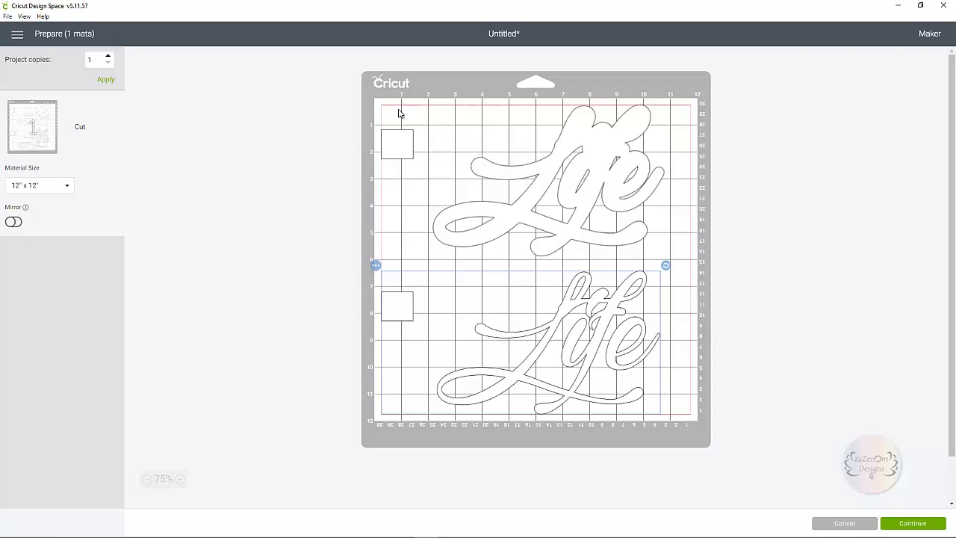
{"action": "mouse_move", "coordinate": [639, 221]}
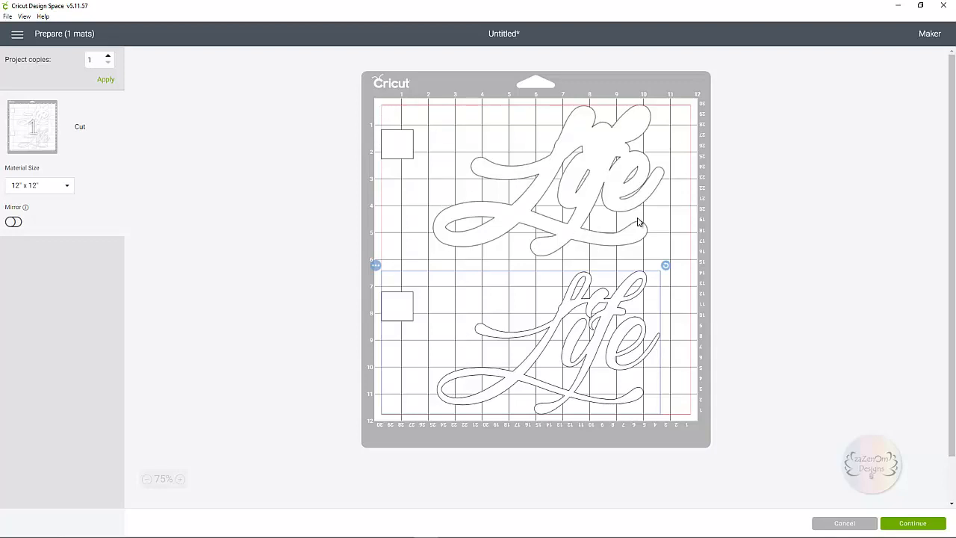
{"action": "mouse_move", "coordinate": [380, 296]}
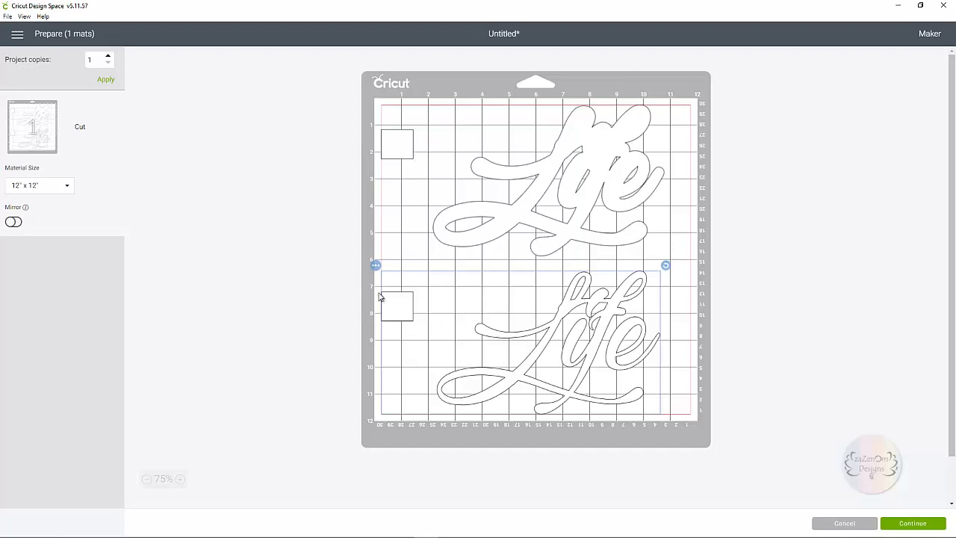
{"action": "mouse_move", "coordinate": [421, 400]}
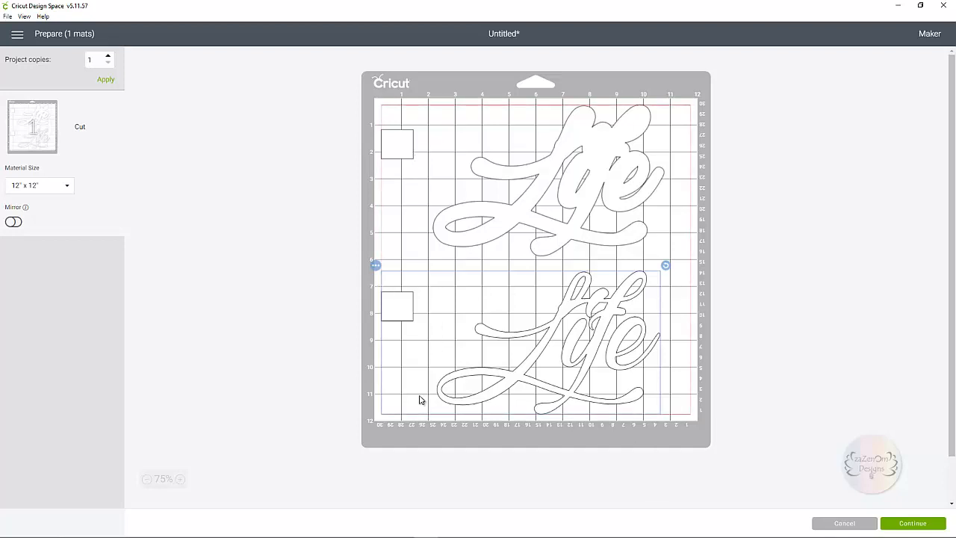
{"action": "mouse_move", "coordinate": [583, 155]}
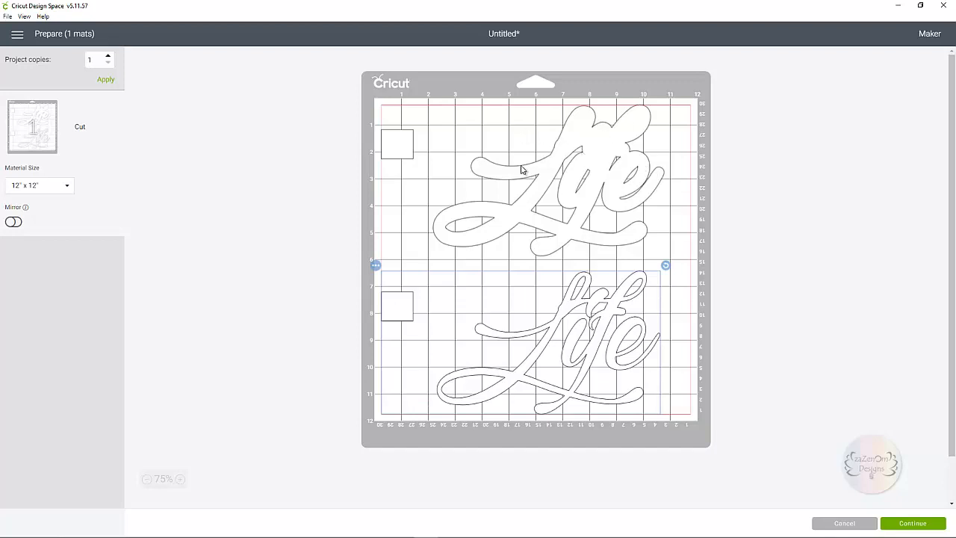
{"action": "mouse_move", "coordinate": [595, 158]}
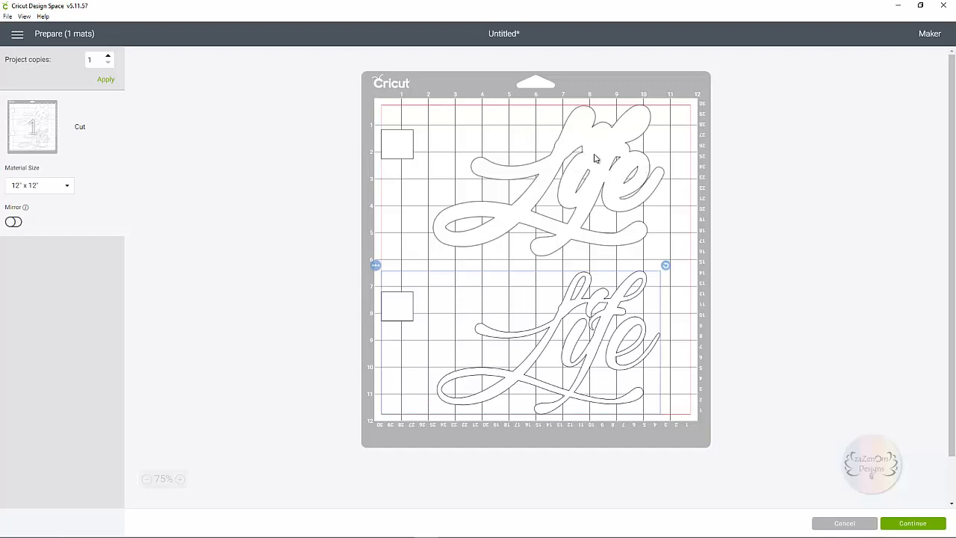
{"action": "mouse_move", "coordinate": [535, 257]}
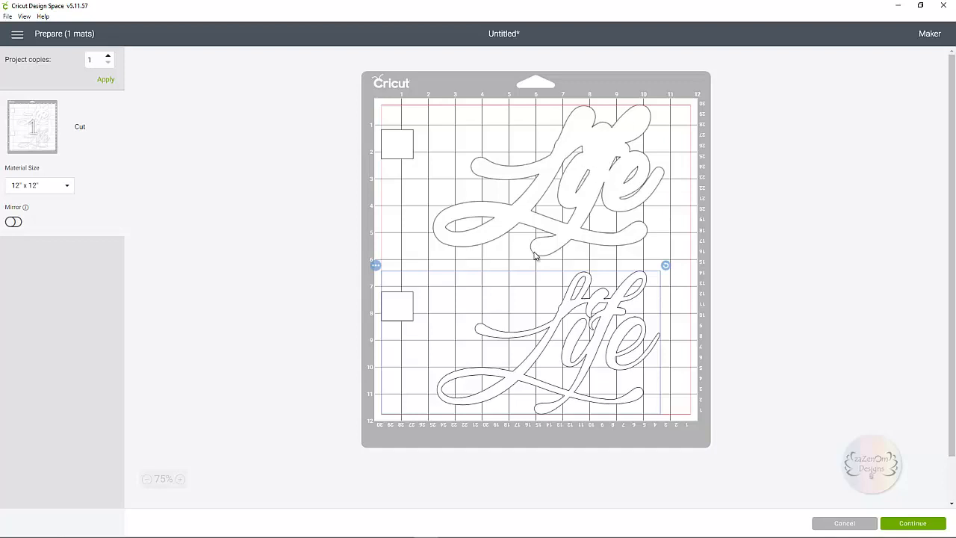
{"action": "mouse_move", "coordinate": [637, 359]}
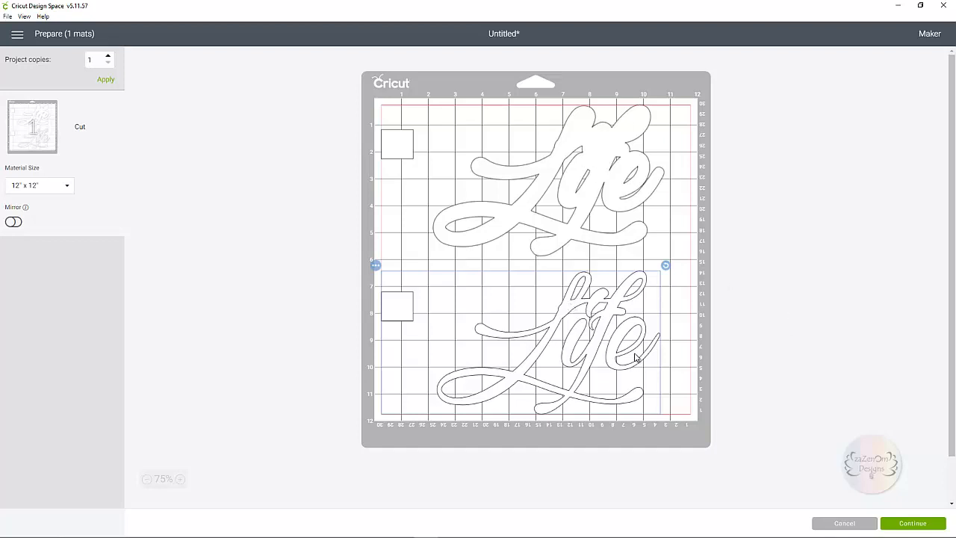
{"action": "mouse_move", "coordinate": [607, 302]}
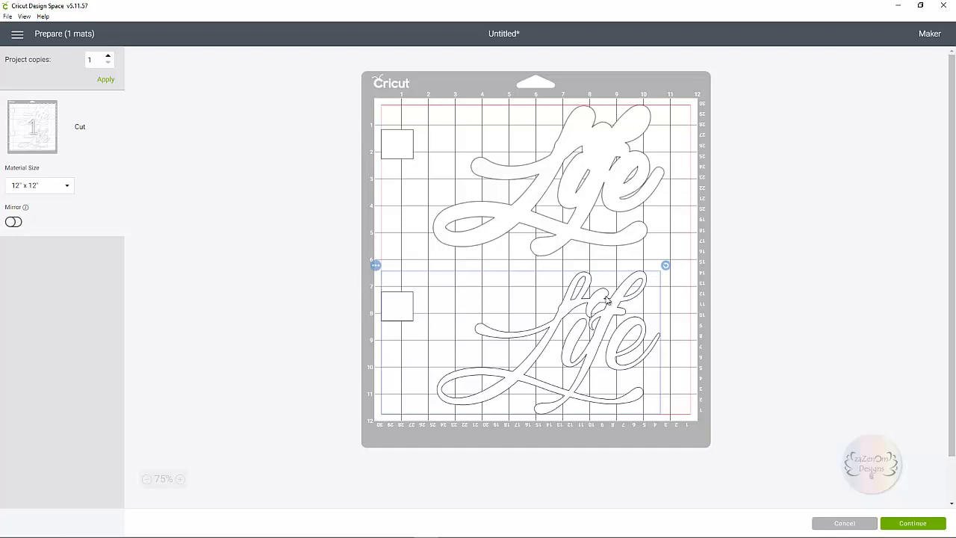
{"action": "mouse_move", "coordinate": [760, 348]}
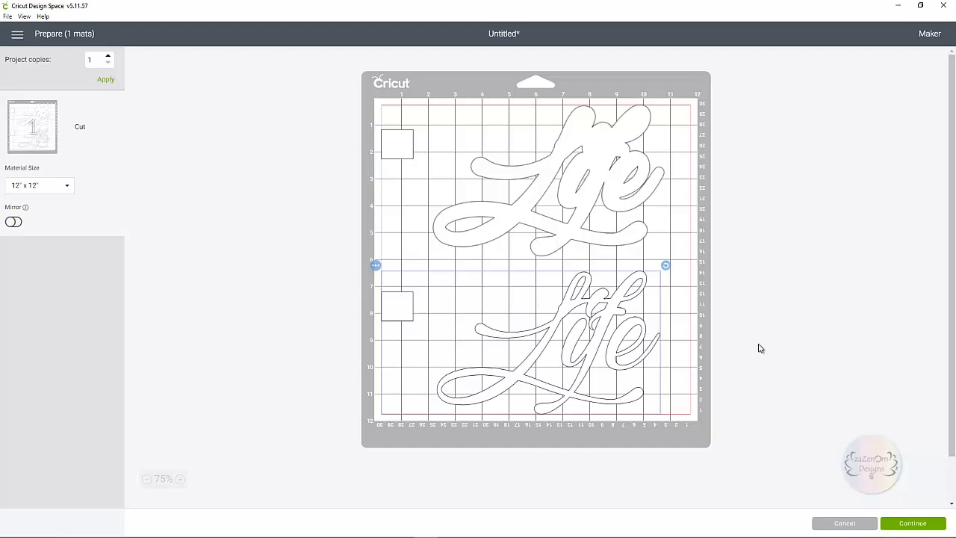
{"action": "mouse_move", "coordinate": [499, 354]}
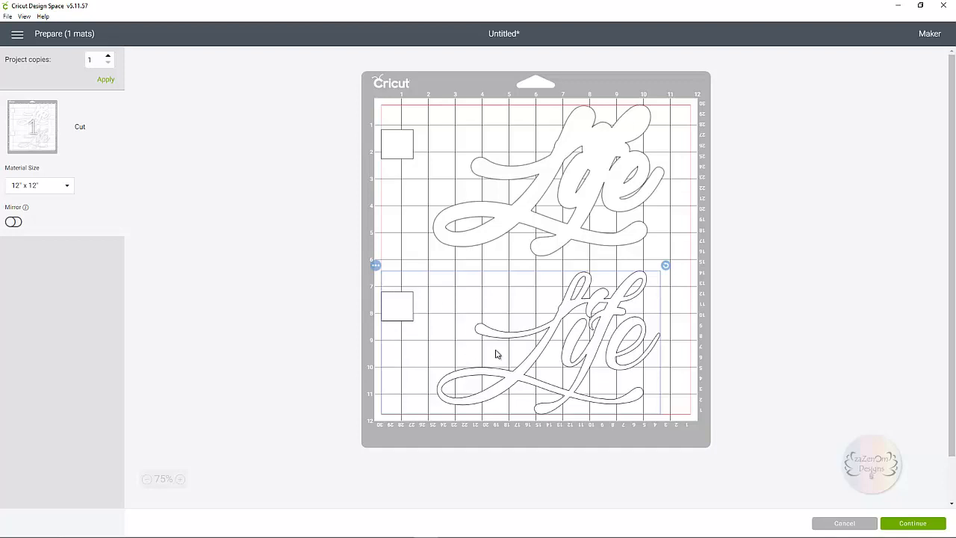
{"action": "mouse_move", "coordinate": [547, 347]}
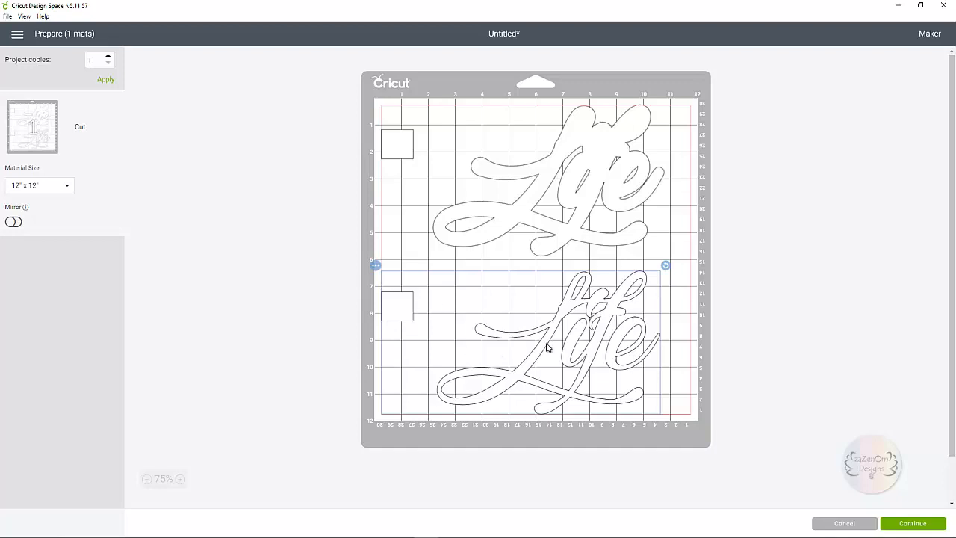
{"action": "mouse_move", "coordinate": [696, 317]}
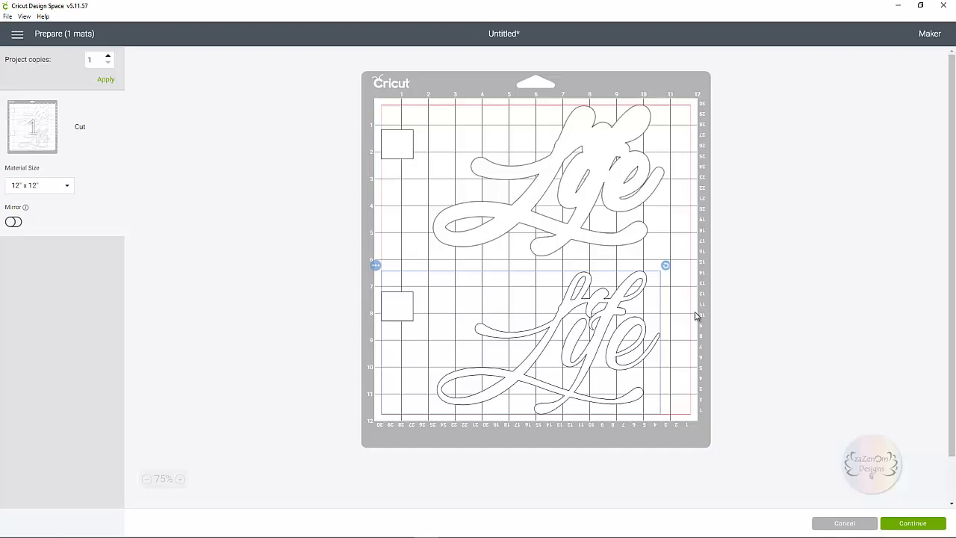
{"action": "mouse_move", "coordinate": [661, 316]}
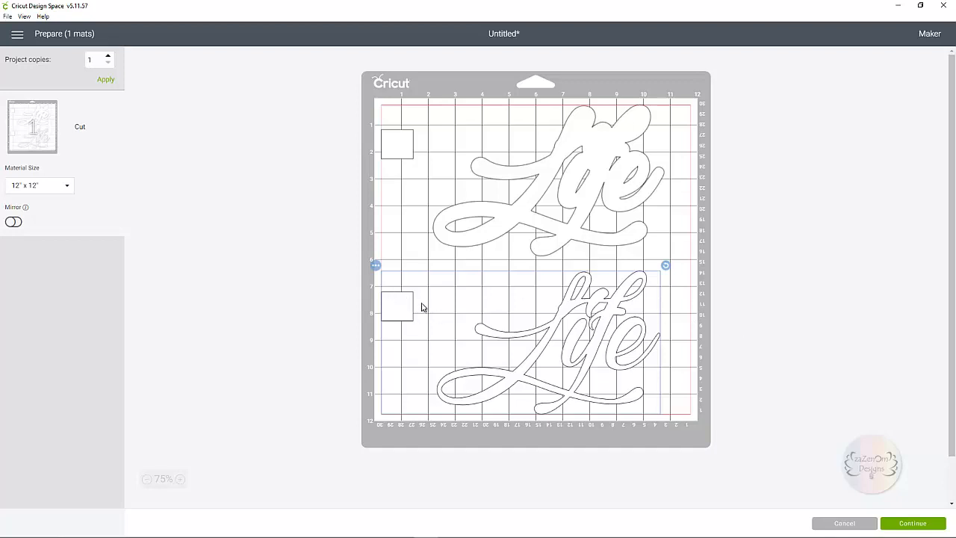
{"action": "mouse_move", "coordinate": [397, 298]}
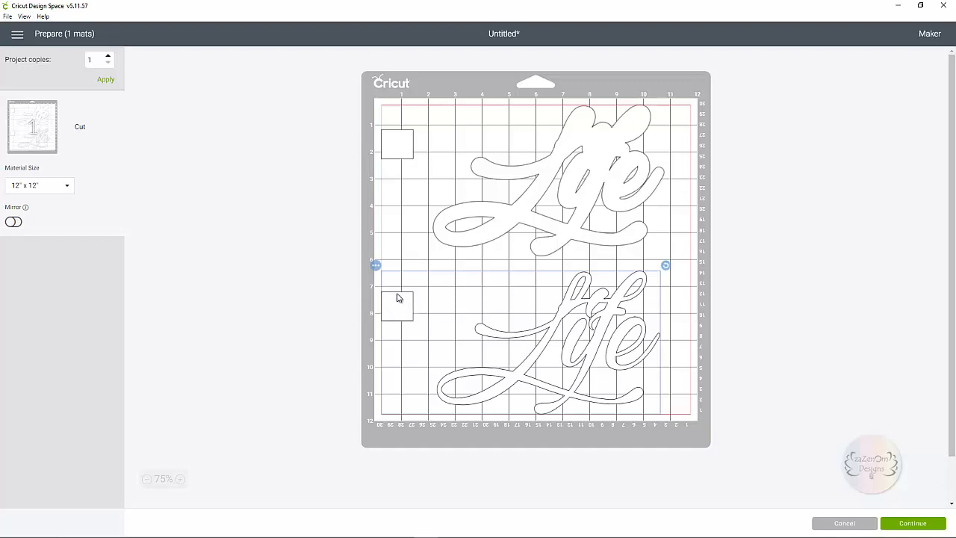
{"action": "mouse_move", "coordinate": [636, 304]}
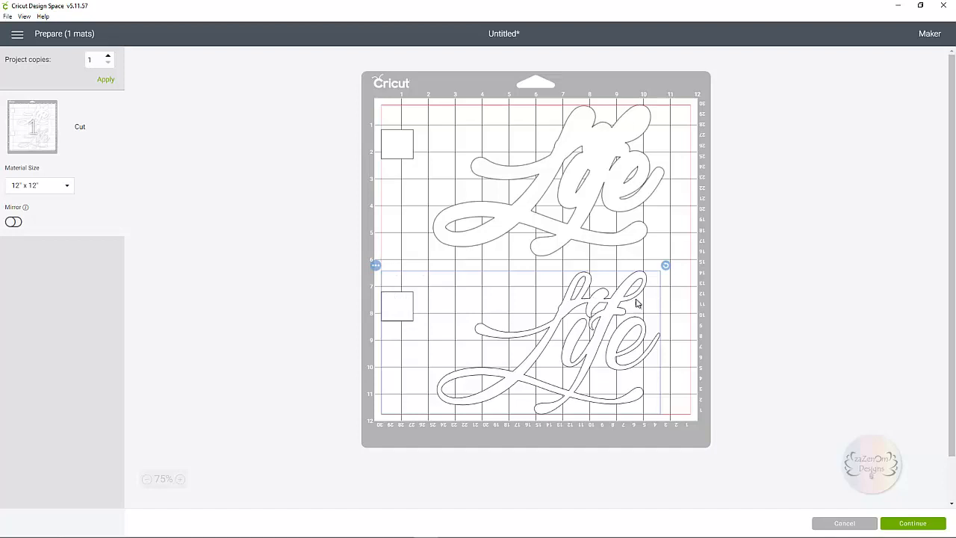
{"action": "mouse_move", "coordinate": [459, 368]}
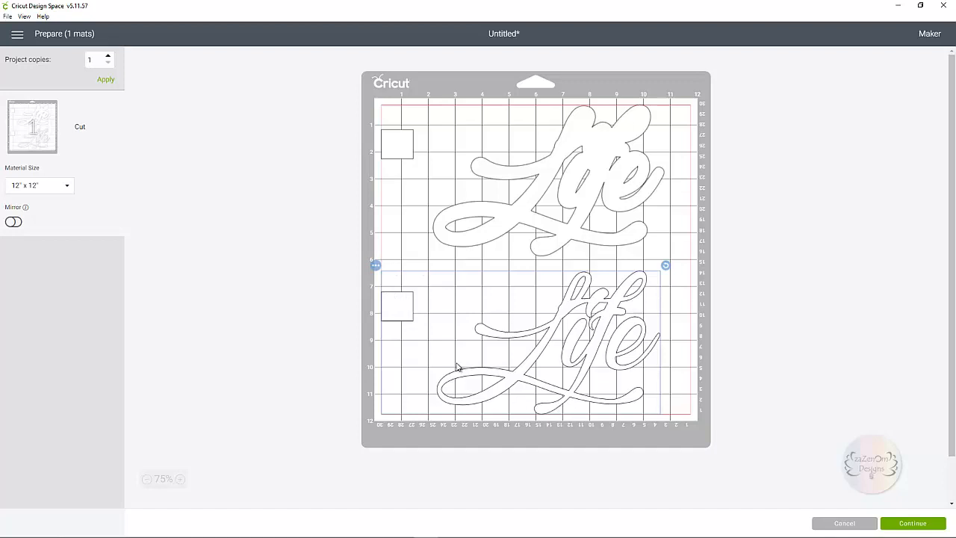
{"action": "mouse_move", "coordinate": [430, 350]}
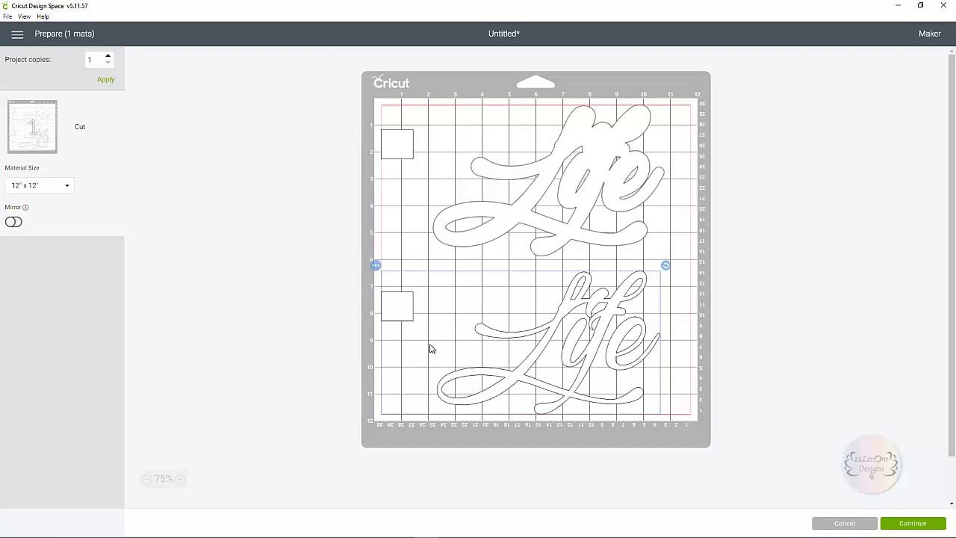
{"action": "mouse_move", "coordinate": [425, 312]}
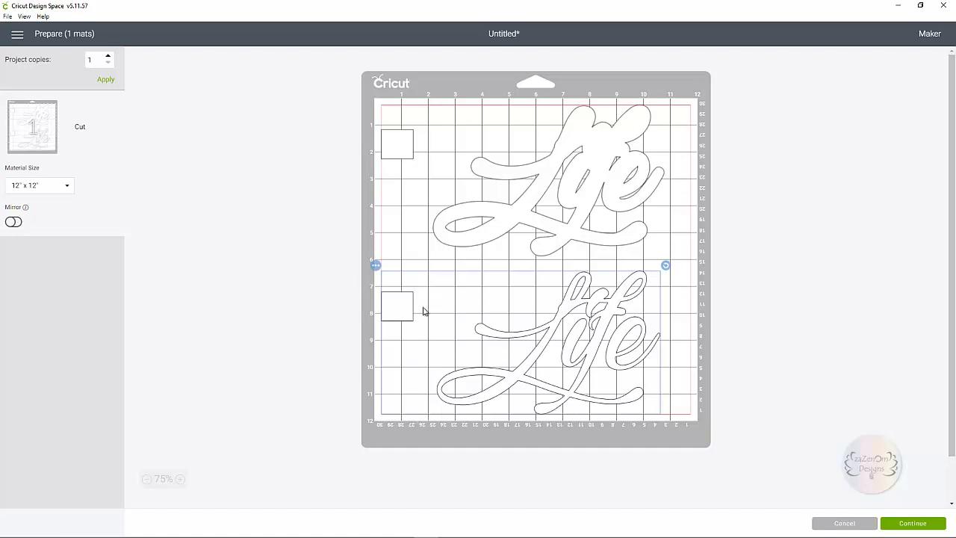
{"action": "mouse_move", "coordinate": [427, 337]}
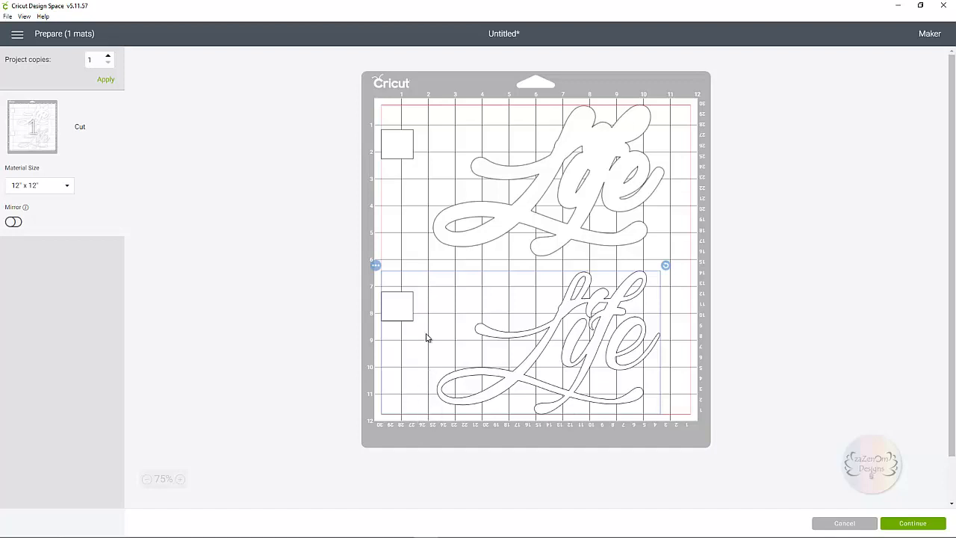
{"action": "mouse_move", "coordinate": [427, 297]}
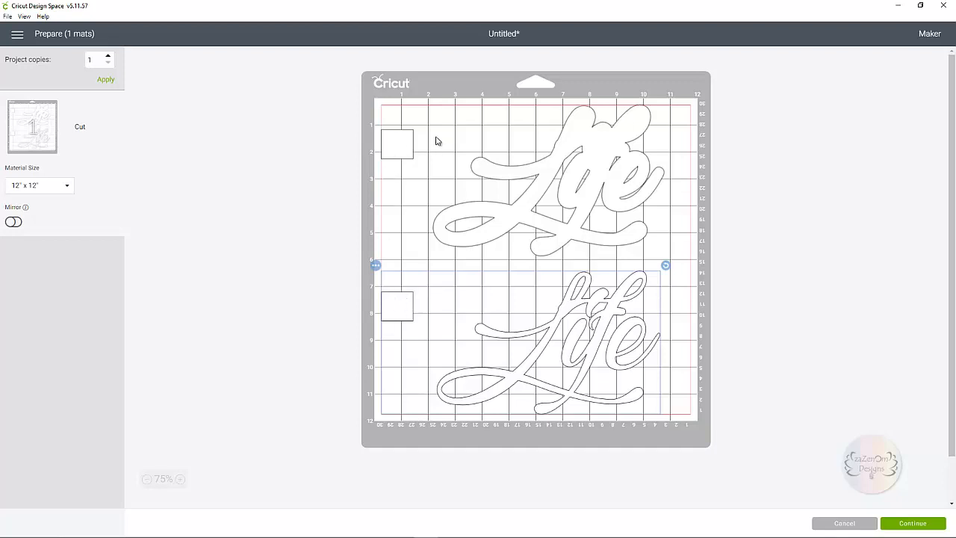
{"action": "mouse_move", "coordinate": [451, 224]}
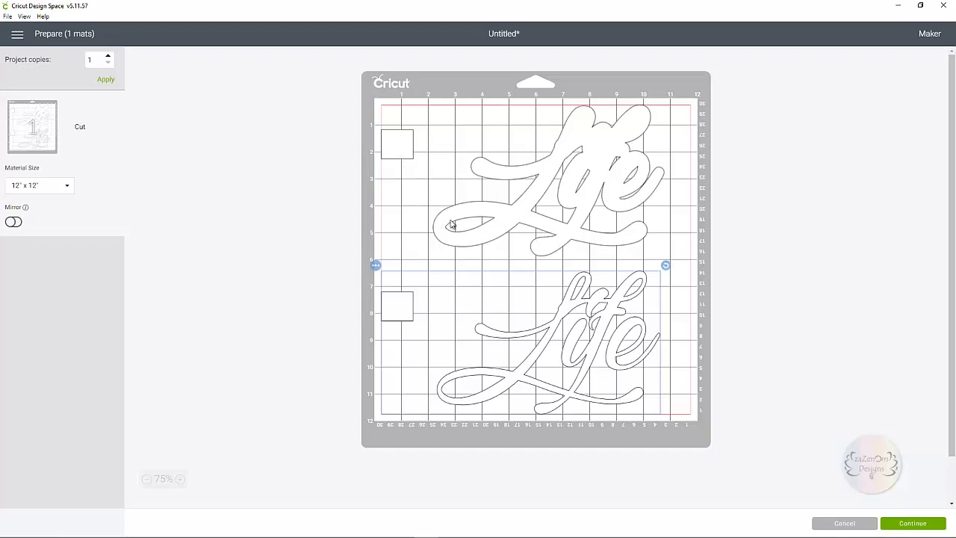
{"action": "mouse_move", "coordinate": [562, 391]}
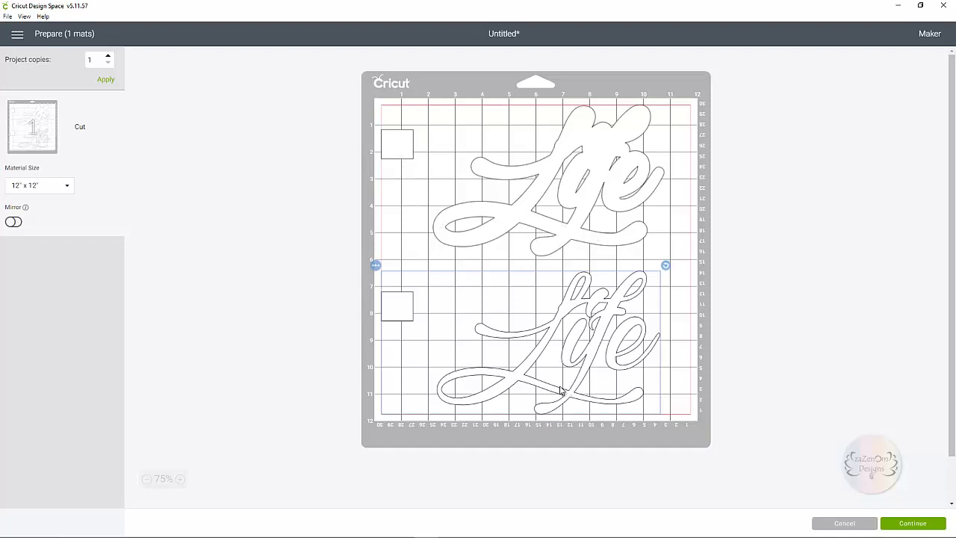
{"action": "mouse_move", "coordinate": [598, 382]}
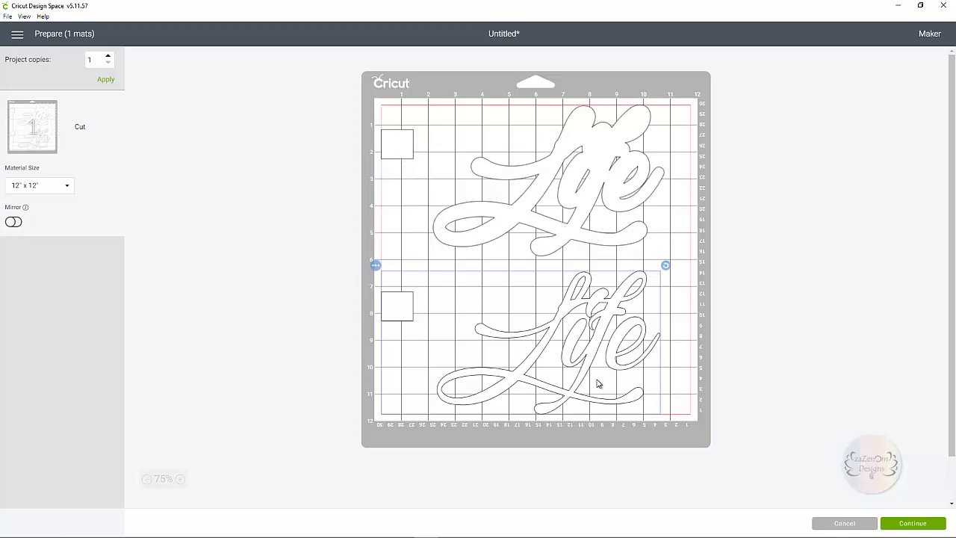
{"action": "mouse_move", "coordinate": [535, 212]}
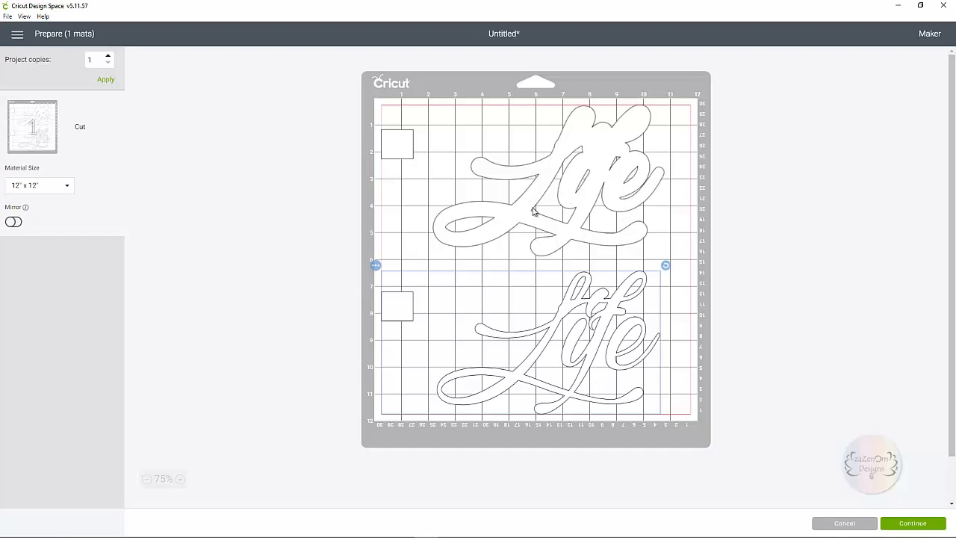
{"action": "mouse_move", "coordinate": [382, 140]}
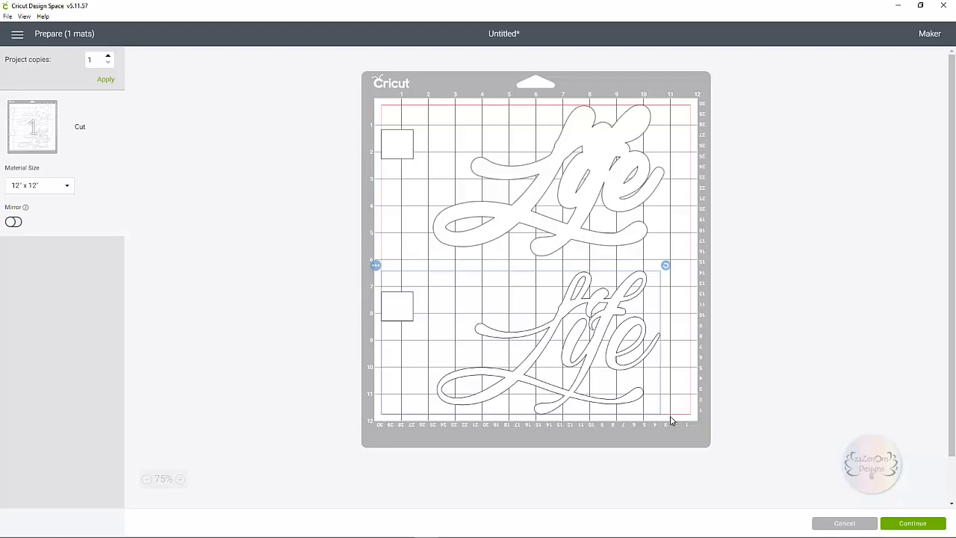
{"action": "mouse_move", "coordinate": [715, 308]}
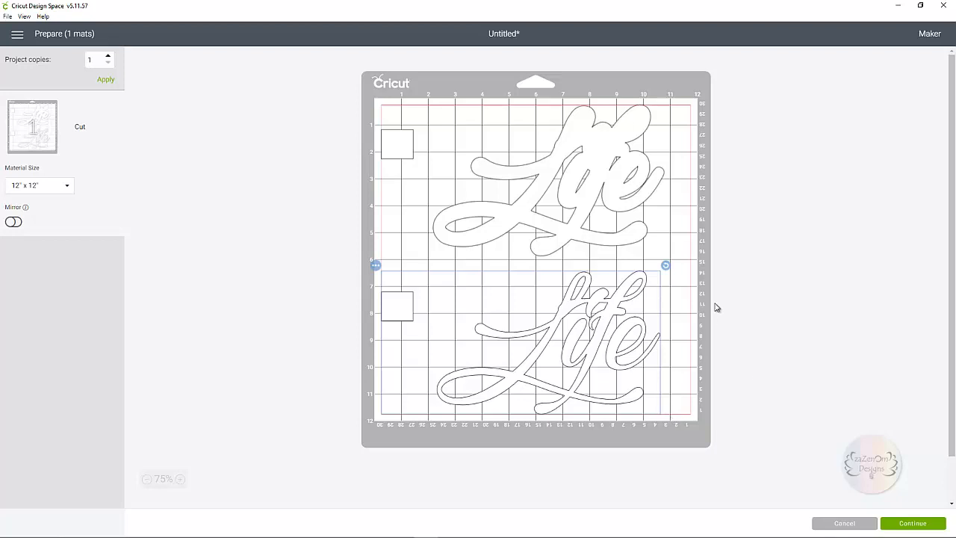
{"action": "mouse_move", "coordinate": [854, 511]}
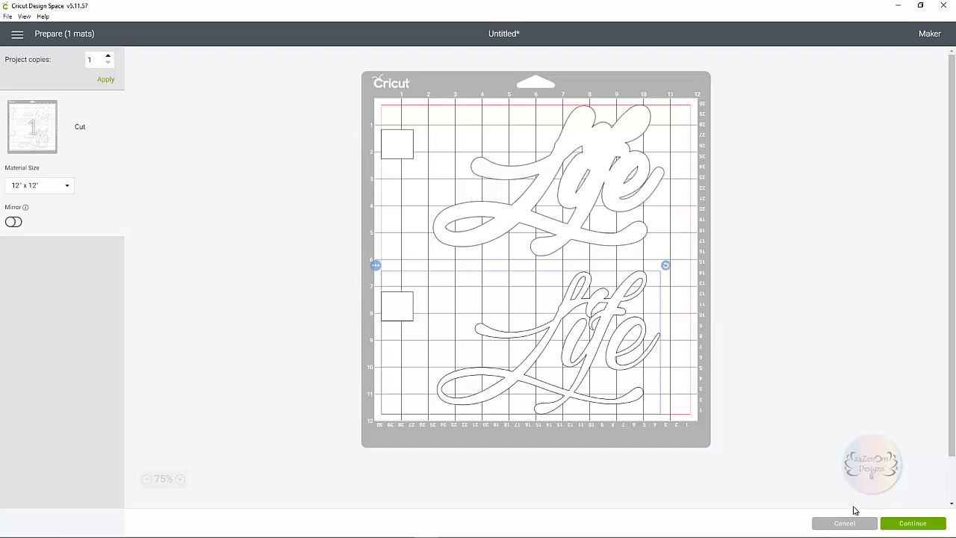